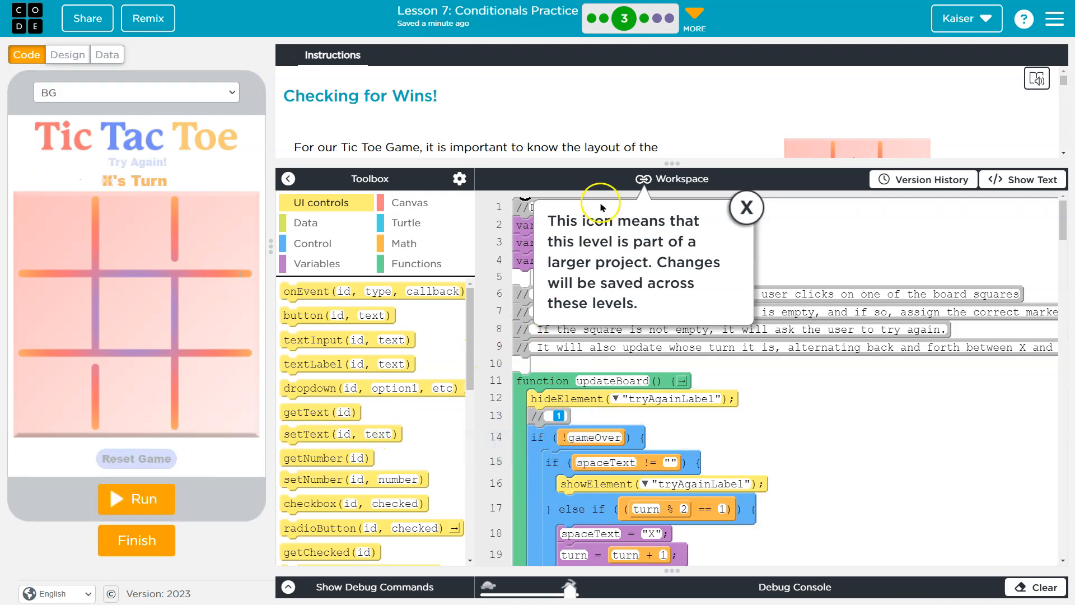
{"action": "mouse_move", "coordinate": [507, 74]}
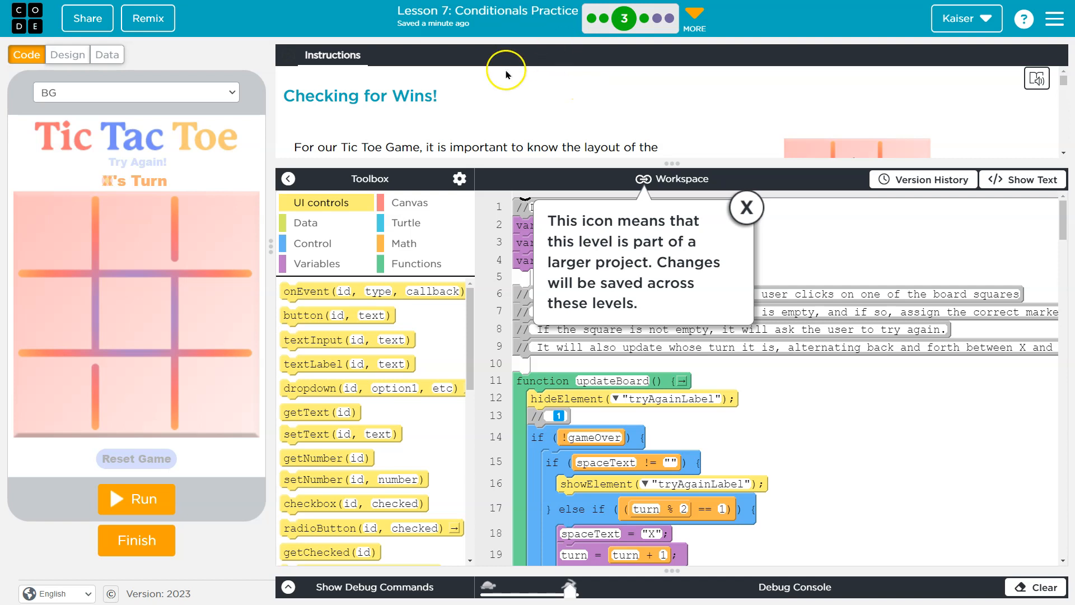
{"action": "mouse_move", "coordinate": [712, 197]}
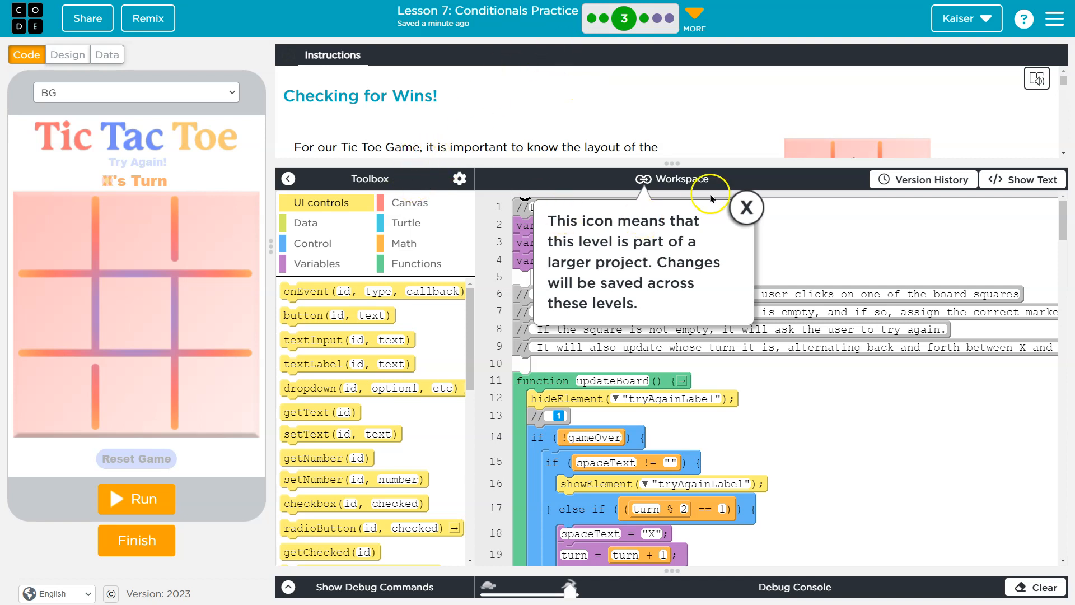
Dismiss the 'This icon means…' tip about multi-level projects.
{"action": "left_click", "coordinate": [746, 207]}
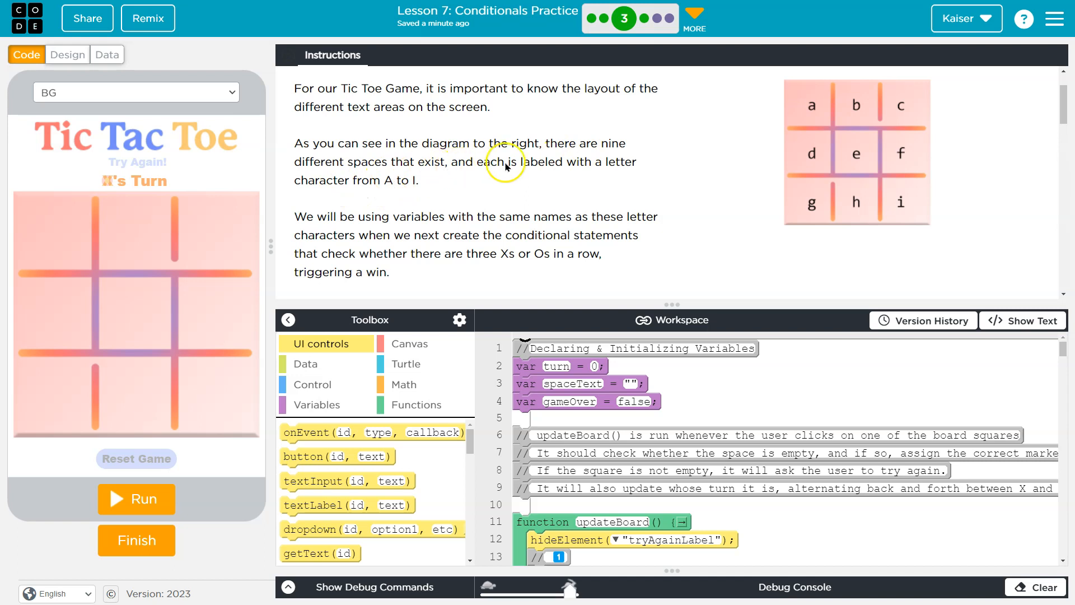
{"action": "mouse_move", "coordinate": [630, 179]}
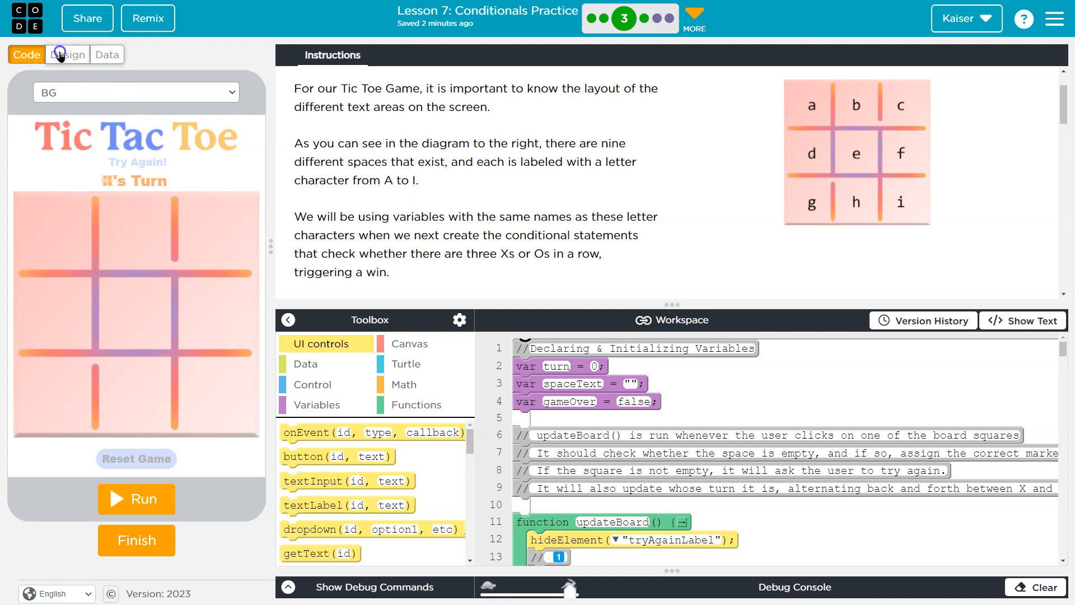
In Design view, inspect the aSpace, eSpace and fSpace squares to read their ids.
{"action": "left_click", "coordinate": [68, 54]}
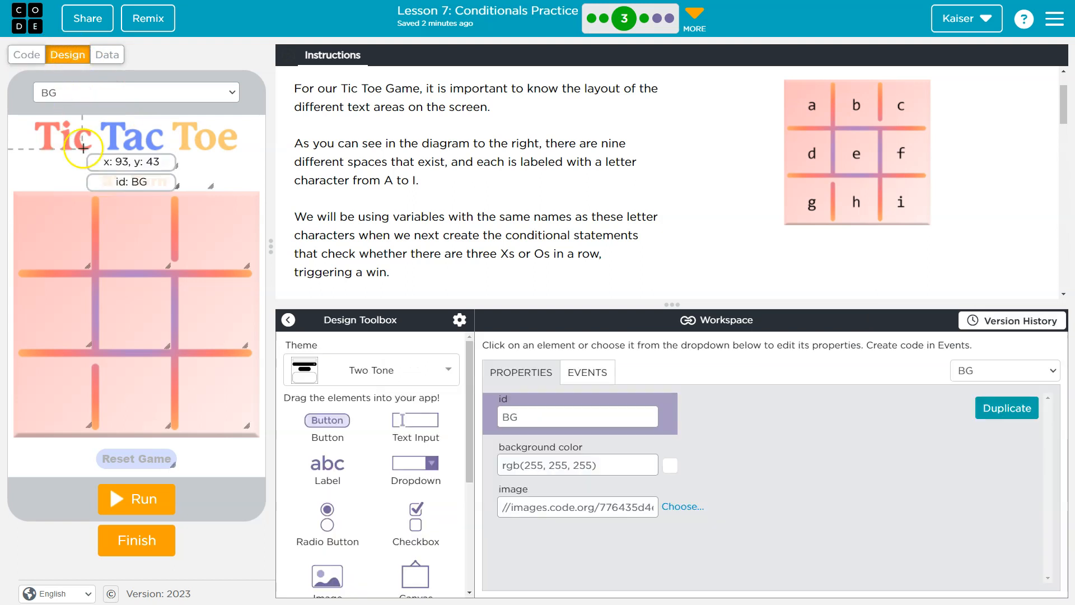
{"action": "left_click", "coordinate": [59, 225]}
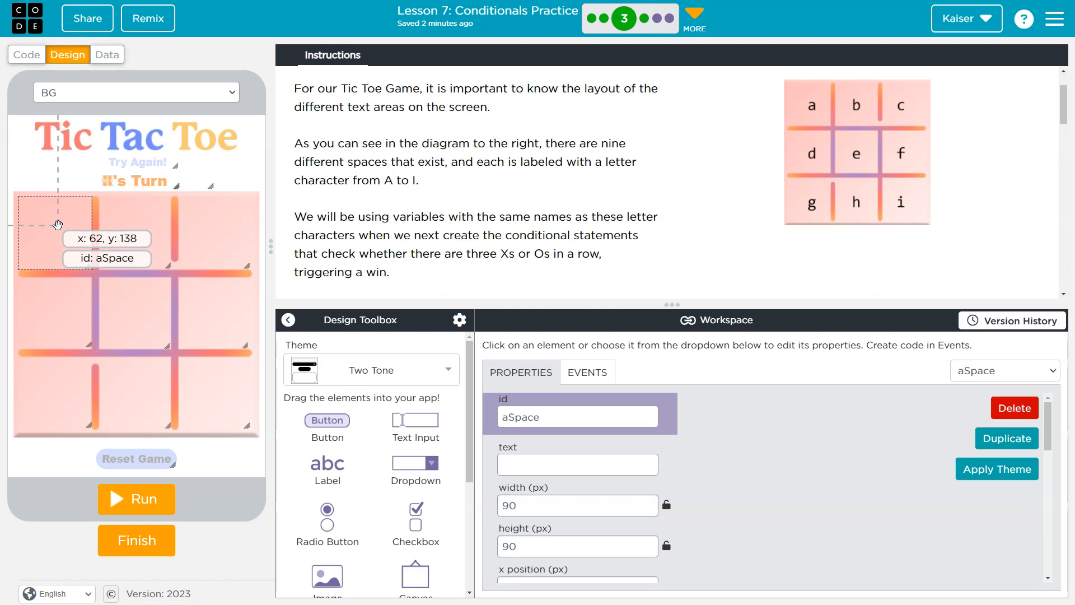
{"action": "mouse_move", "coordinate": [154, 230]}
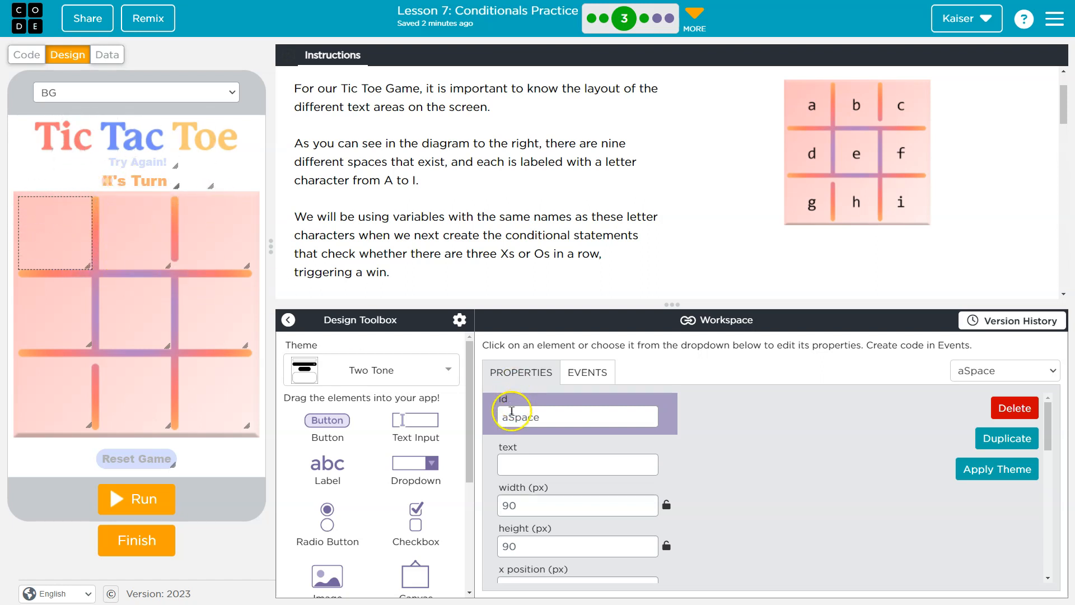
{"action": "left_click", "coordinate": [135, 313]}
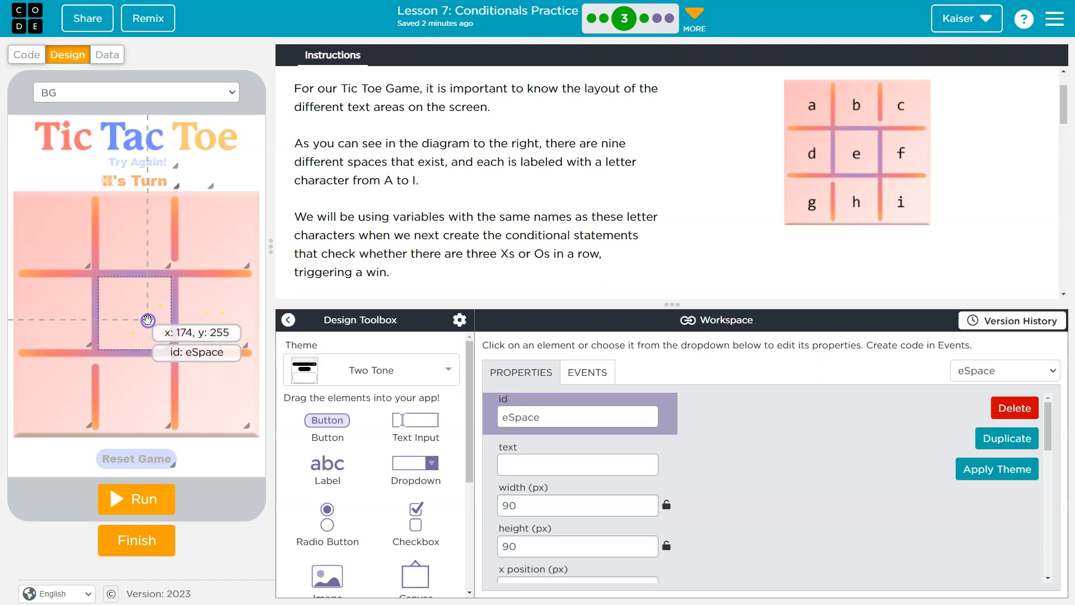
{"action": "left_click_drag", "start_coordinate": [141, 317], "coordinate": [177, 305]}
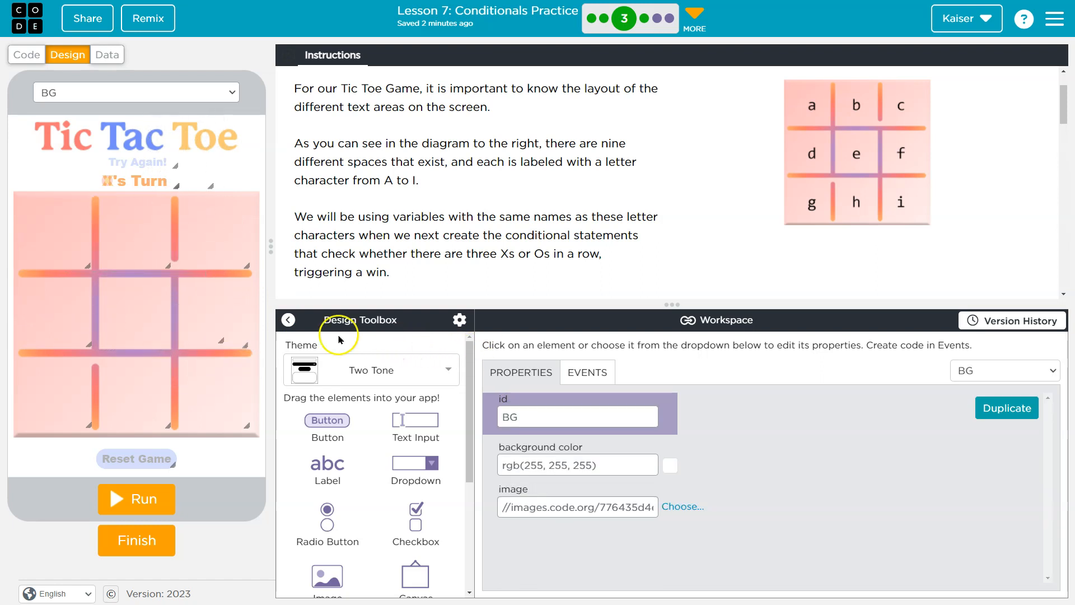
{"action": "left_click", "coordinate": [130, 247]}
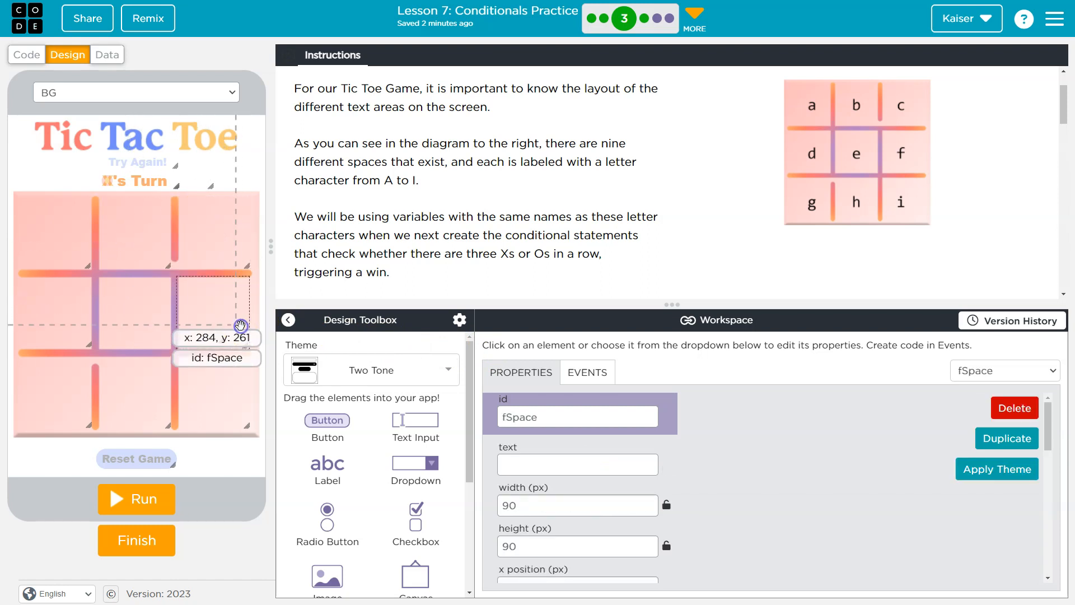
{"action": "left_click", "coordinate": [144, 303]}
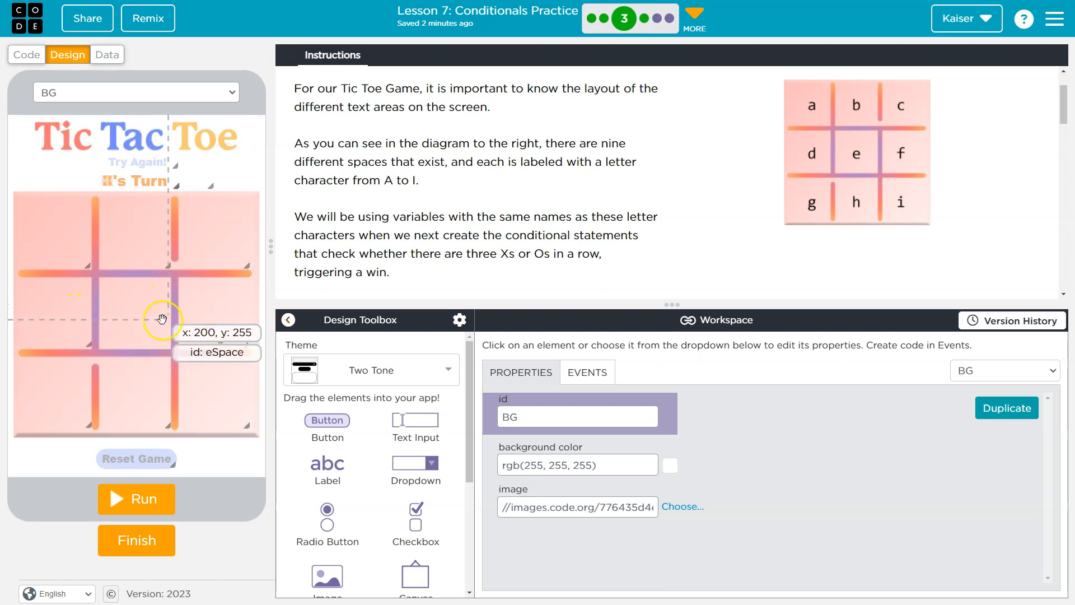
Nudge the fSpace and dSpace squares and put them back in their middle-row positions.
{"action": "left_click", "coordinate": [161, 319]}
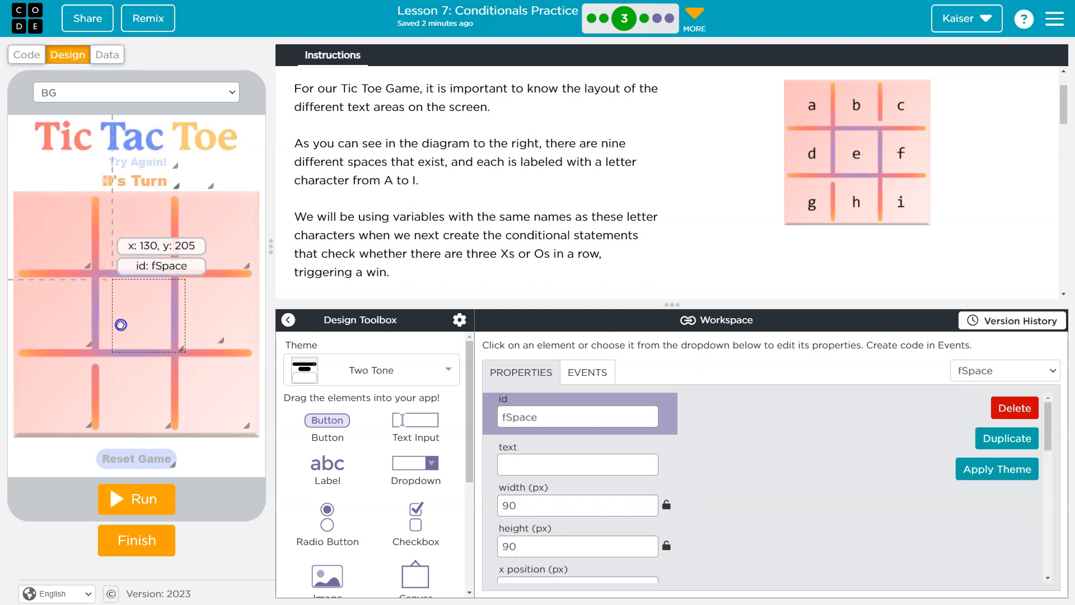
{"action": "left_click_drag", "start_coordinate": [121, 325], "coordinate": [111, 321]}
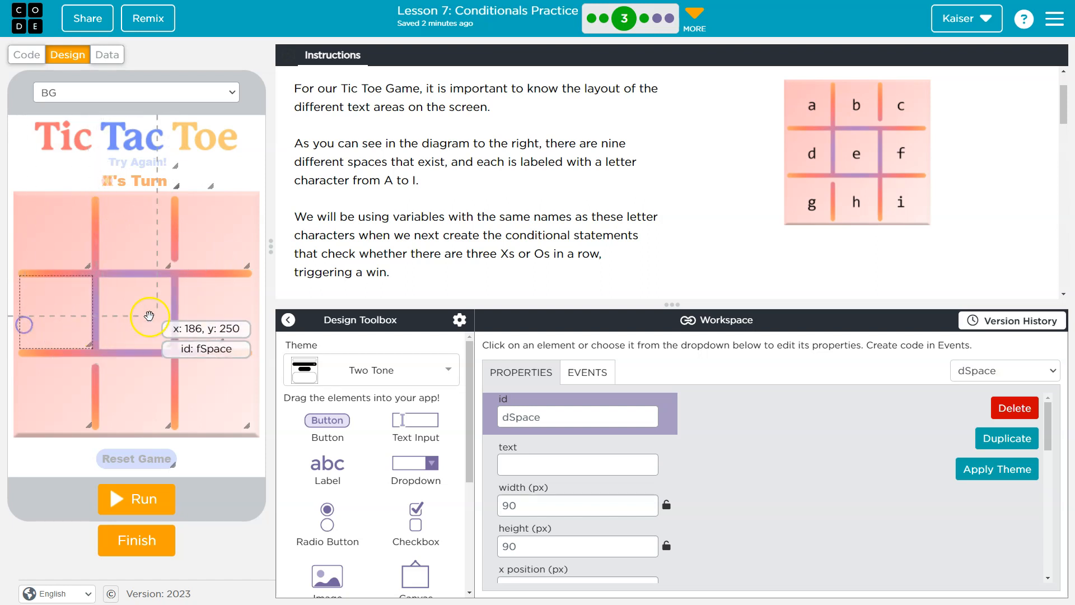
{"action": "left_click_drag", "start_coordinate": [151, 317], "coordinate": [162, 321]}
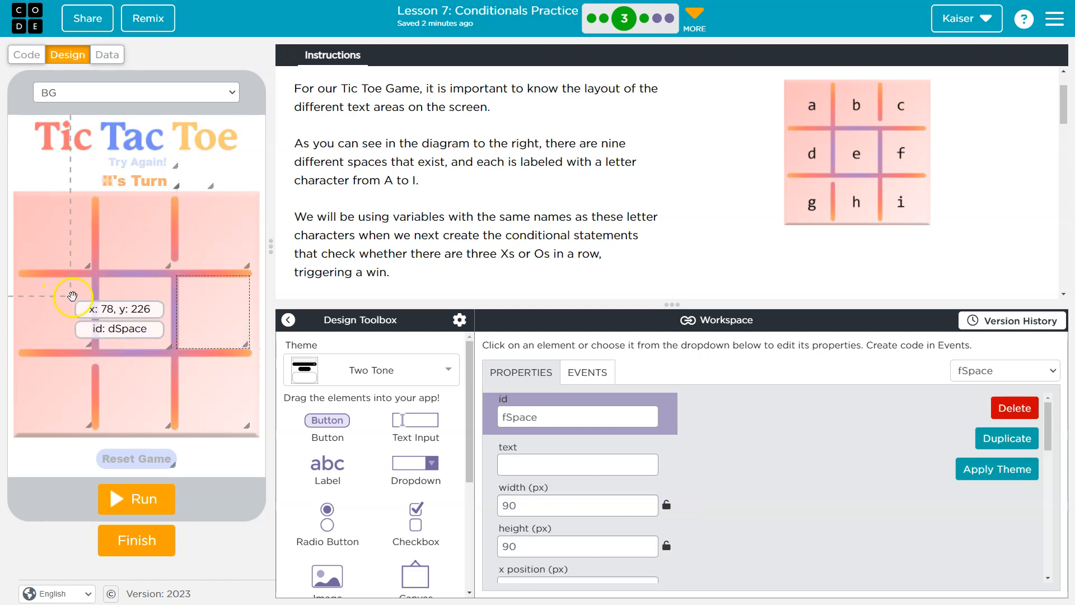
{"action": "left_click_drag", "start_coordinate": [71, 296], "coordinate": [51, 313]}
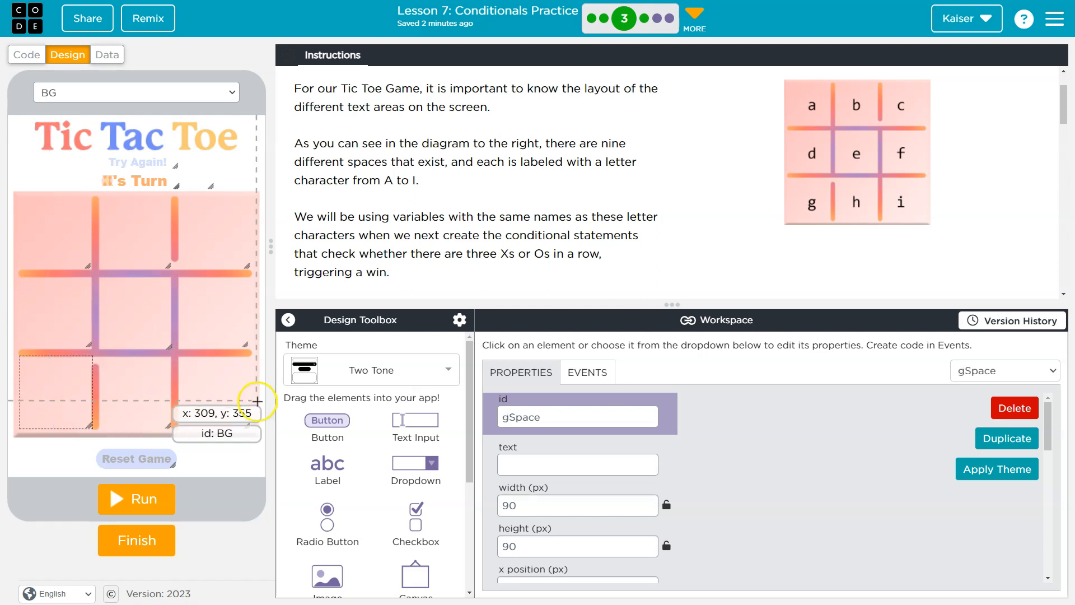
{"action": "mouse_move", "coordinate": [64, 226]}
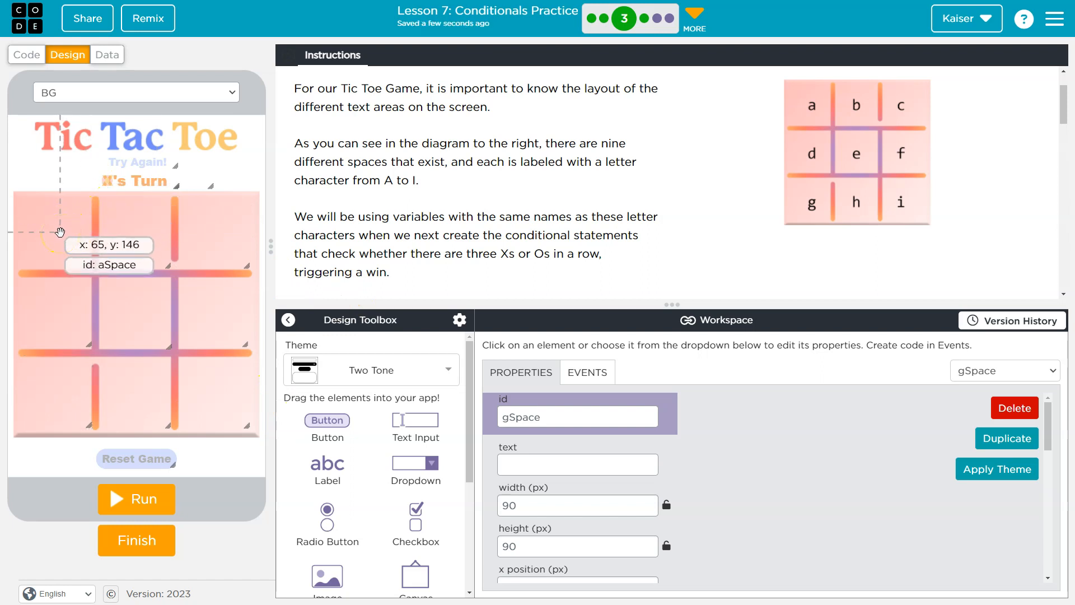
{"action": "left_click", "coordinate": [60, 232]}
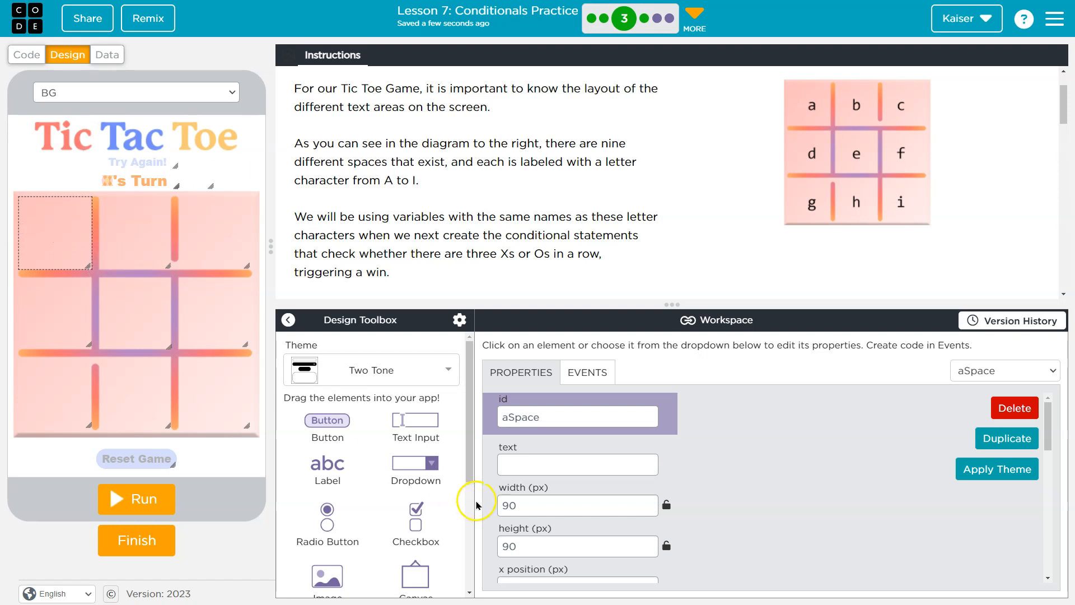
{"action": "type", "text": "d"}
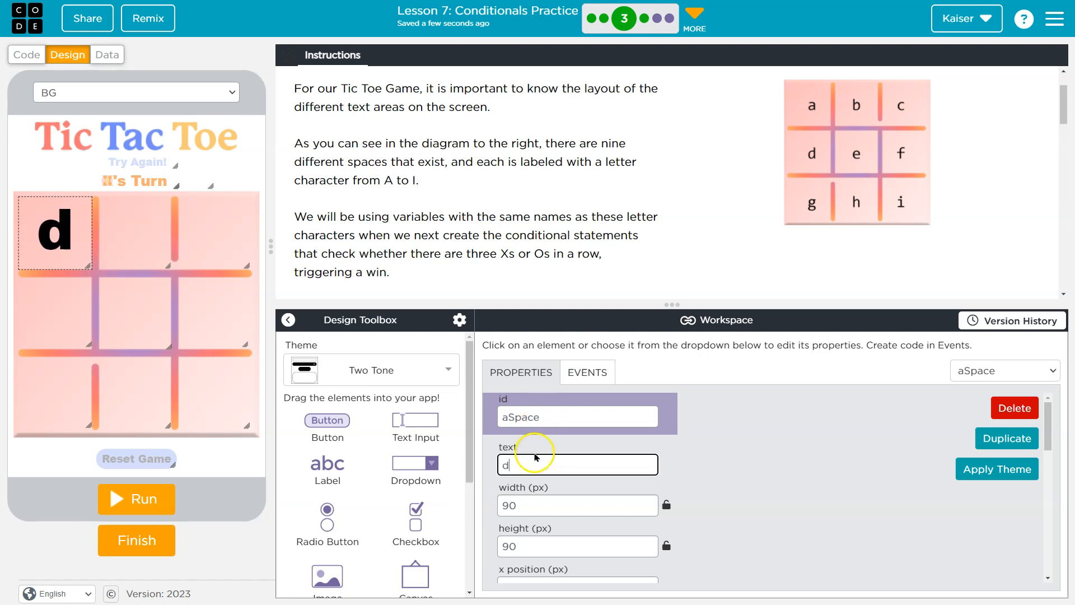
{"action": "type", "text": "t"}
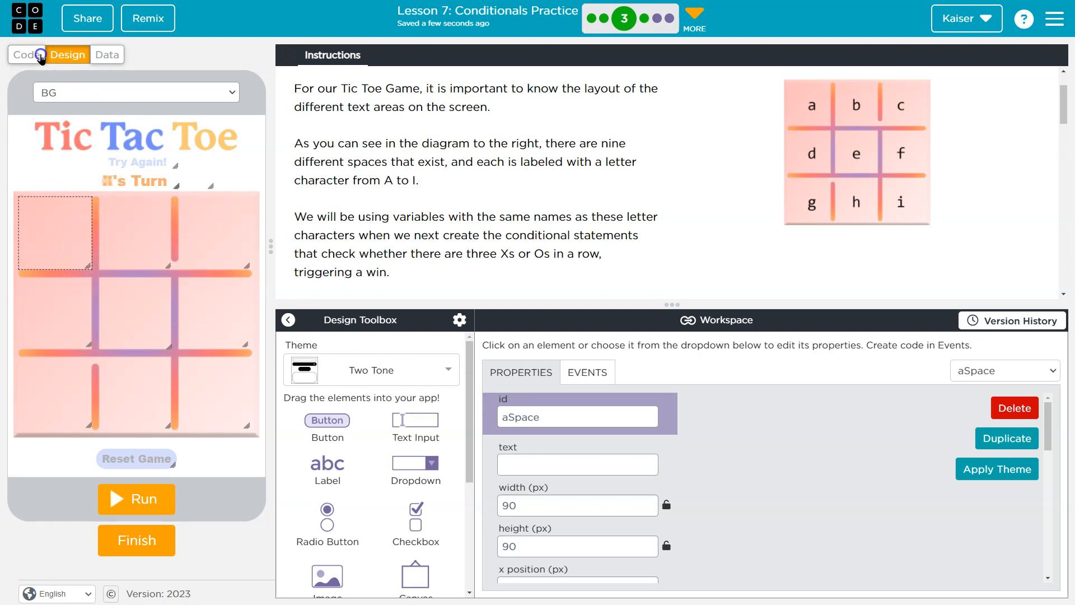
Return to Code view and highlight the instructions on horizontal spaces and variables a through i.
{"action": "left_click", "coordinate": [26, 54]}
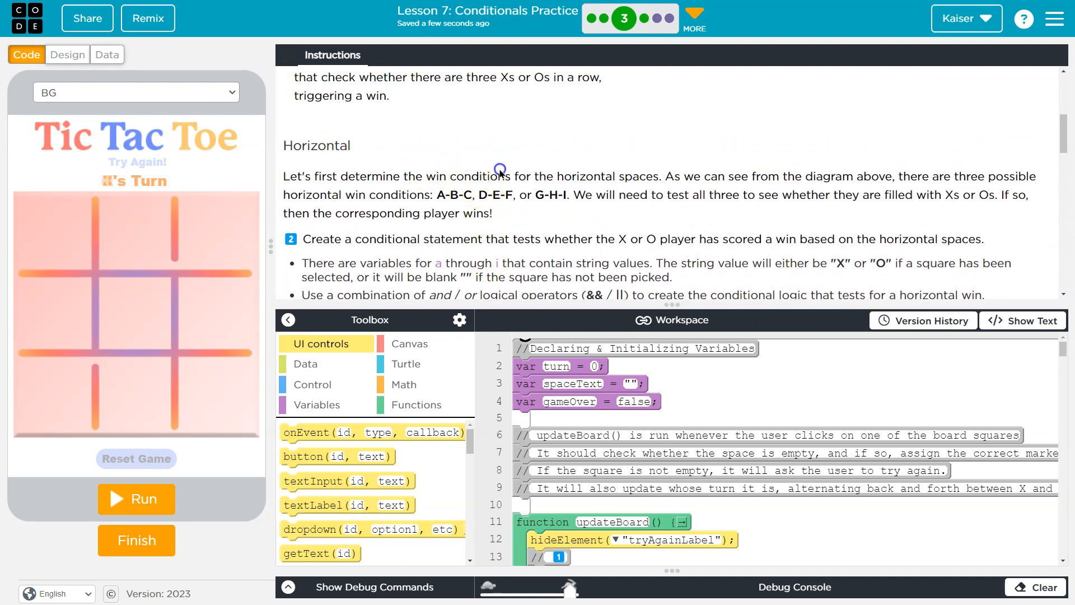
{"action": "left_click_drag", "start_coordinate": [498, 176], "coordinate": [657, 176]}
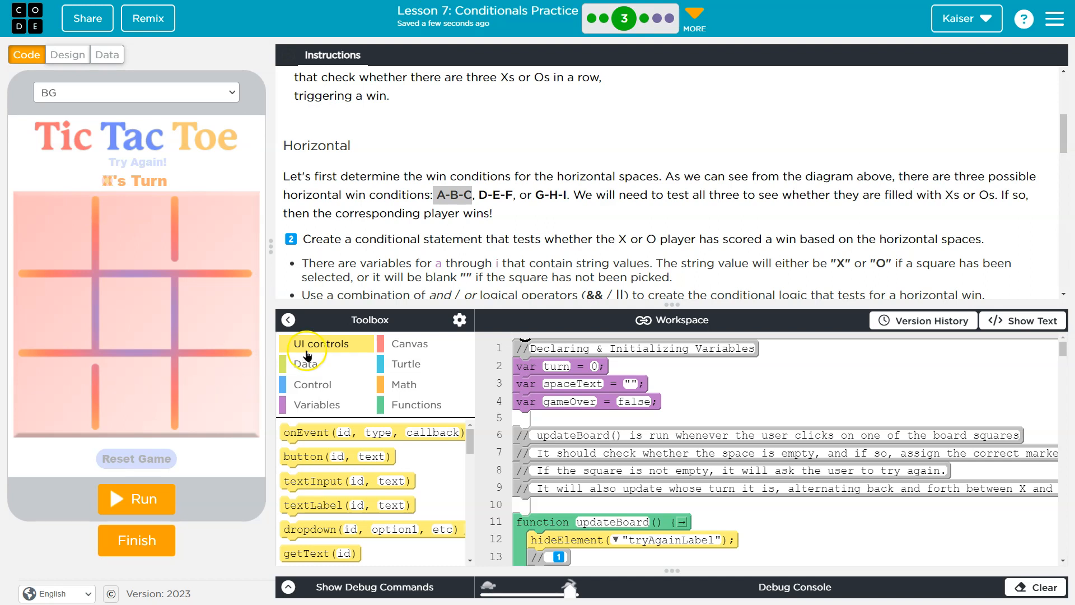
{"action": "mouse_move", "coordinate": [507, 245]}
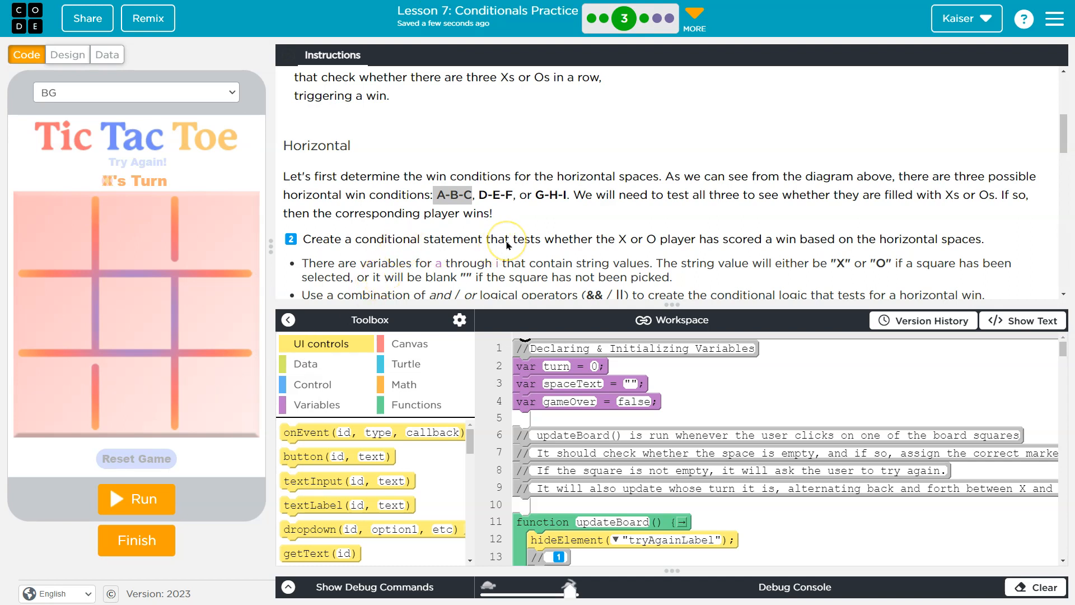
{"action": "scroll", "scroll_direction": "down", "scroll_amount": 3}
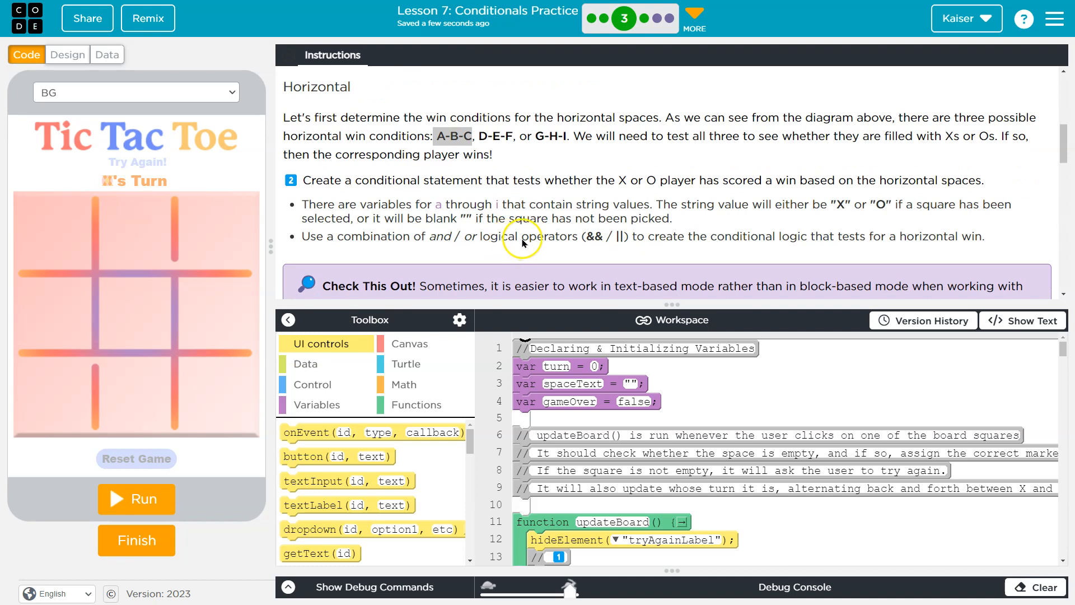
{"action": "mouse_move", "coordinate": [574, 189]}
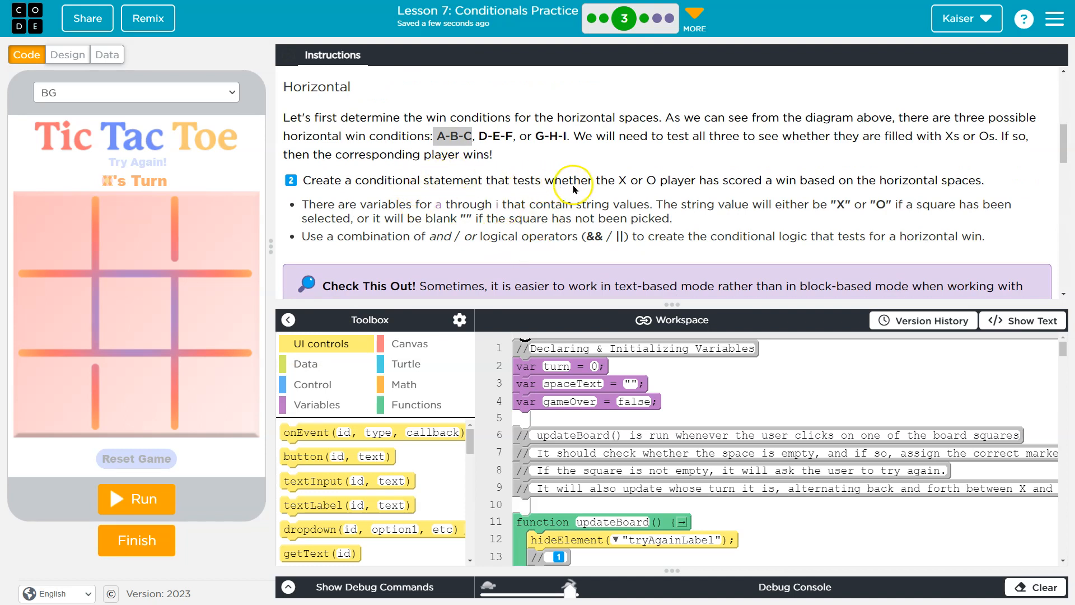
{"action": "left_click_drag", "start_coordinate": [627, 180], "coordinate": [720, 181]}
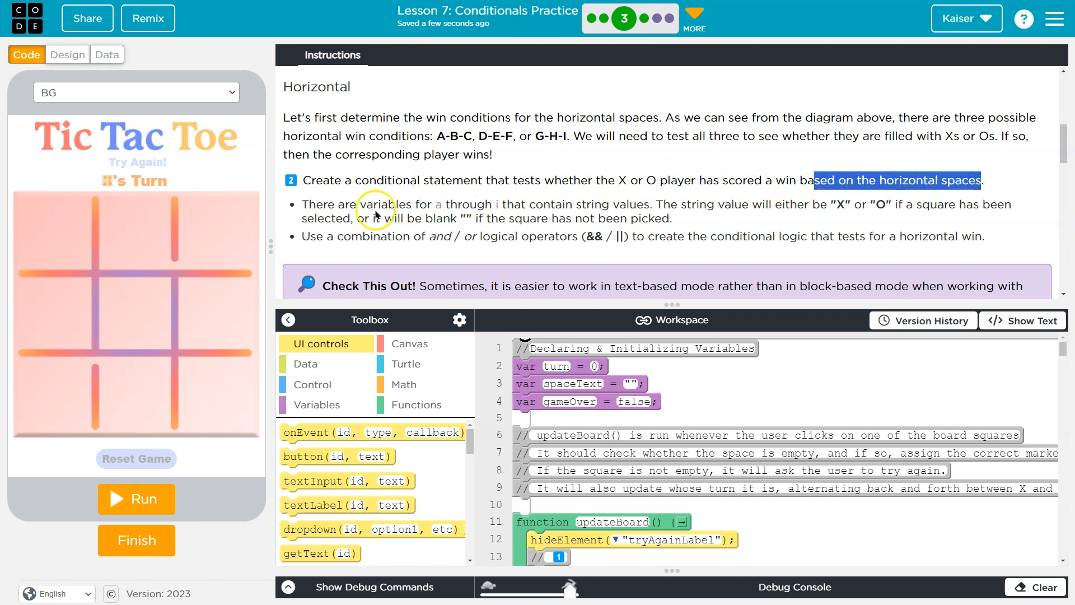
{"action": "left_click_drag", "start_coordinate": [420, 203], "coordinate": [501, 204]}
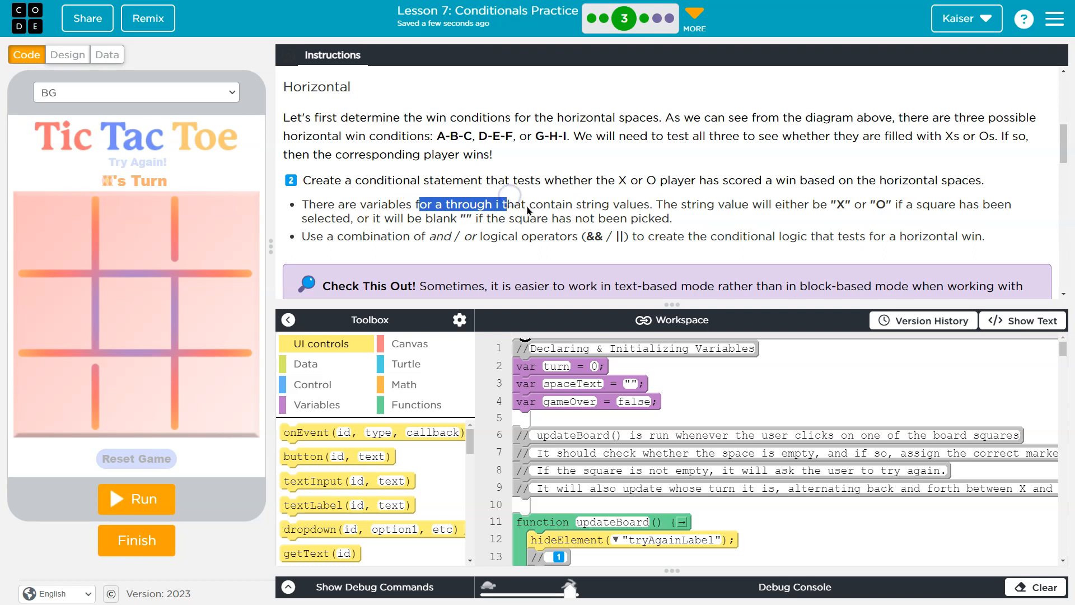
{"action": "mouse_move", "coordinate": [770, 211]}
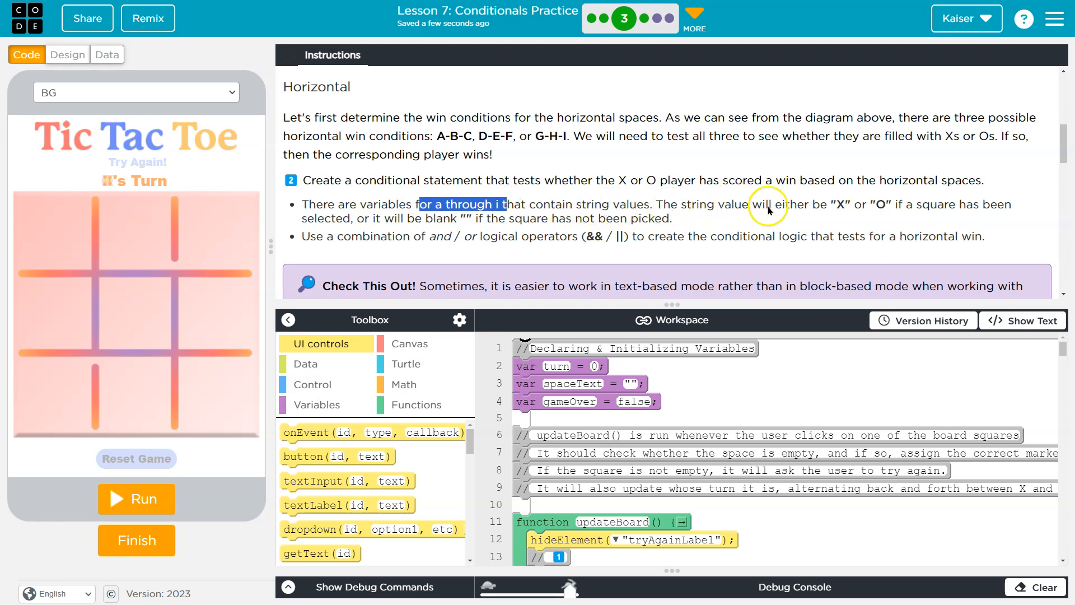
{"action": "mouse_move", "coordinate": [908, 210]}
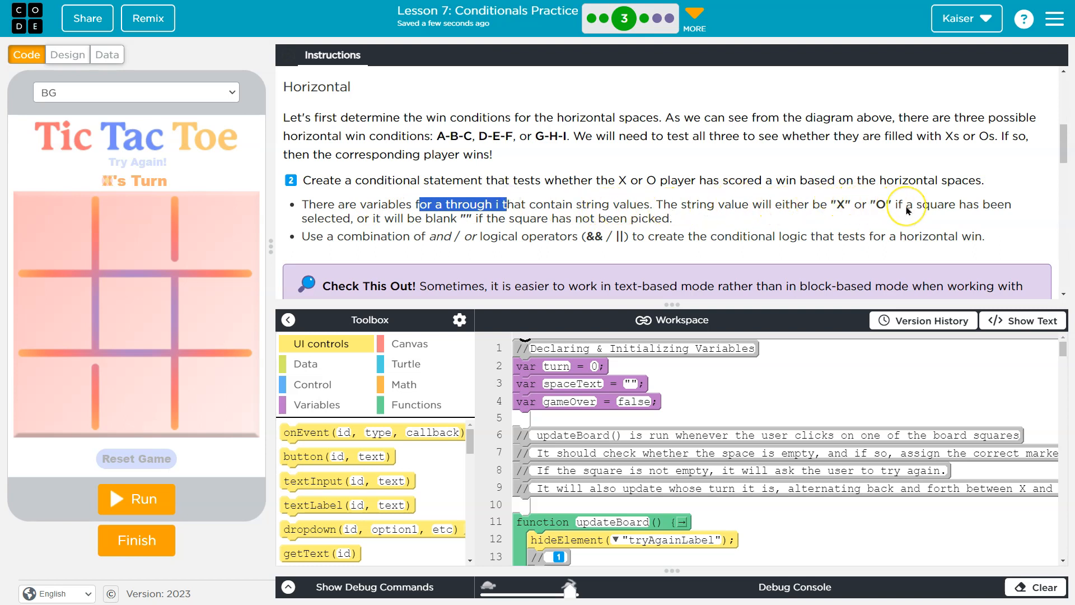
{"action": "mouse_move", "coordinate": [575, 221]}
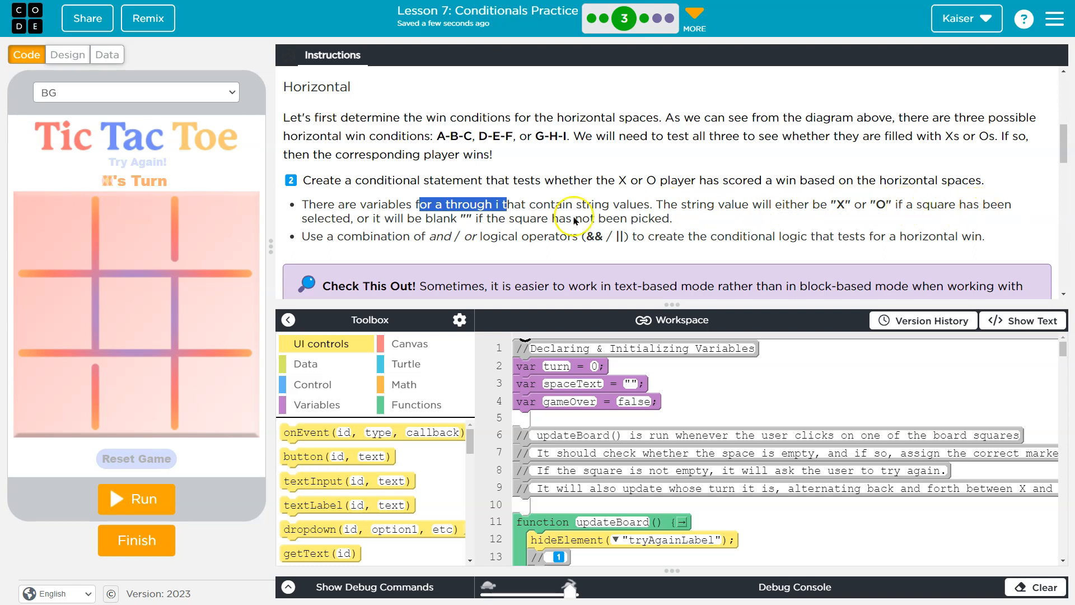
{"action": "mouse_move", "coordinate": [455, 222]}
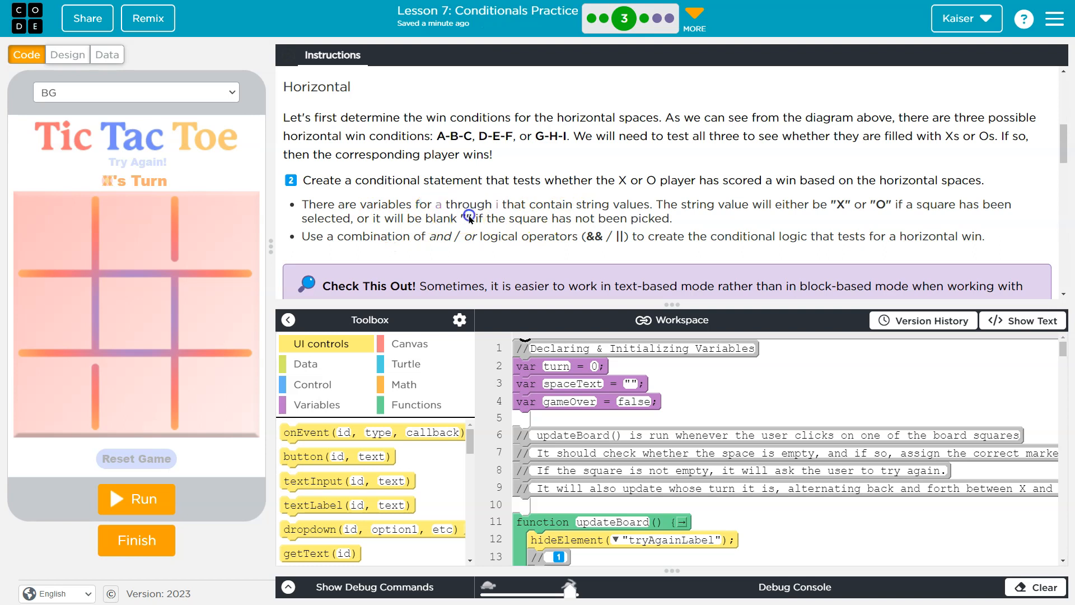
{"action": "mouse_move", "coordinate": [412, 301]}
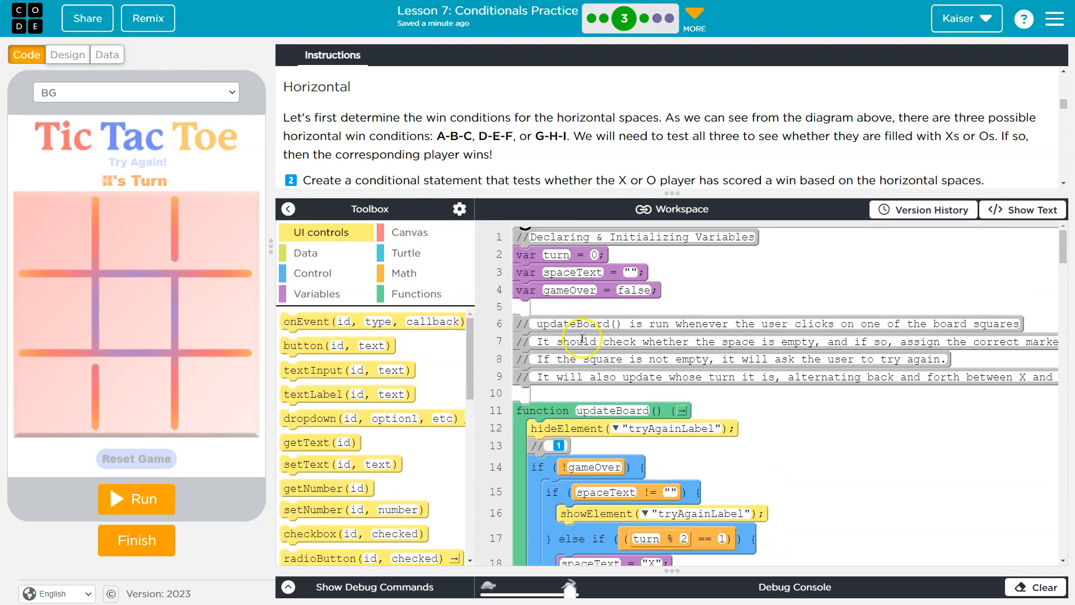
{"action": "scroll", "scroll_direction": "down", "scroll_amount": 3}
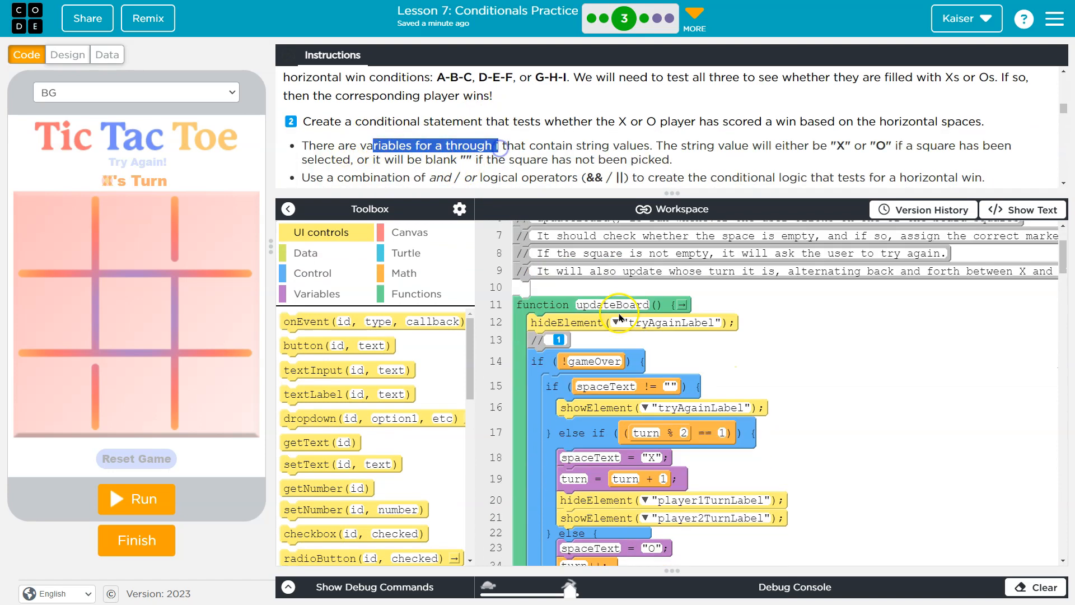
{"action": "scroll", "scroll_direction": "down", "scroll_amount": 3}
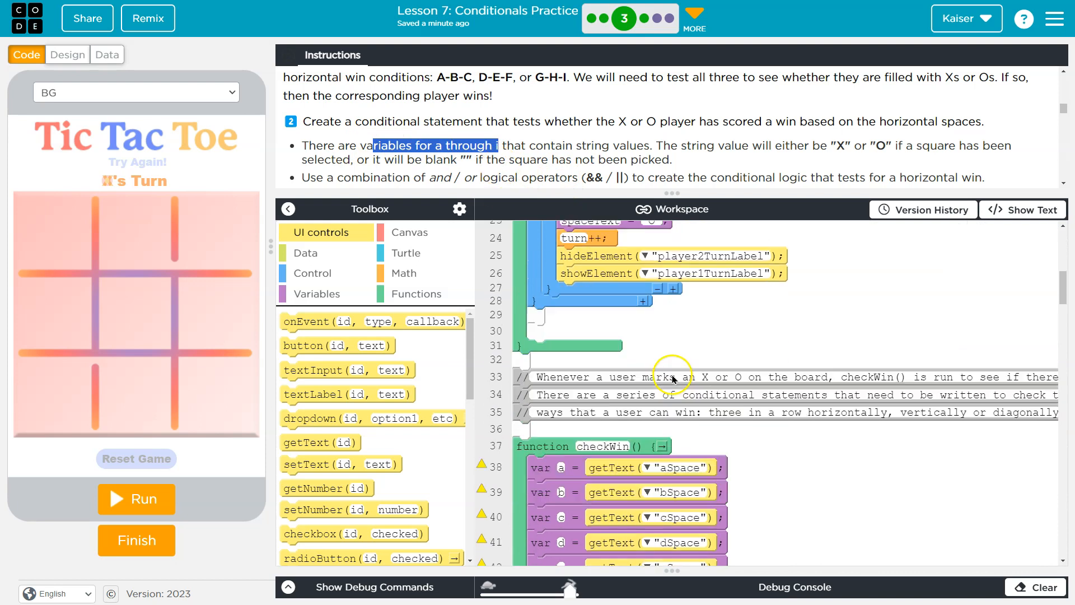
{"action": "scroll", "scroll_direction": "down", "scroll_amount": 3}
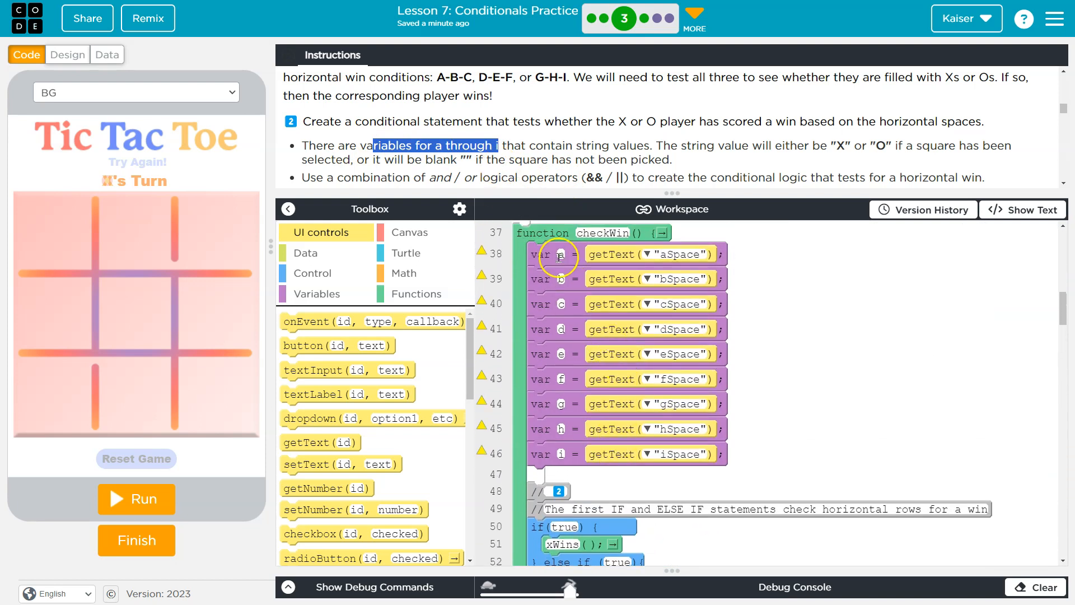
{"action": "mouse_move", "coordinate": [587, 365]}
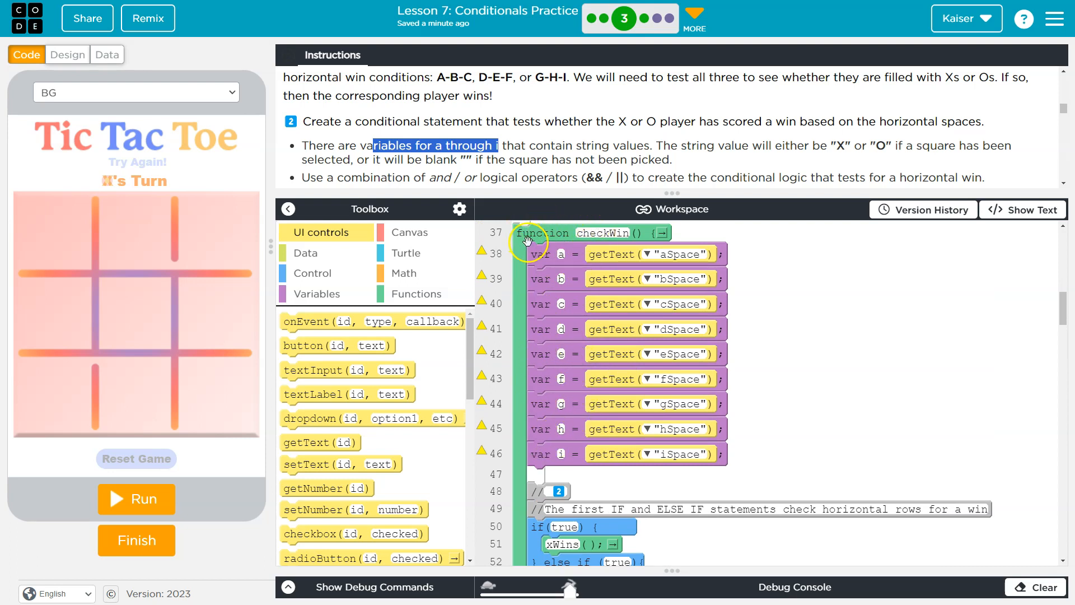
{"action": "scroll", "scroll_direction": "down", "scroll_amount": 3}
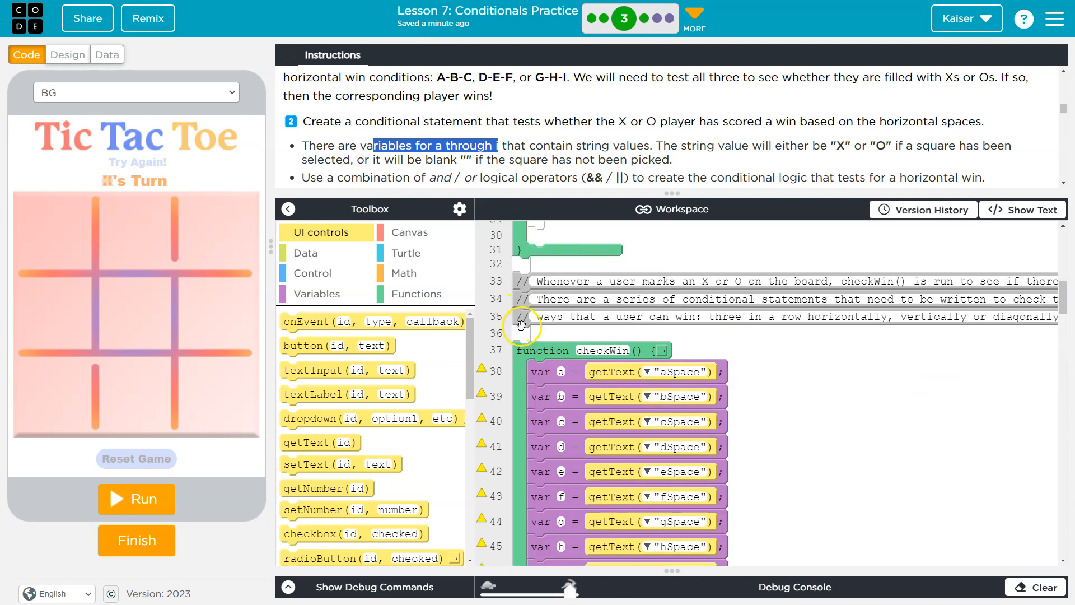
{"action": "mouse_move", "coordinate": [636, 382]}
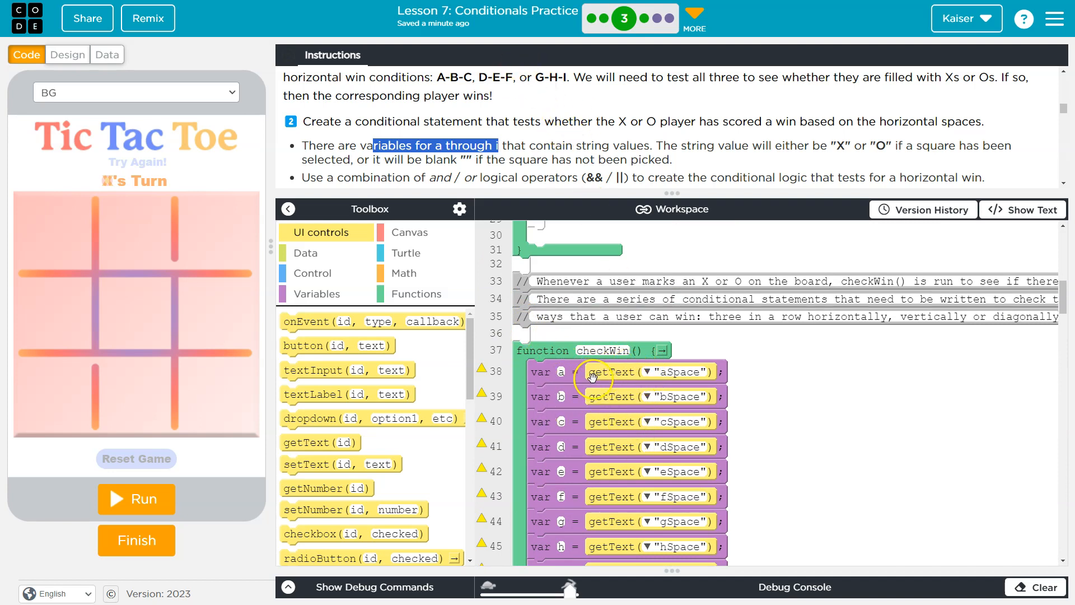
{"action": "mouse_move", "coordinate": [673, 372]}
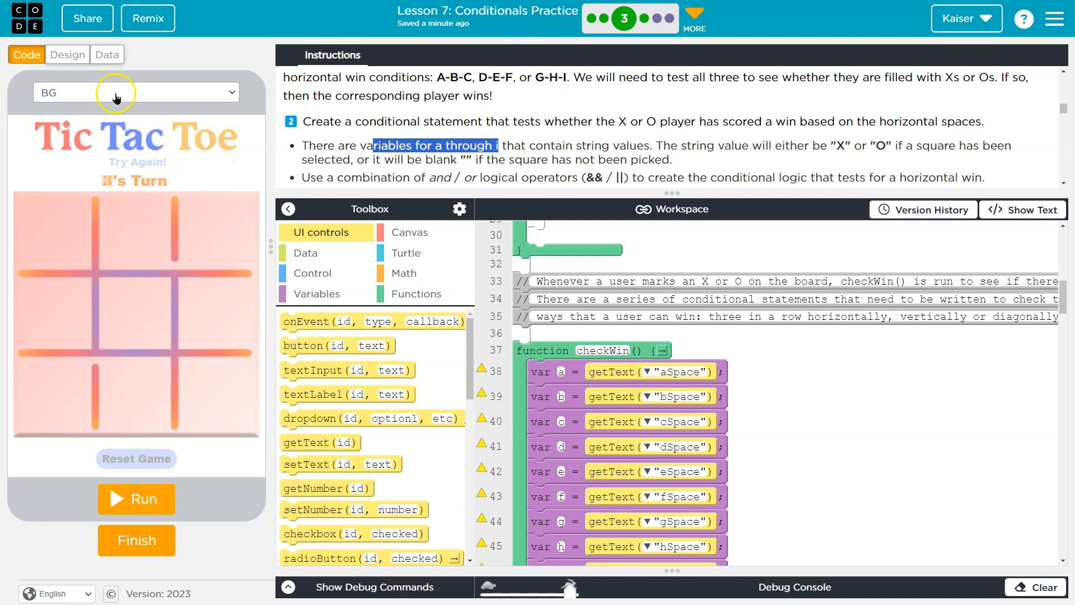
{"action": "left_click", "coordinate": [68, 54]}
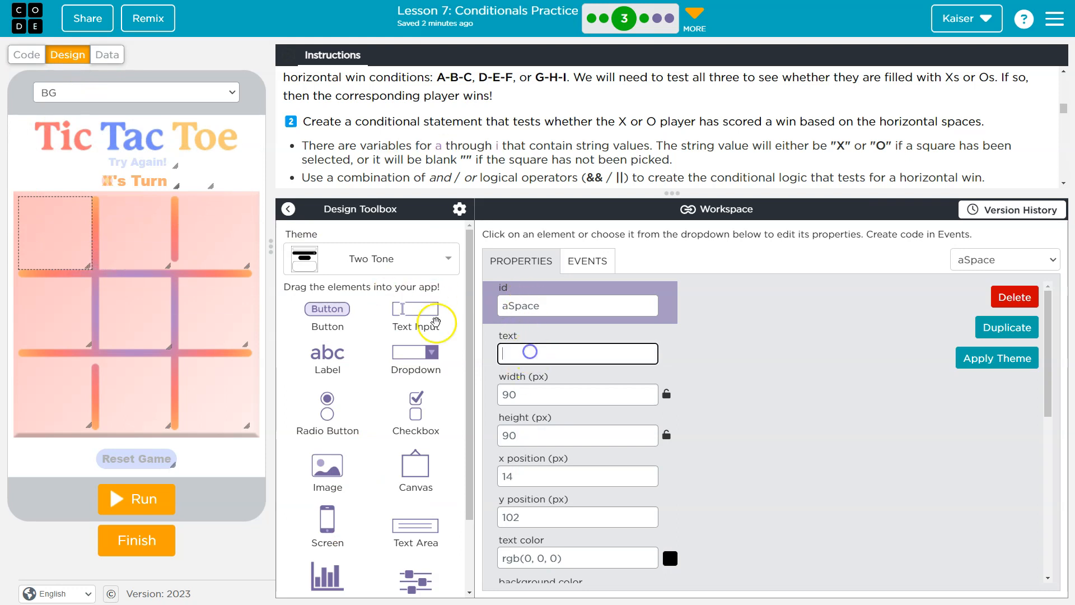
{"action": "left_click", "coordinate": [27, 53]}
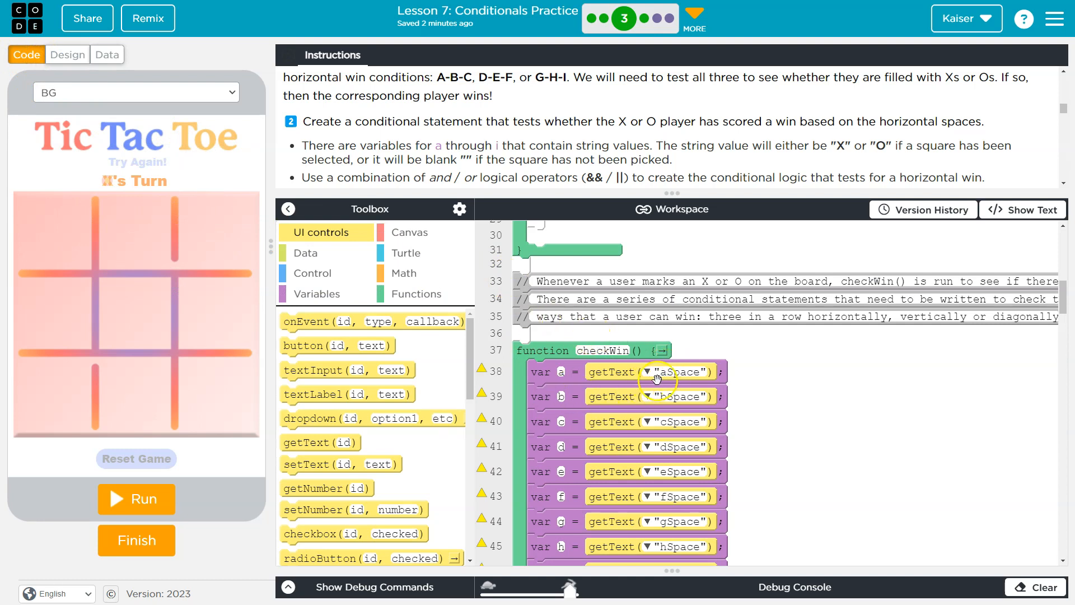
{"action": "mouse_move", "coordinate": [648, 373]}
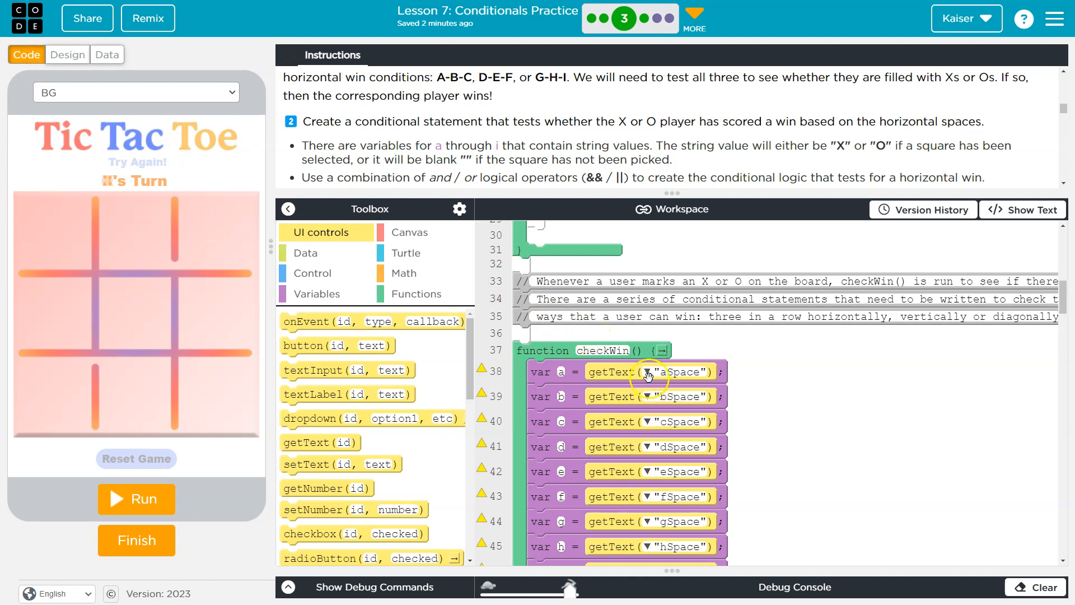
{"action": "mouse_move", "coordinate": [403, 310]}
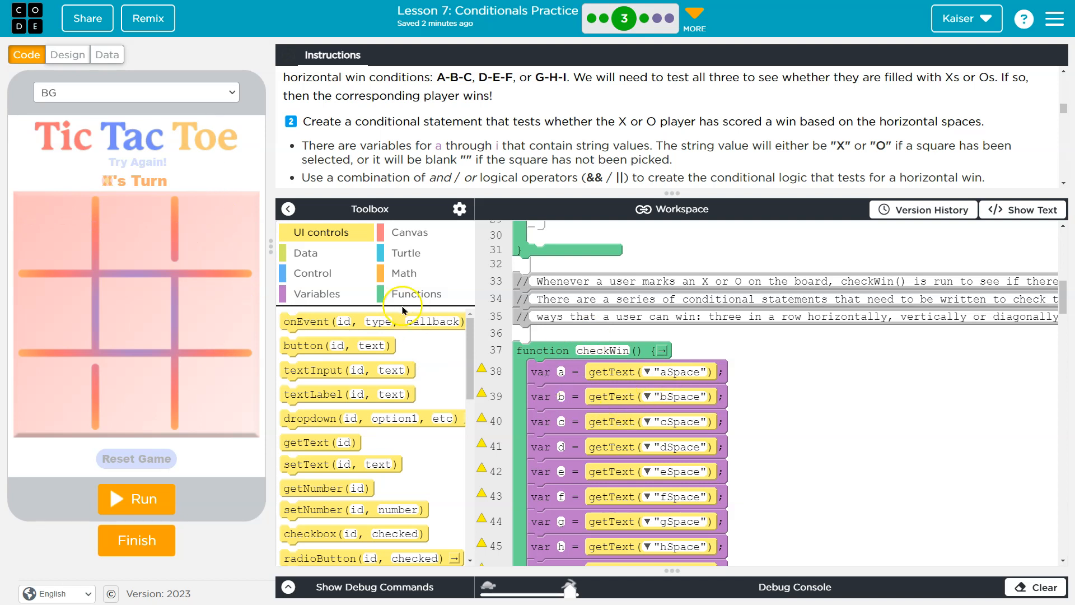
{"action": "mouse_move", "coordinate": [190, 263]}
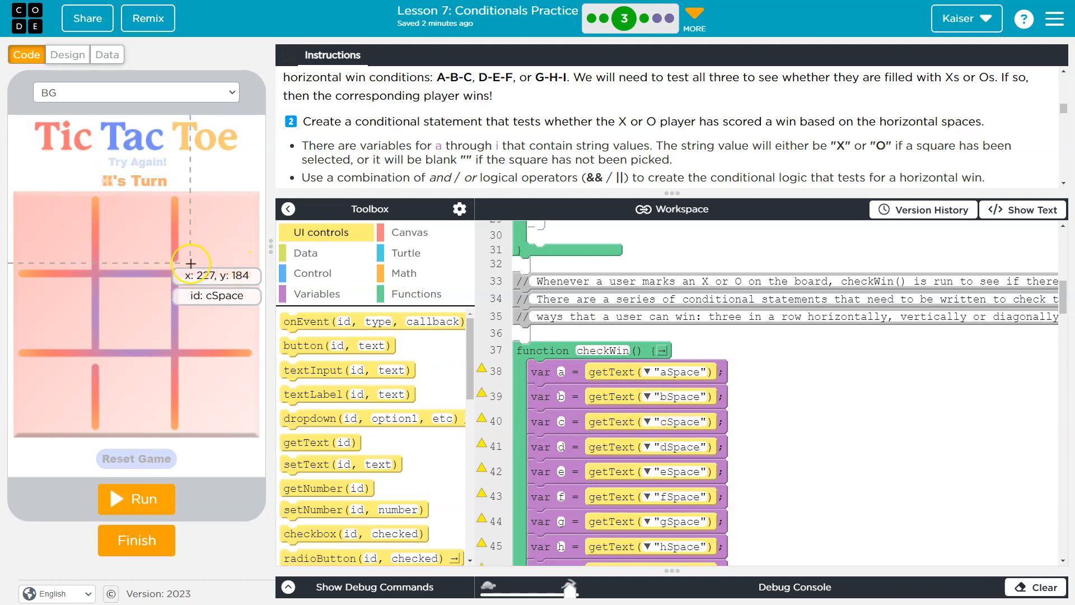
{"action": "mouse_move", "coordinate": [143, 247]}
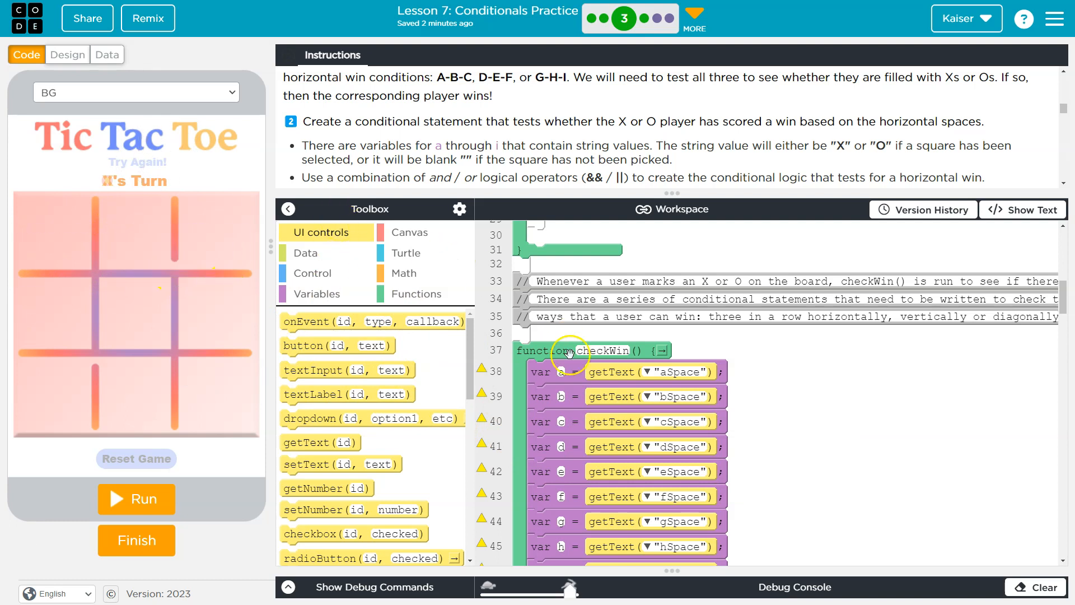
{"action": "scroll", "scroll_direction": "down", "scroll_amount": 3}
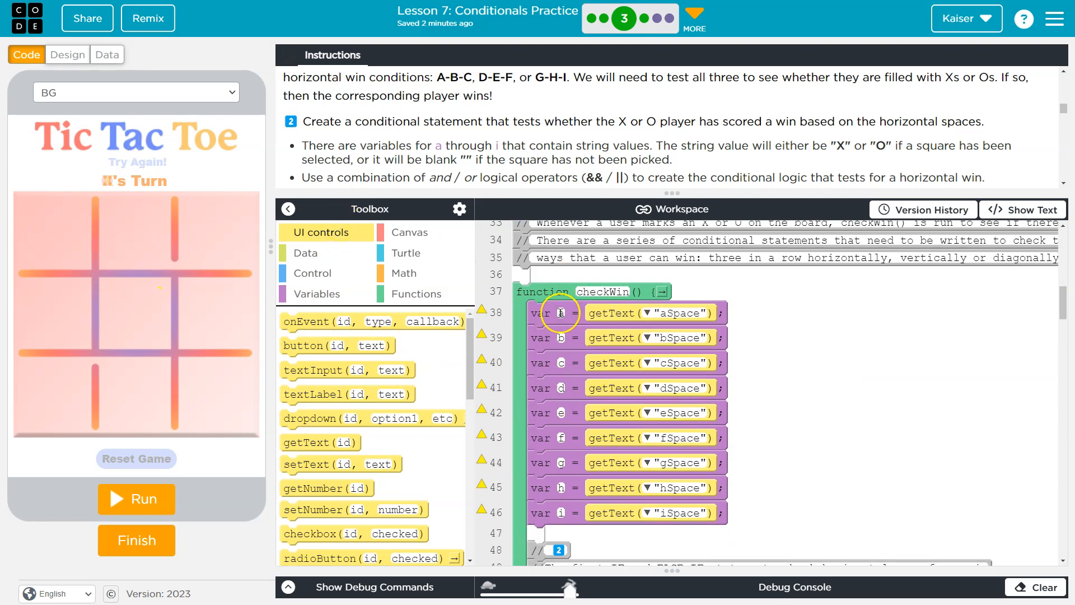
{"action": "scroll", "scroll_direction": "down", "scroll_amount": 3}
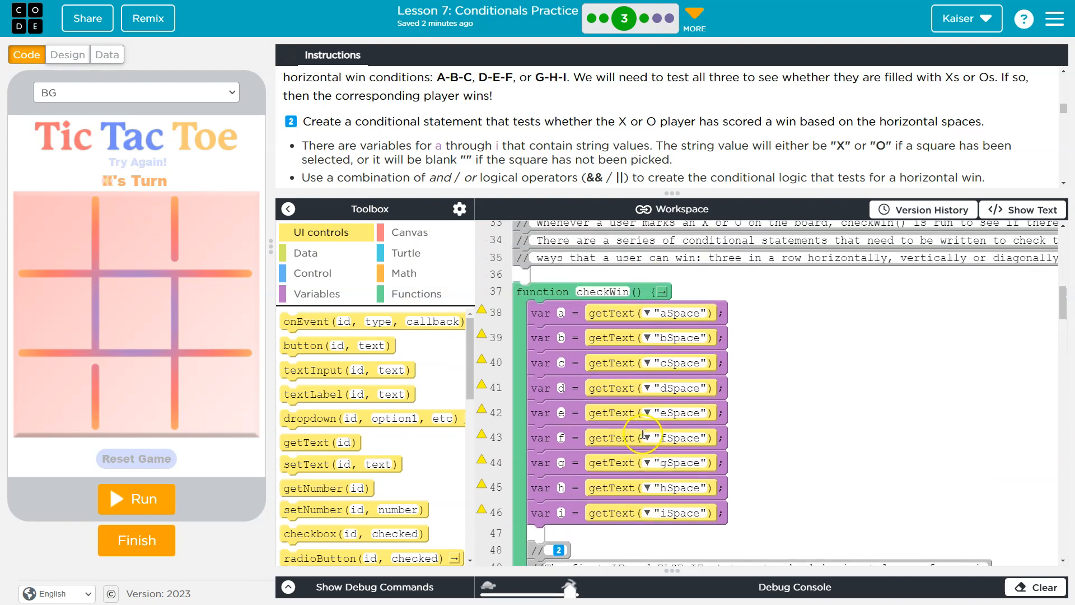
{"action": "scroll", "scroll_direction": "down", "scroll_amount": 3}
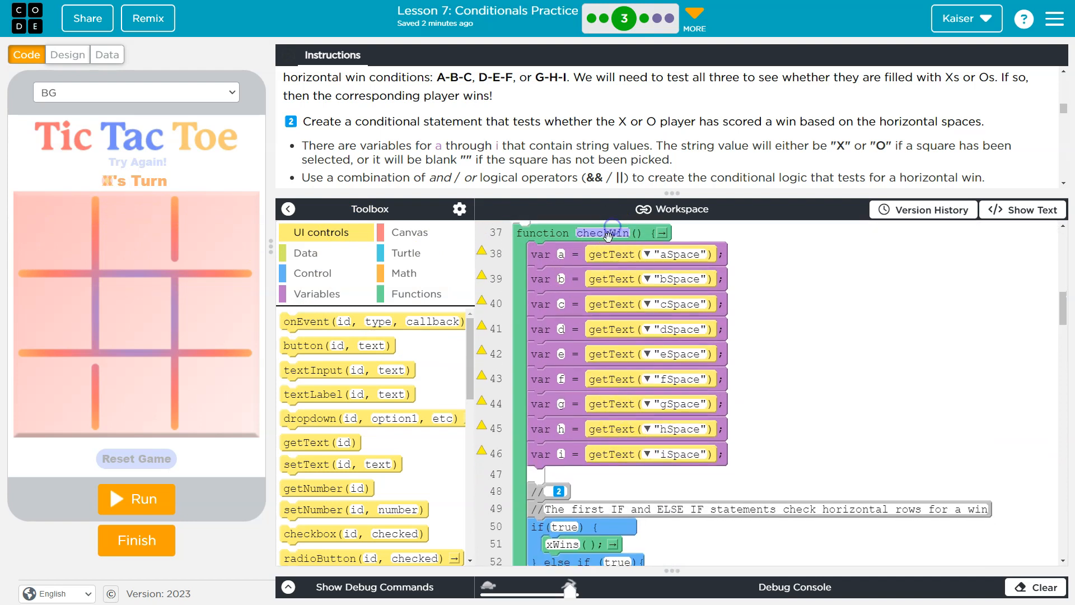
{"action": "mouse_move", "coordinate": [596, 292]}
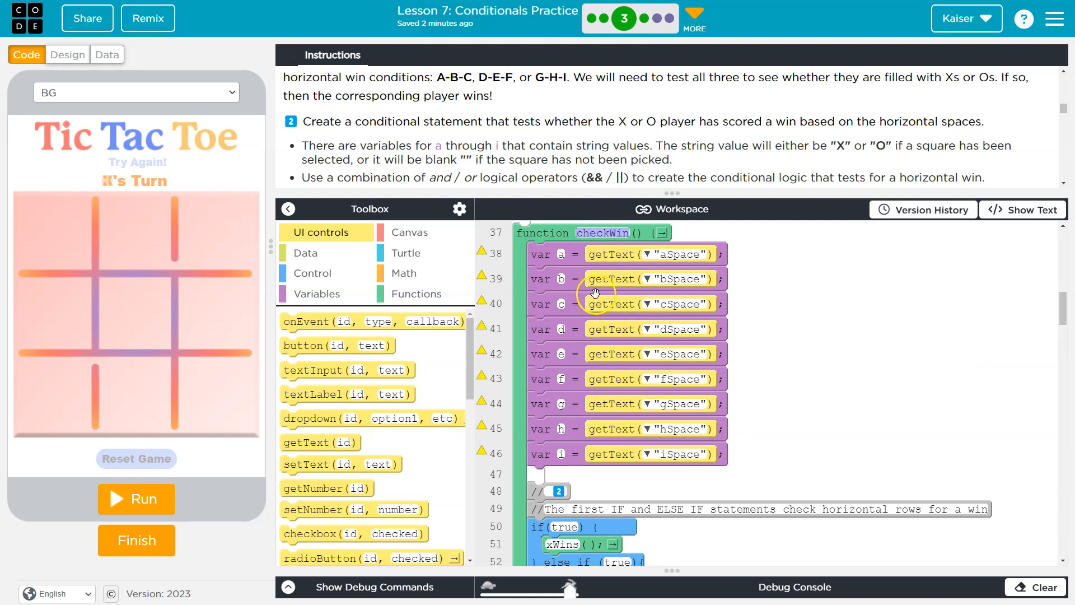
{"action": "mouse_move", "coordinate": [606, 252]}
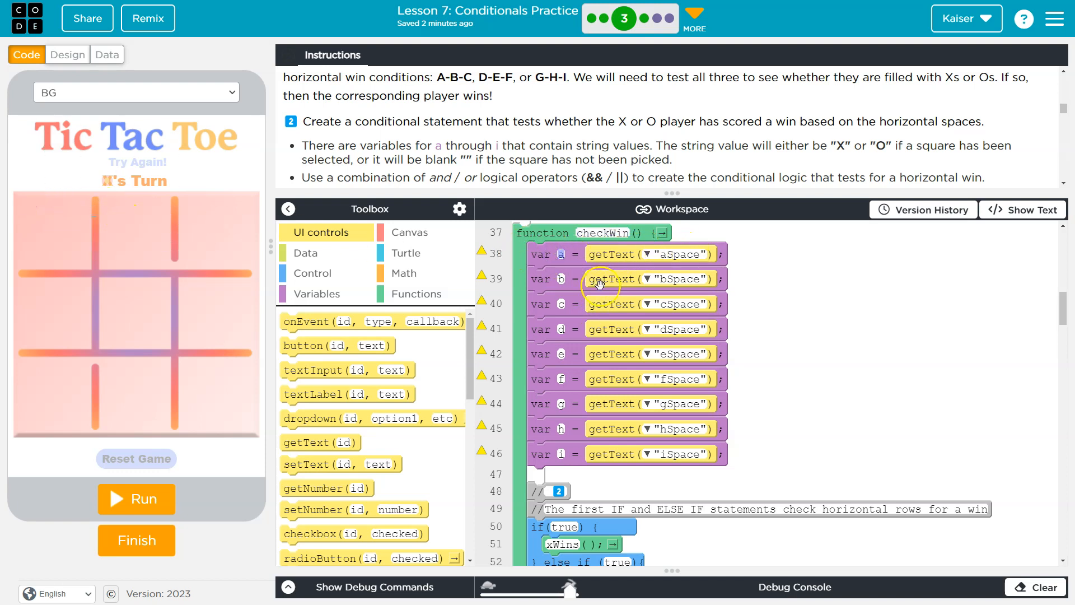
{"action": "mouse_move", "coordinate": [566, 329]}
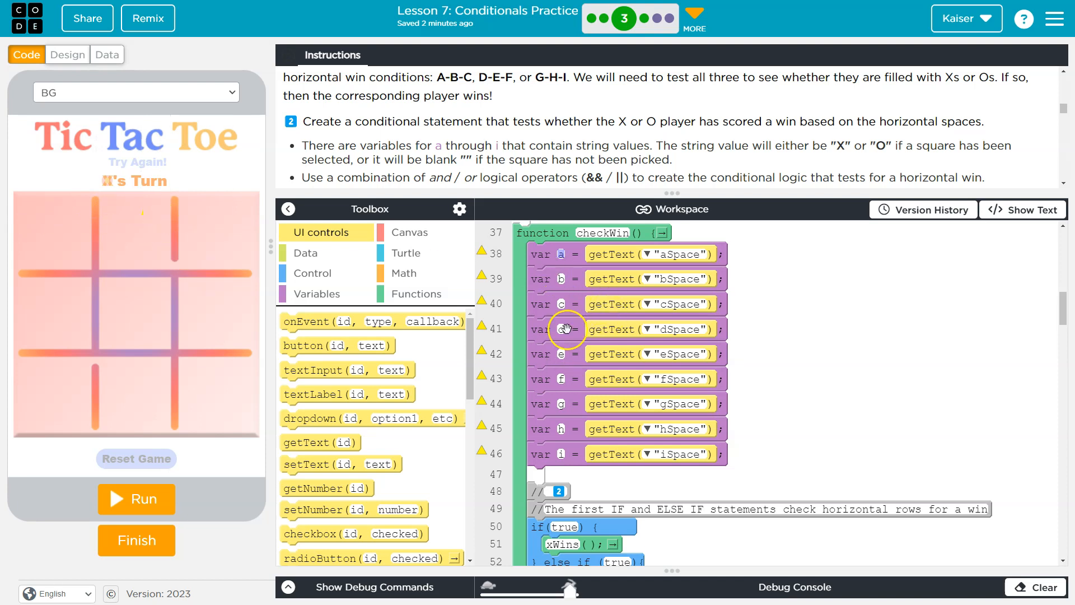
{"action": "scroll", "scroll_direction": "down", "scroll_amount": 3}
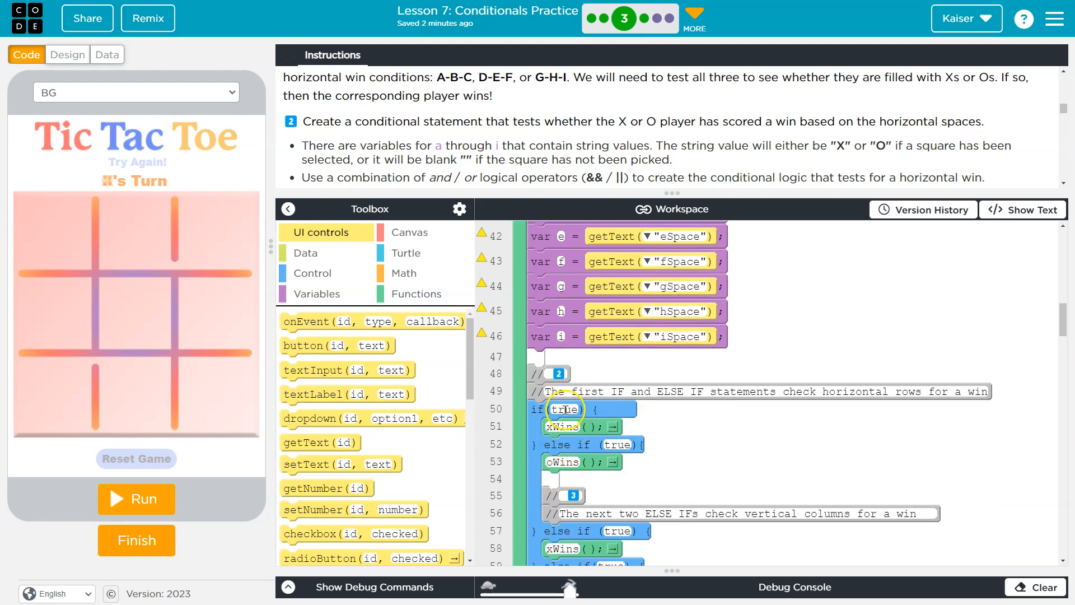
{"action": "mouse_move", "coordinate": [961, 383]}
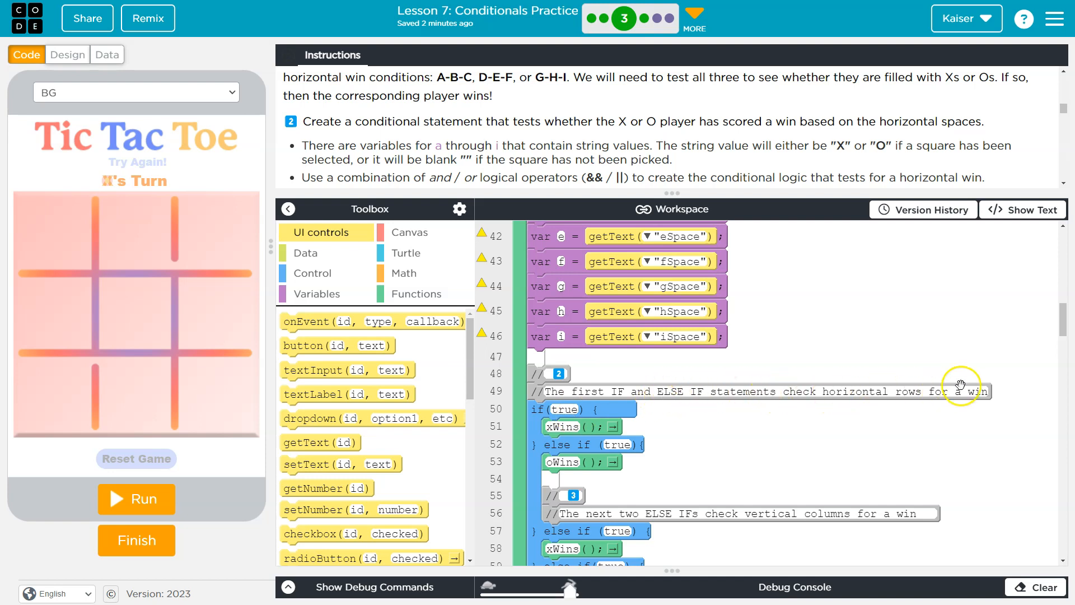
{"action": "mouse_move", "coordinate": [876, 391]}
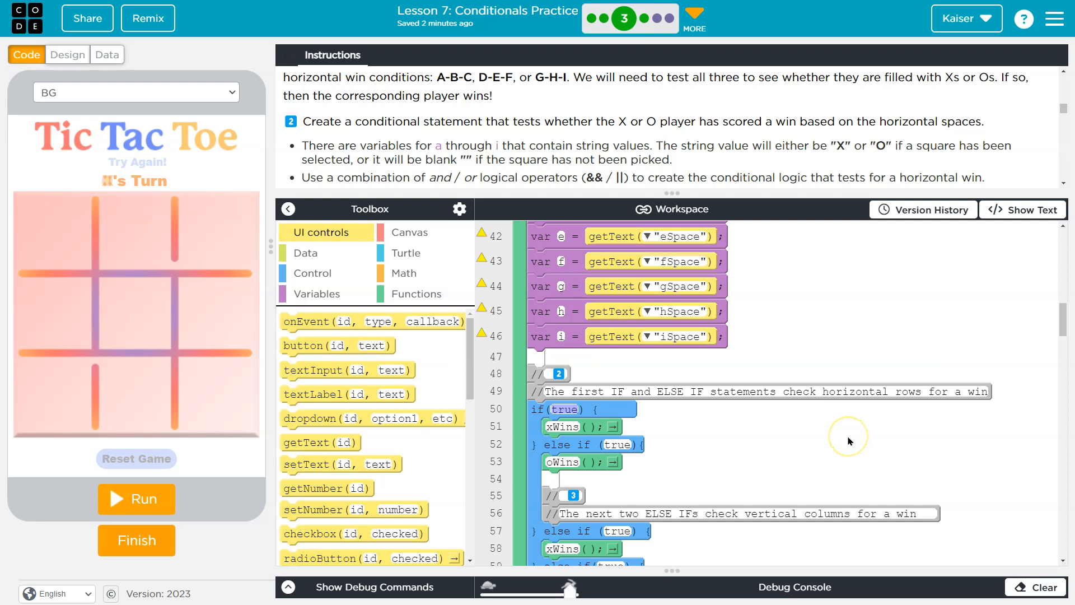
{"action": "mouse_move", "coordinate": [859, 435]}
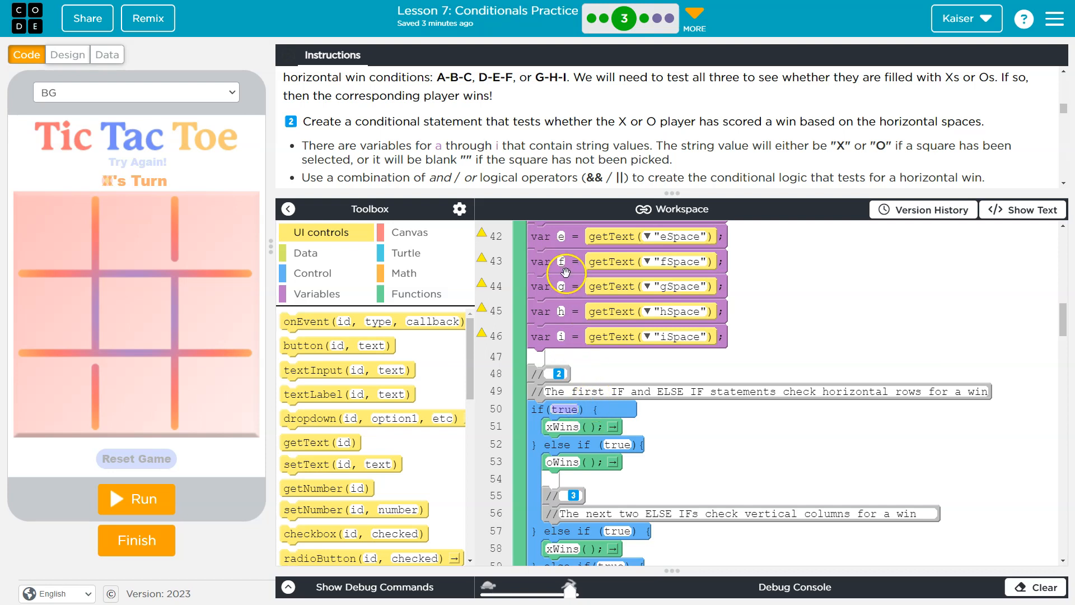
In text mode, replace true in the first if with a == "X" && b == "X".
{"action": "left_click", "coordinate": [1024, 211]}
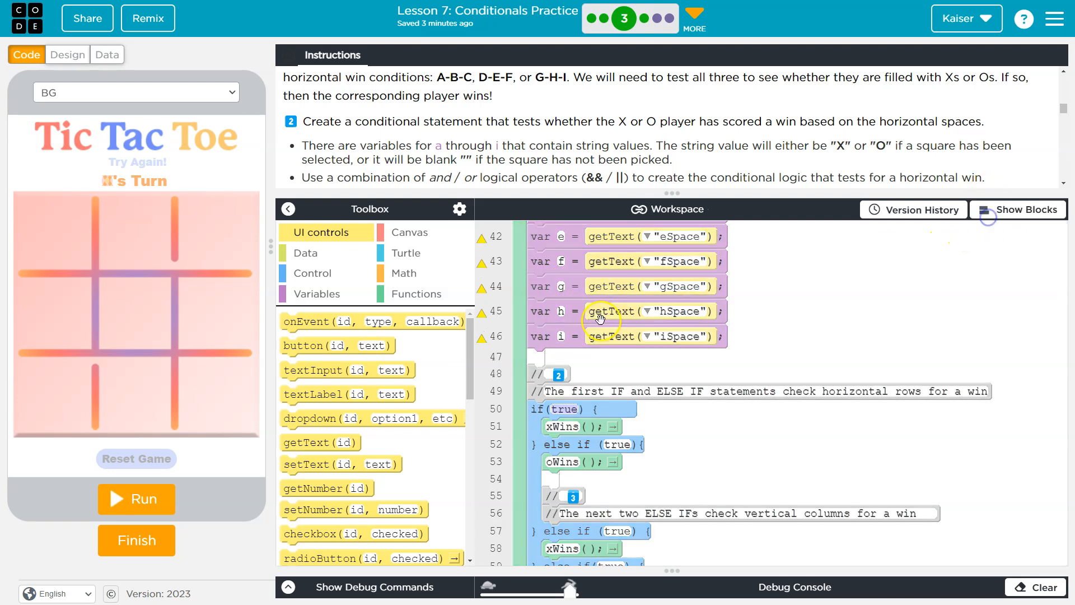
{"action": "left_click", "coordinate": [1018, 210]}
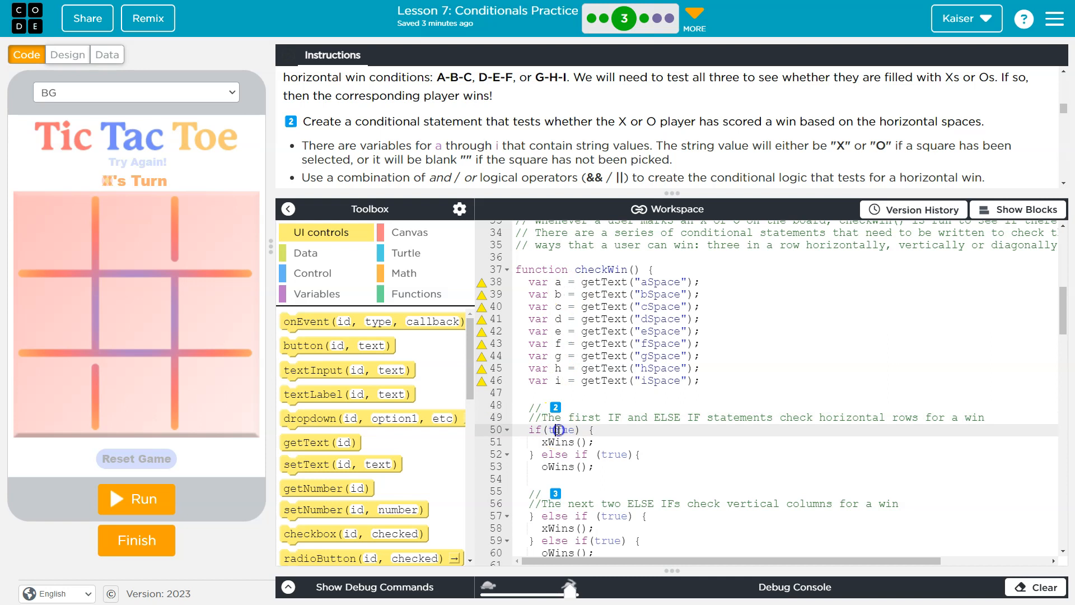
{"action": "type", "text": "a =="}
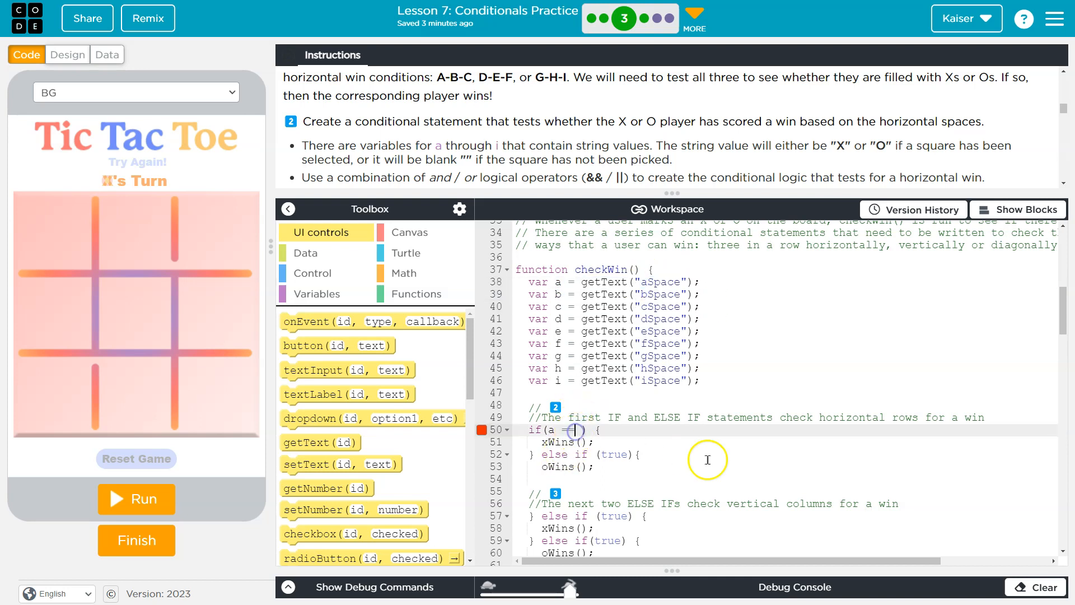
{"action": "type", "text": "=="}
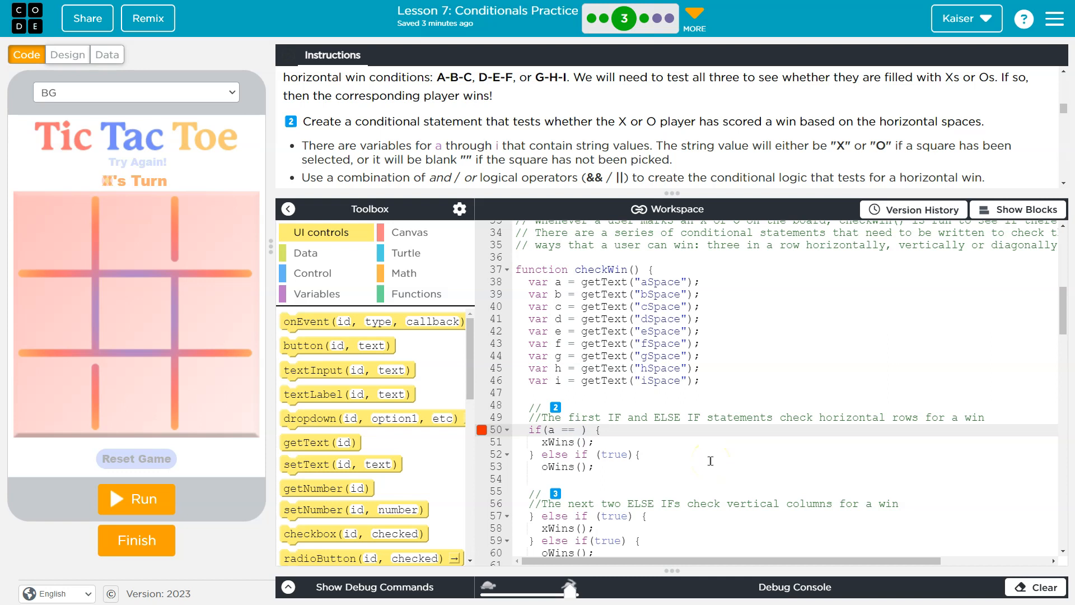
{"action": "type", "text": "X)"}
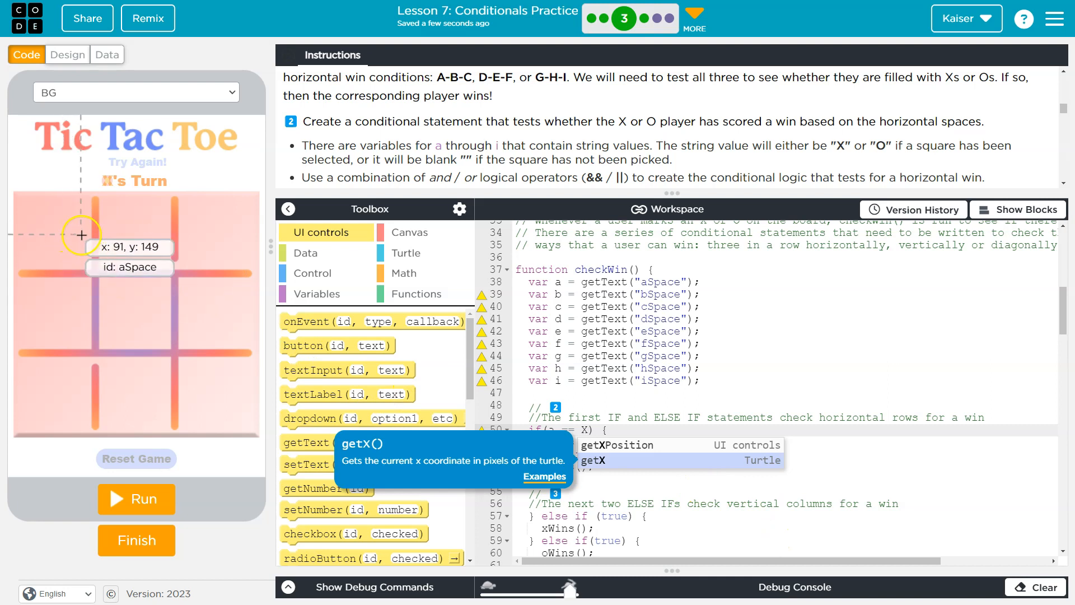
{"action": "mouse_move", "coordinate": [583, 430]}
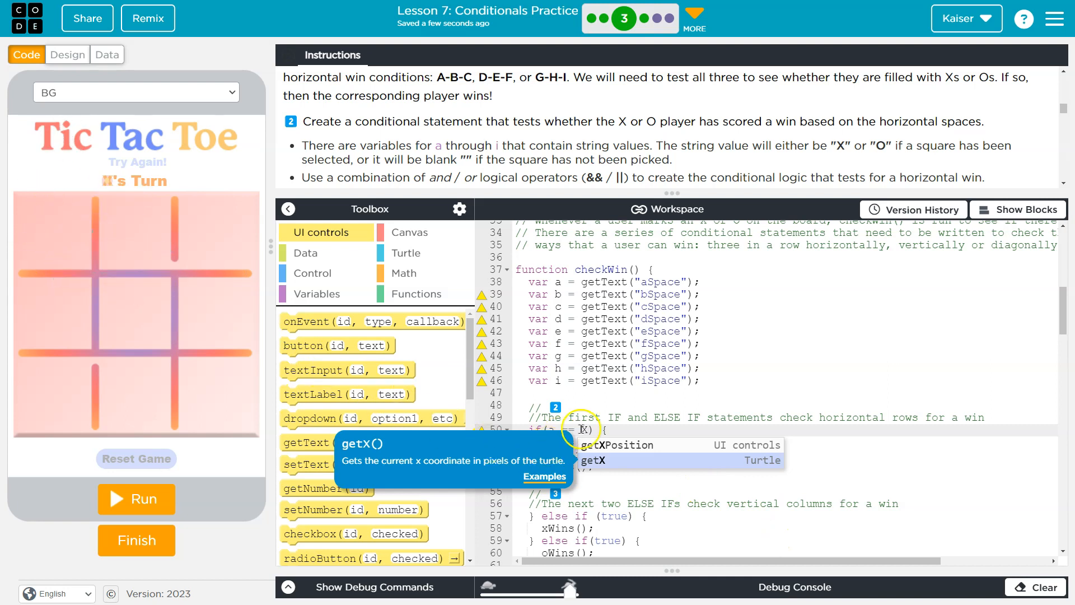
{"action": "type", "text": "\""}
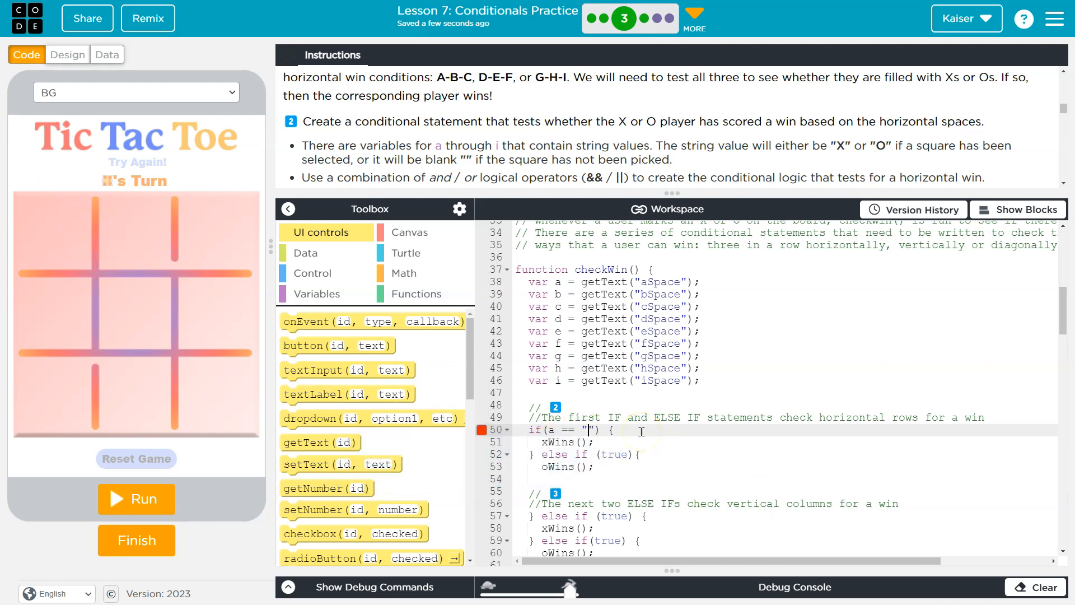
{"action": "type", "text": "X"}
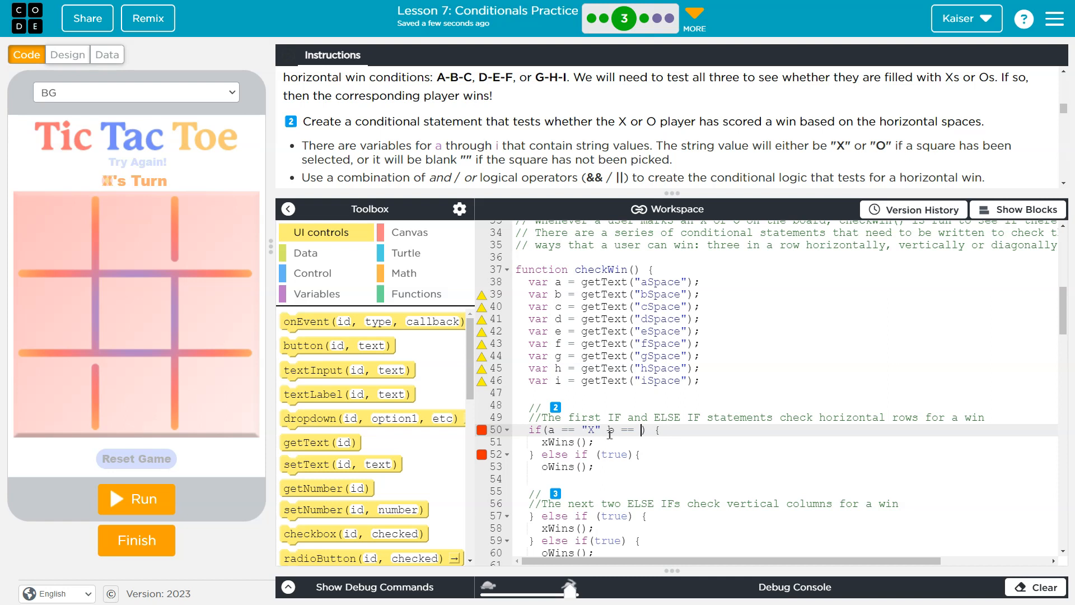
Extend the condition with && c == "X" so all three top-row squares must be X.
{"action": "type", "text": "X"}
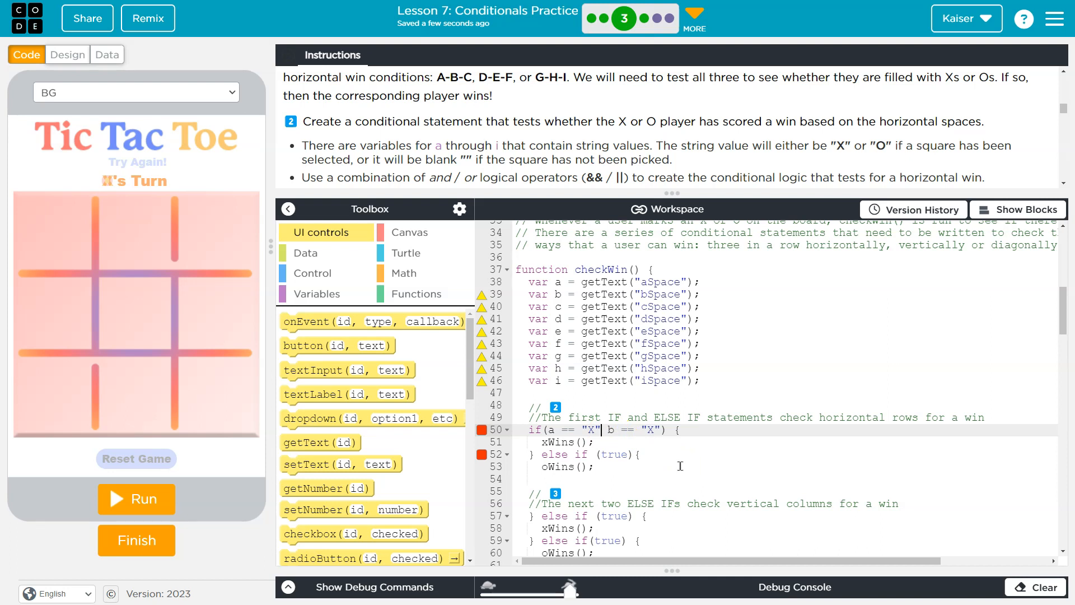
{"action": "type", "text": "&&"}
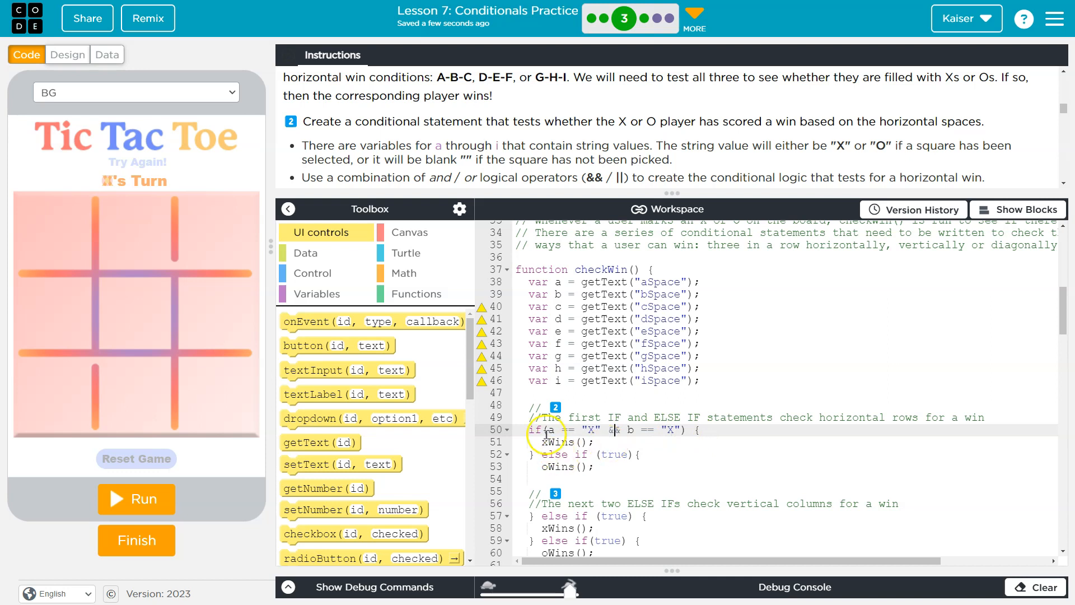
{"action": "mouse_move", "coordinate": [515, 379]}
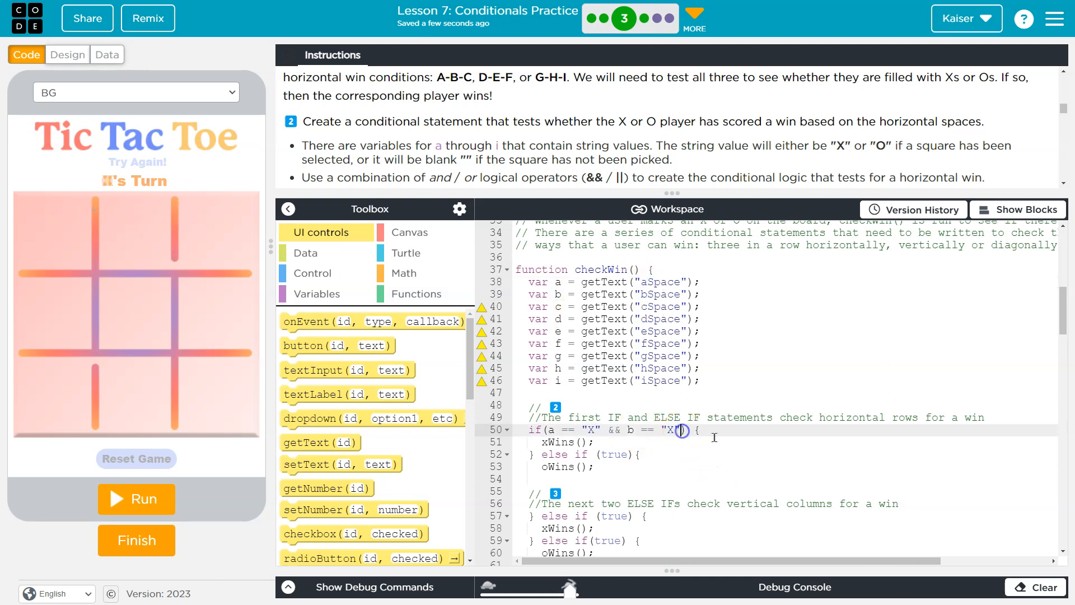
{"action": "type", "text": "&&"}
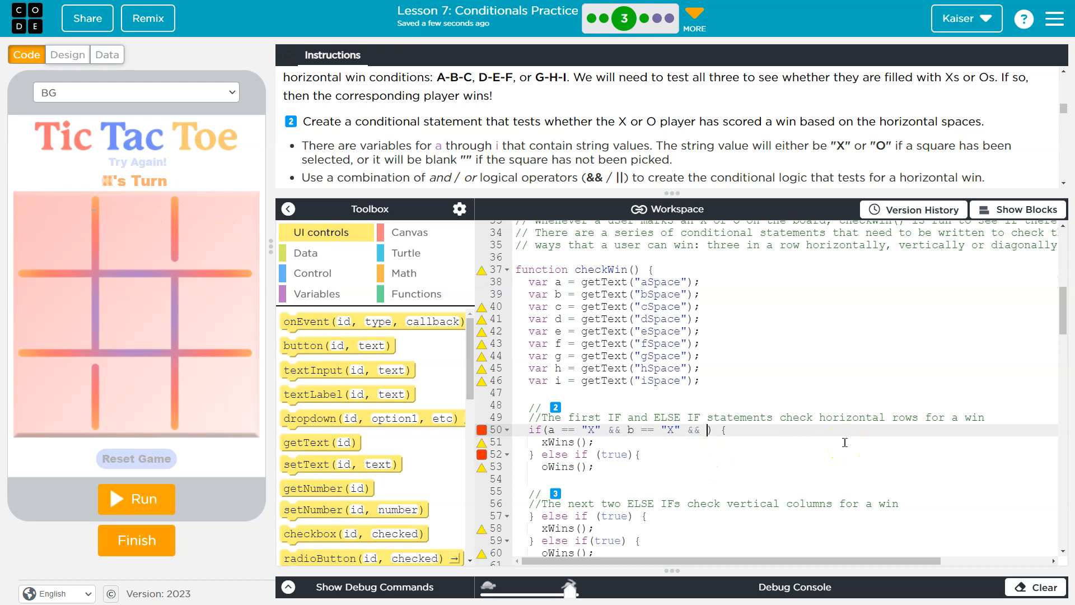
{"action": "type", "text": "c == \"X"}
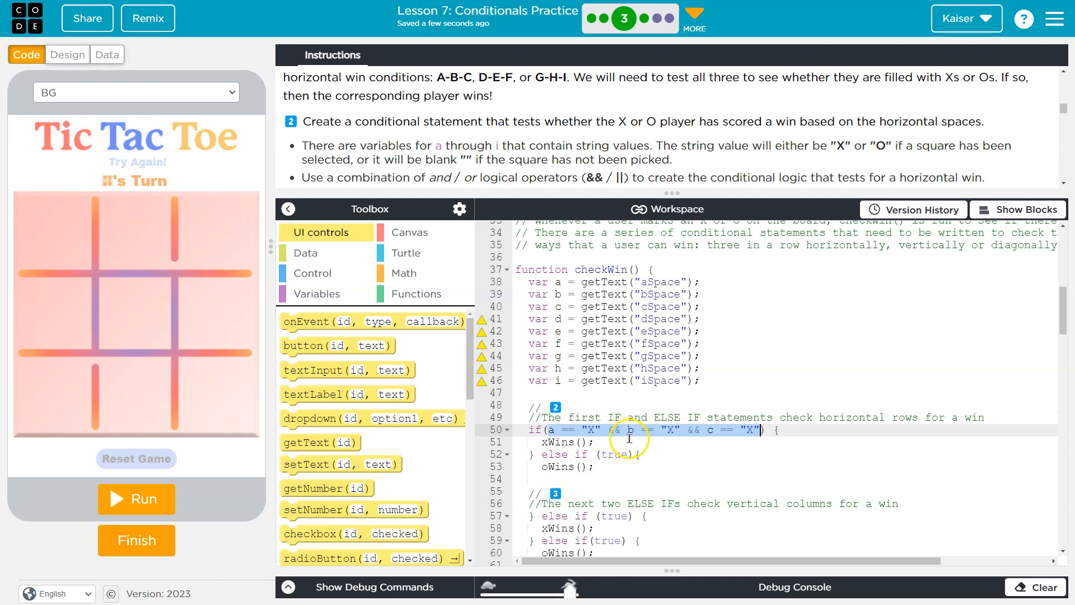
Paste the X condition into the else if and change each "X" to "O".
{"action": "right_click", "coordinate": [629, 430]}
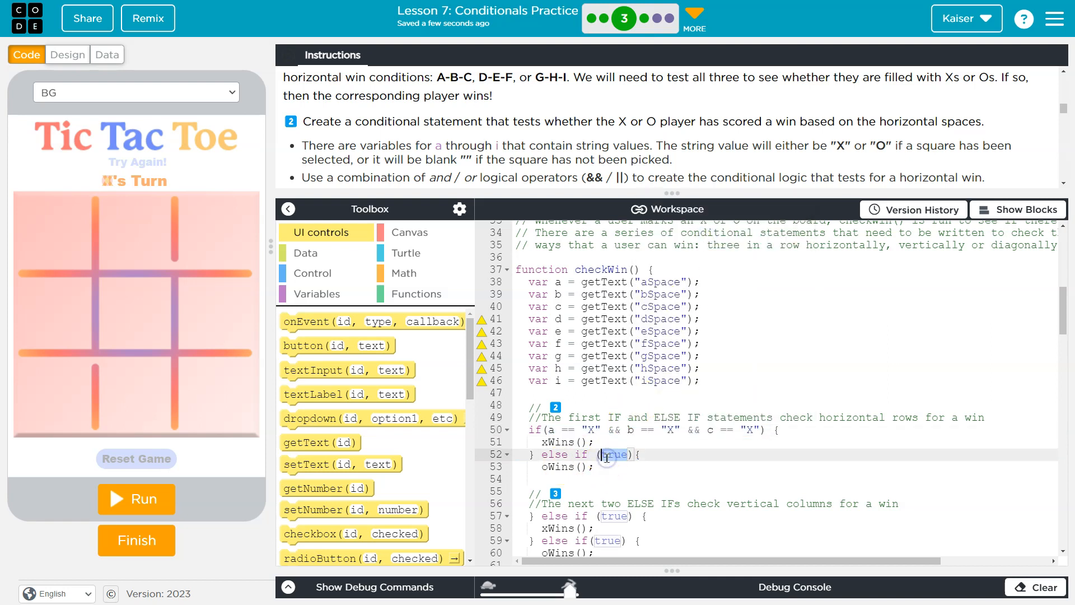
{"action": "type", "text": "a == \"X\" && b == \"X\" && c == \"X\""}
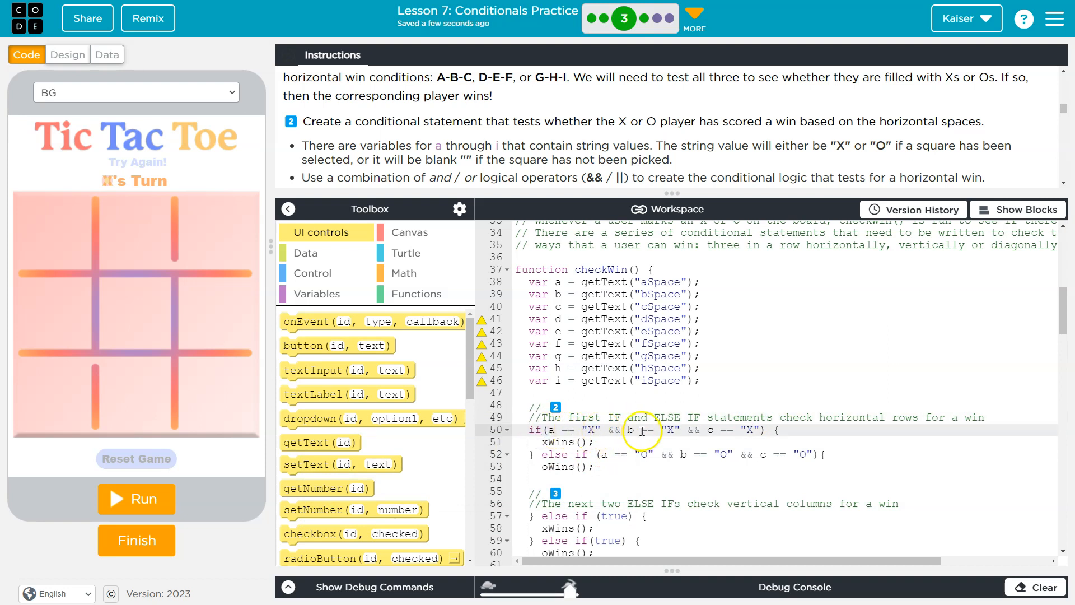
{"action": "mouse_move", "coordinate": [231, 240]}
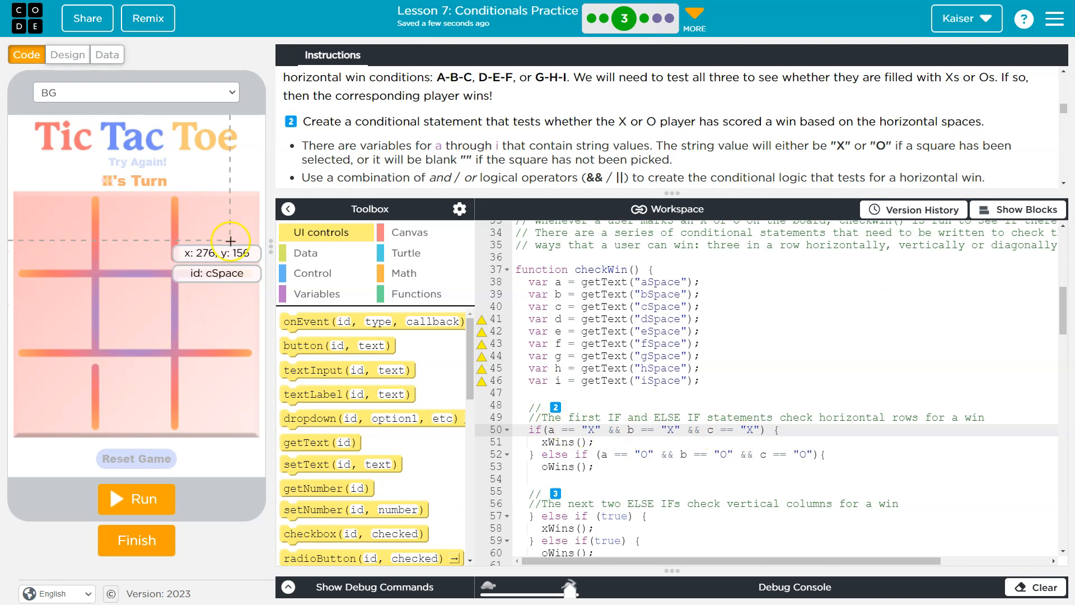
{"action": "left_click", "coordinate": [593, 442]}
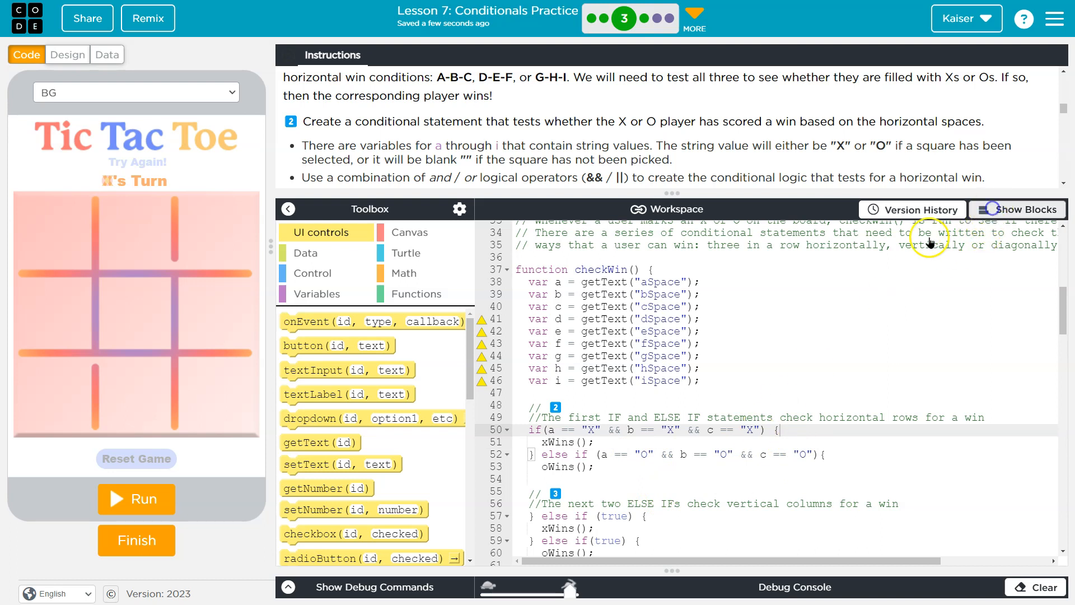
Show checkWin() as blocks and scroll to the if/else if win conditions.
{"action": "left_click", "coordinate": [1022, 210]}
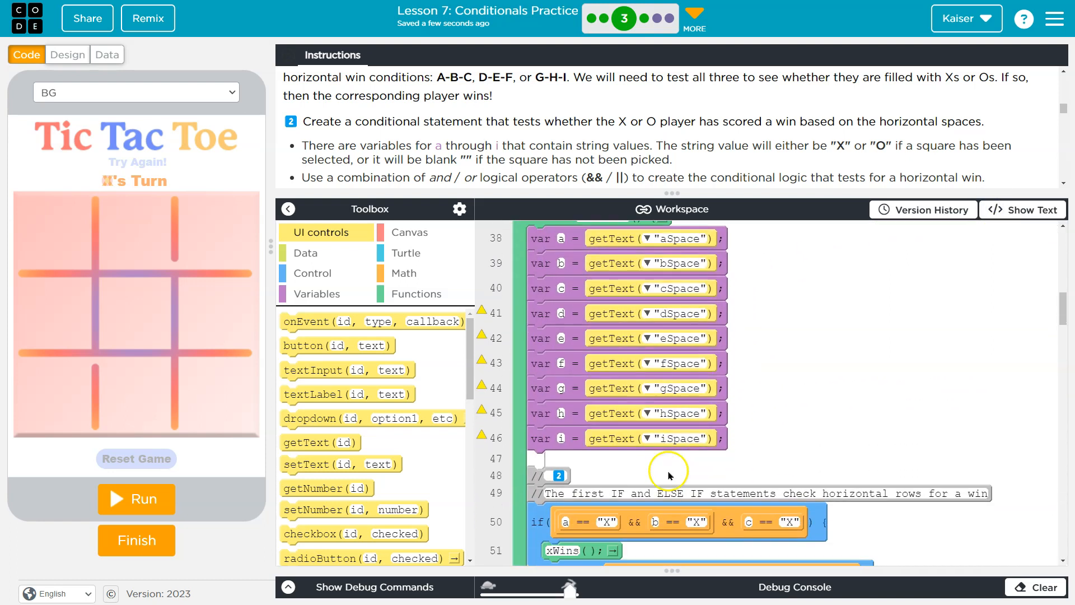
{"action": "scroll", "scroll_direction": "down", "scroll_amount": 3}
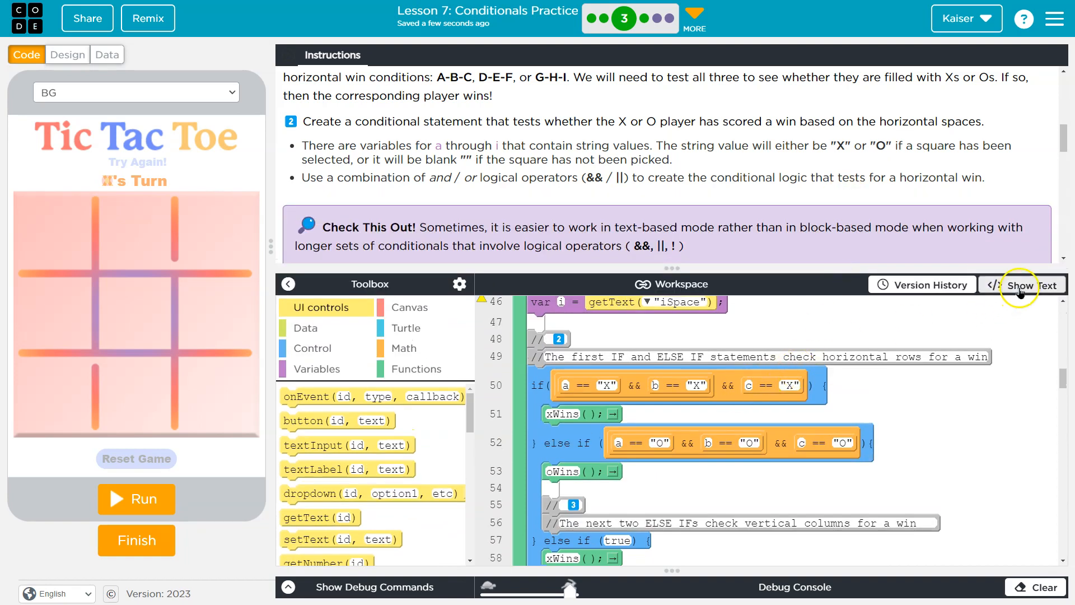
Back in text mode, join the (a,b,c), (d,e,f) and (g,h,i) row tests with || for X and O.
{"action": "left_click", "coordinate": [1023, 285]}
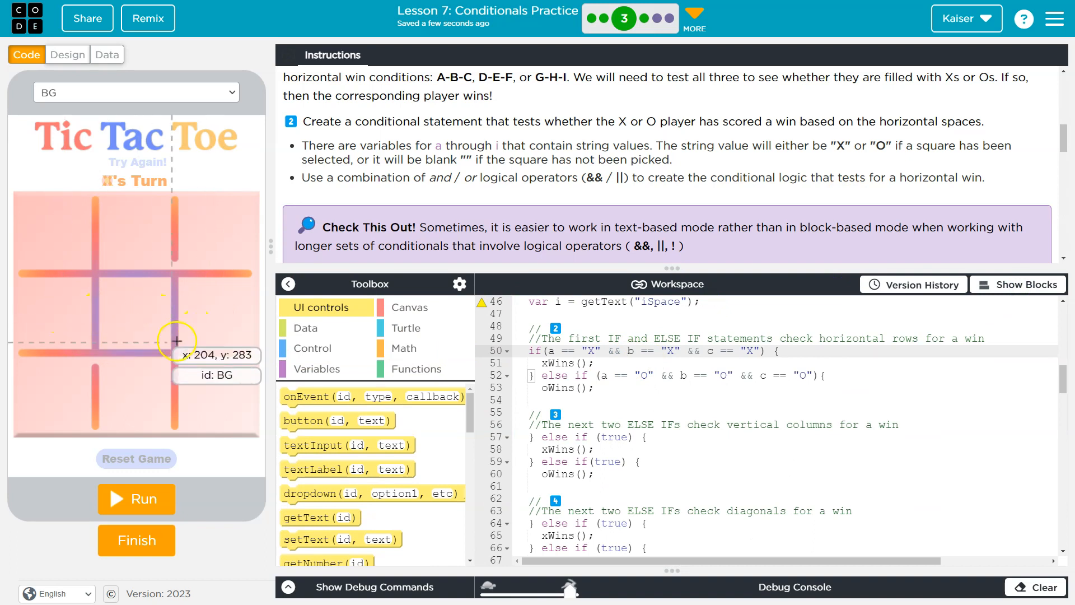
{"action": "mouse_move", "coordinate": [148, 400]}
{"action": "type", "text": "("}
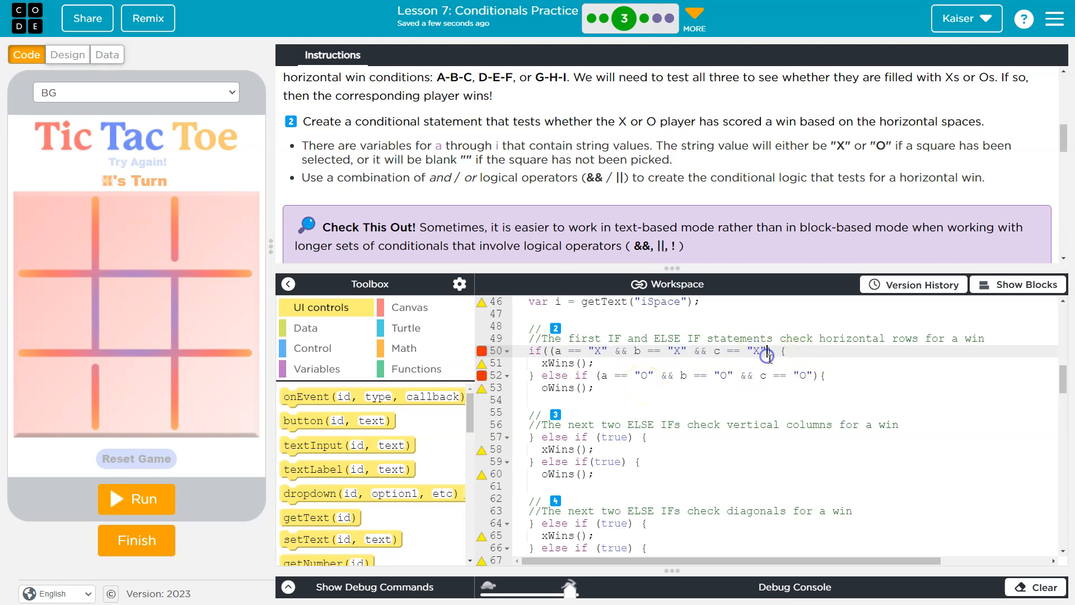
{"action": "type", "text": "&&"}
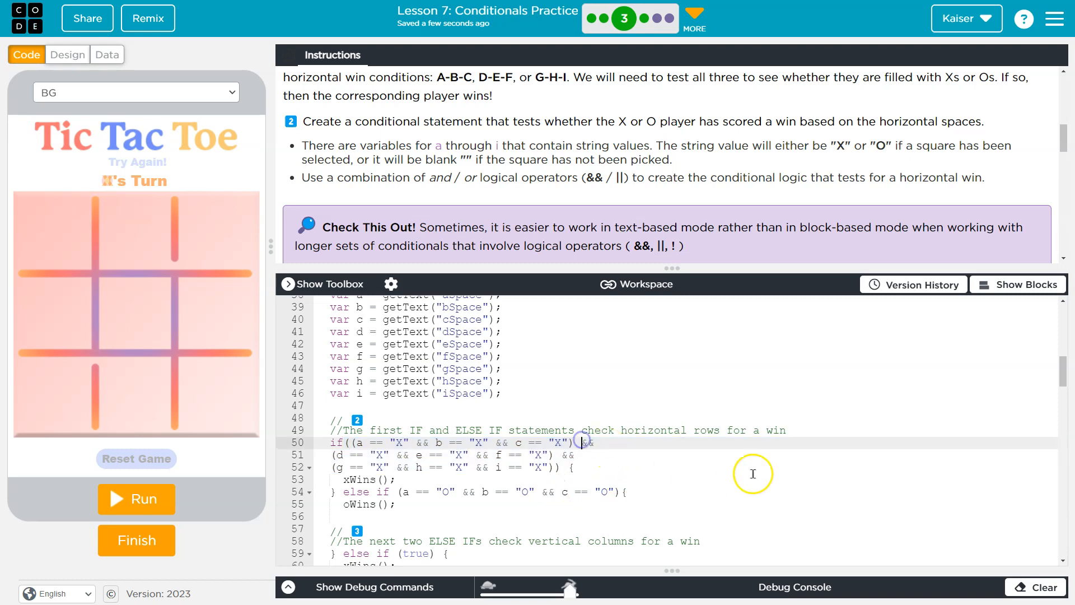
{"action": "type", "text": "||"}
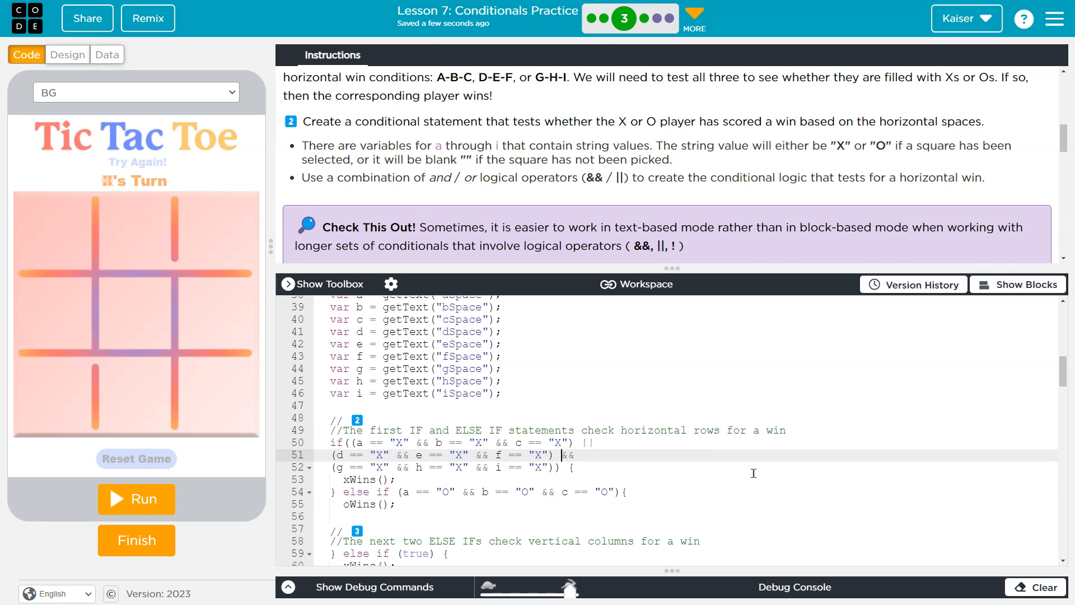
{"action": "type", "text": "||"}
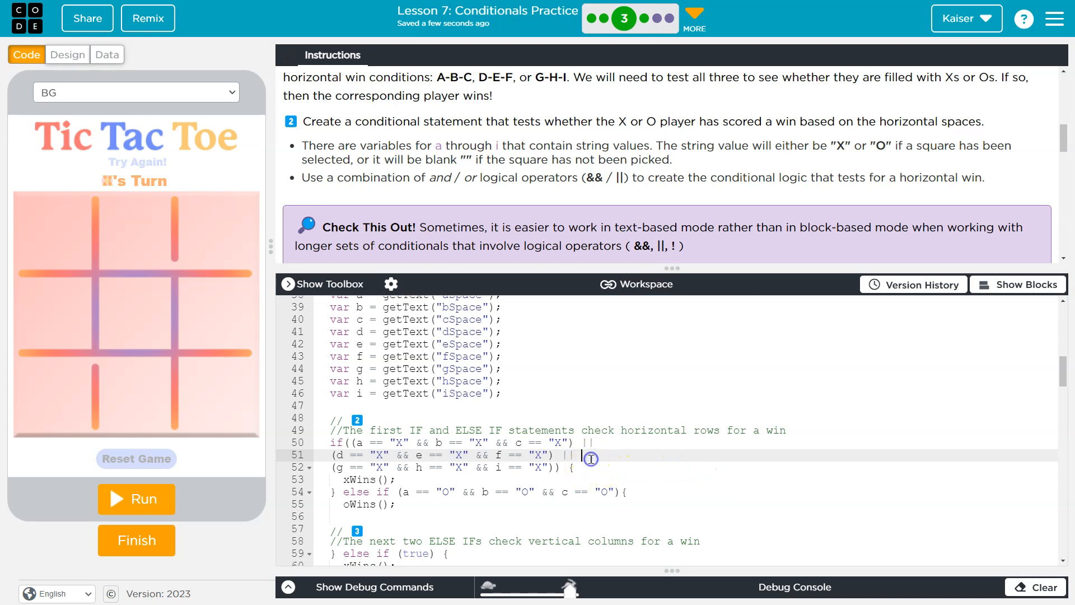
{"action": "left_click_drag", "start_coordinate": [584, 454], "coordinate": [548, 455]}
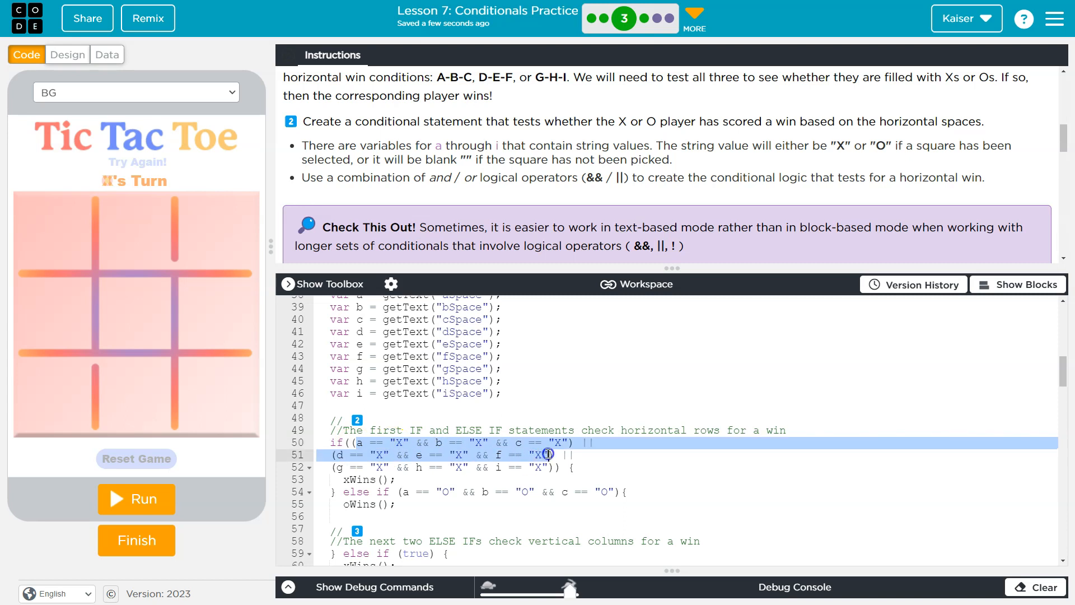
{"action": "left_click", "coordinate": [563, 442]}
{"action": "type", "text": " || (d == \"O\" && e == \"O\" && f == \"O\") || (g == \"O\" && h == \"O\" && i == \"O\")) "}
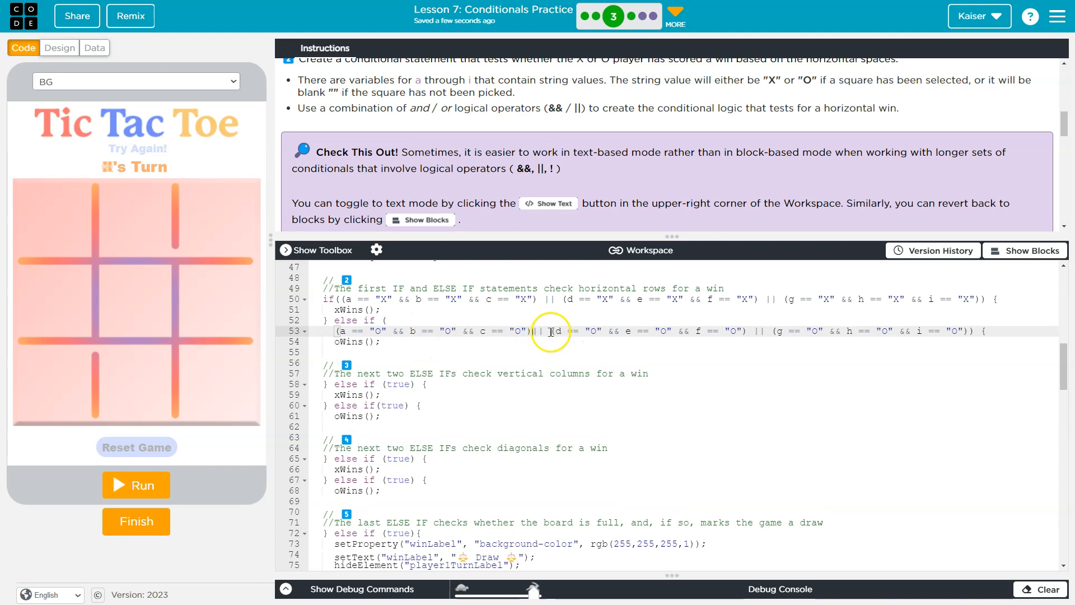
Join the O condition onto the else if line and scroll to the Check This Out tip.
{"action": "key", "text": "Enter"}
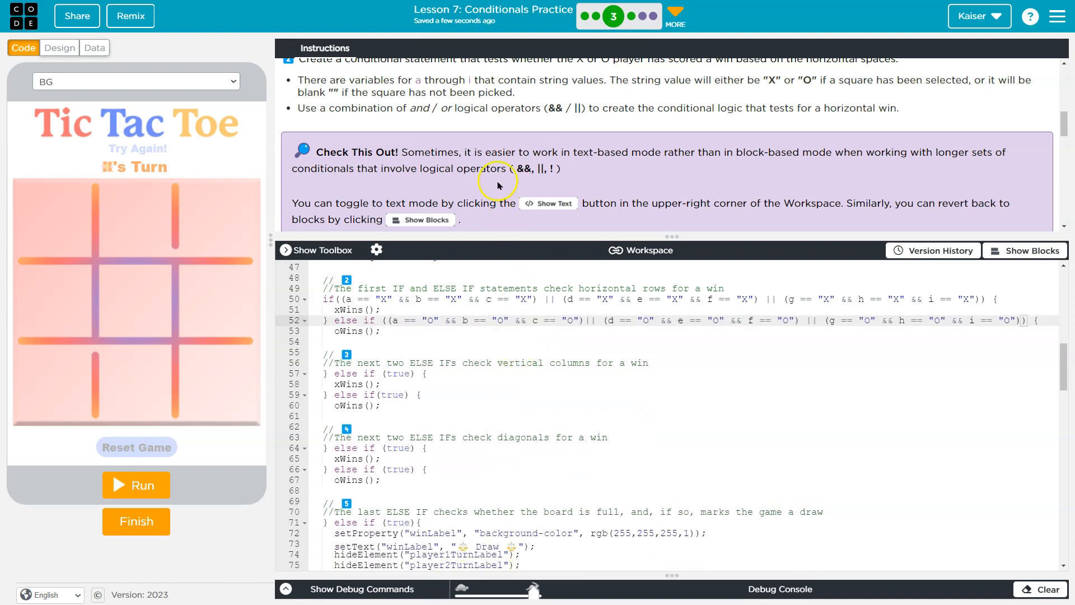
{"action": "mouse_move", "coordinate": [623, 122]}
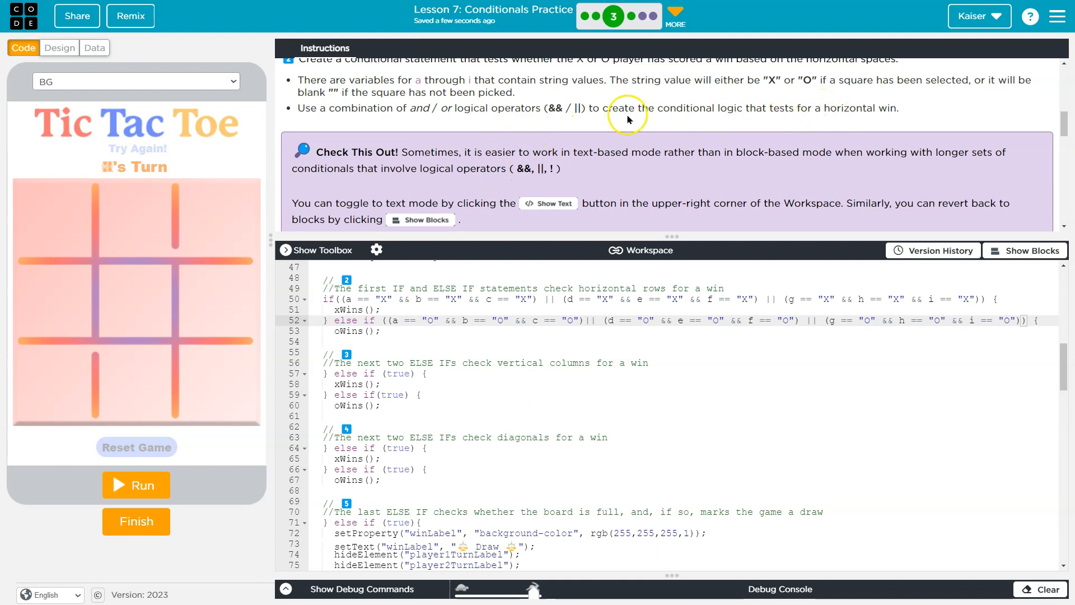
{"action": "scroll", "scroll_direction": "down", "scroll_amount": 3}
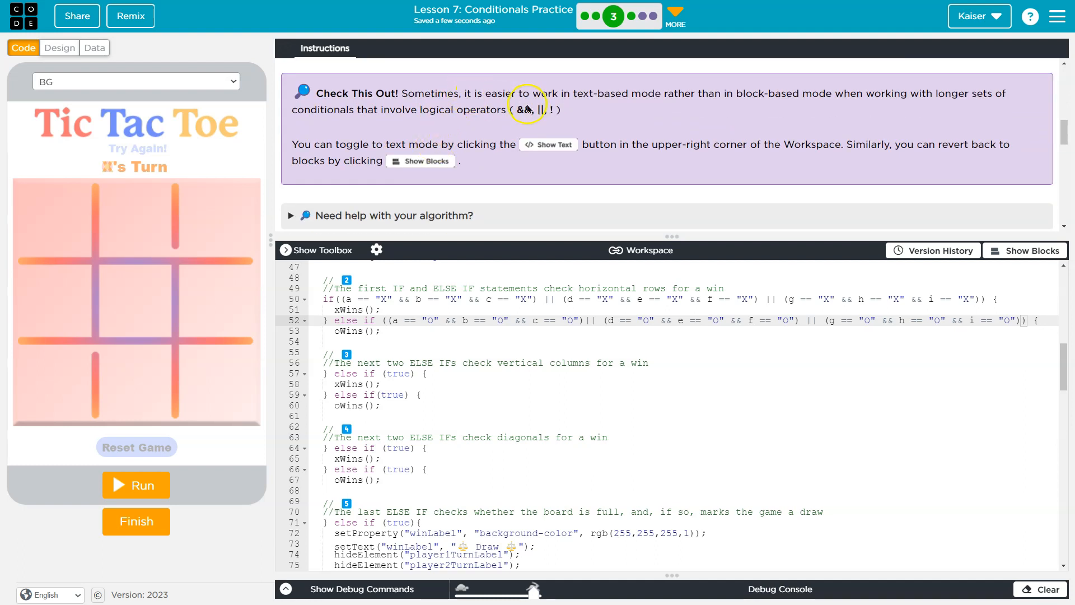
{"action": "mouse_move", "coordinate": [899, 114]}
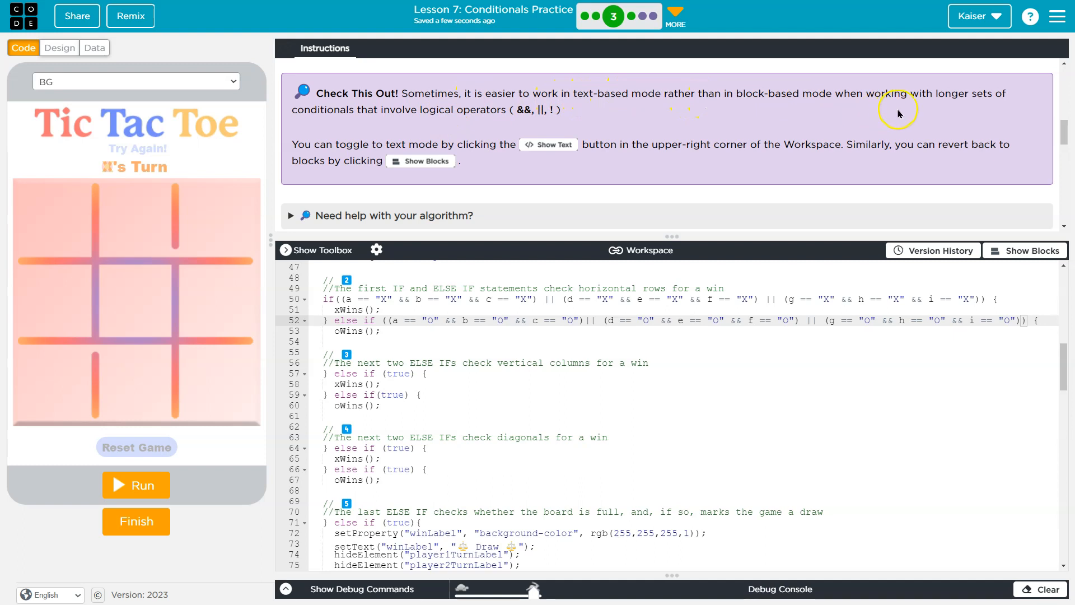
{"action": "mouse_move", "coordinate": [468, 156]}
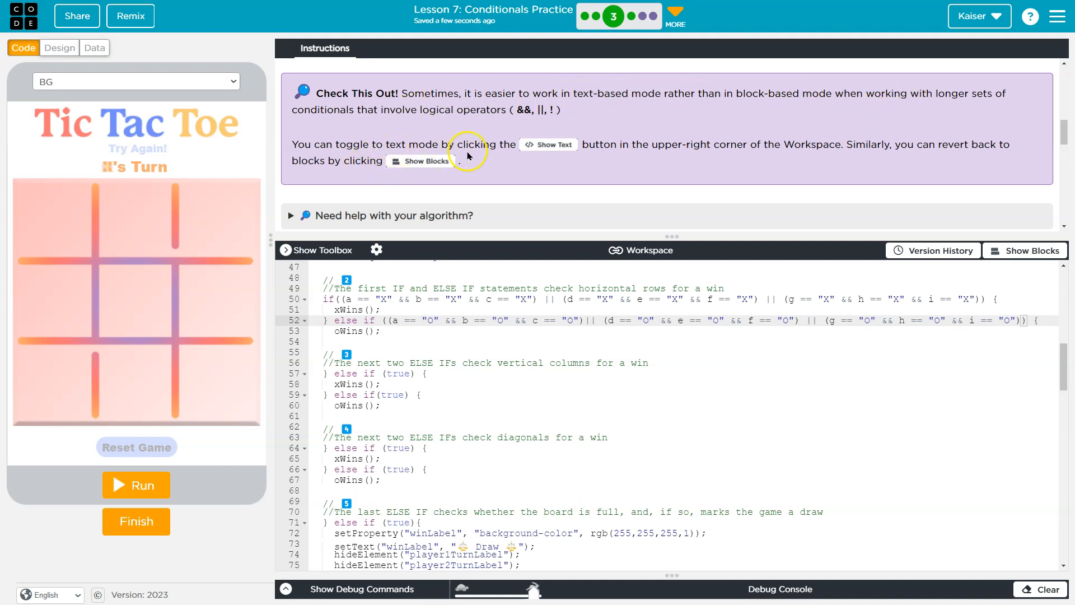
{"action": "scroll", "scroll_direction": "down", "scroll_amount": 3}
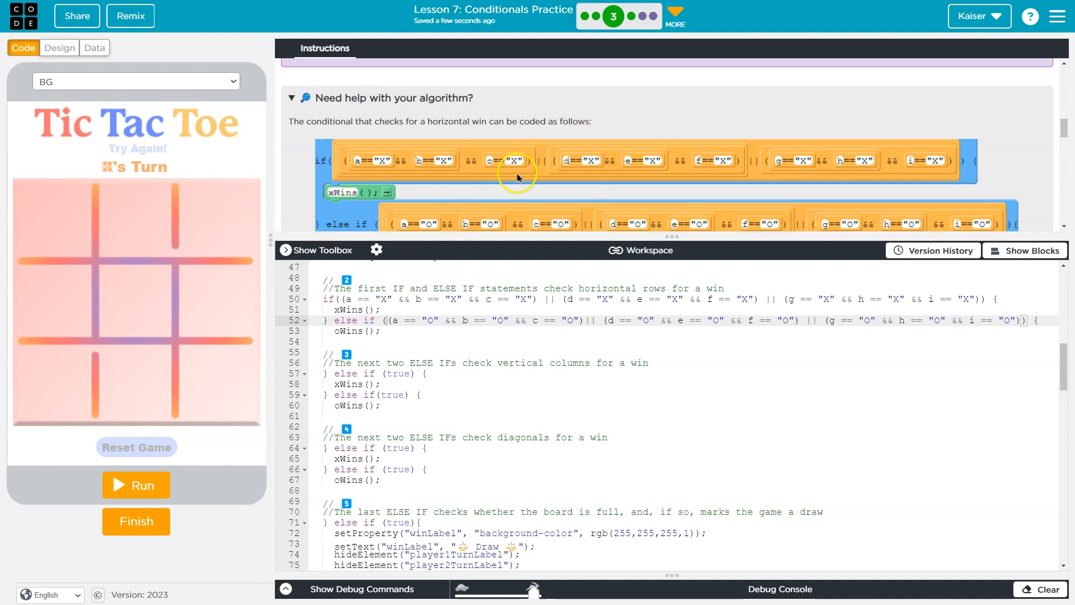
{"action": "mouse_move", "coordinate": [418, 175]}
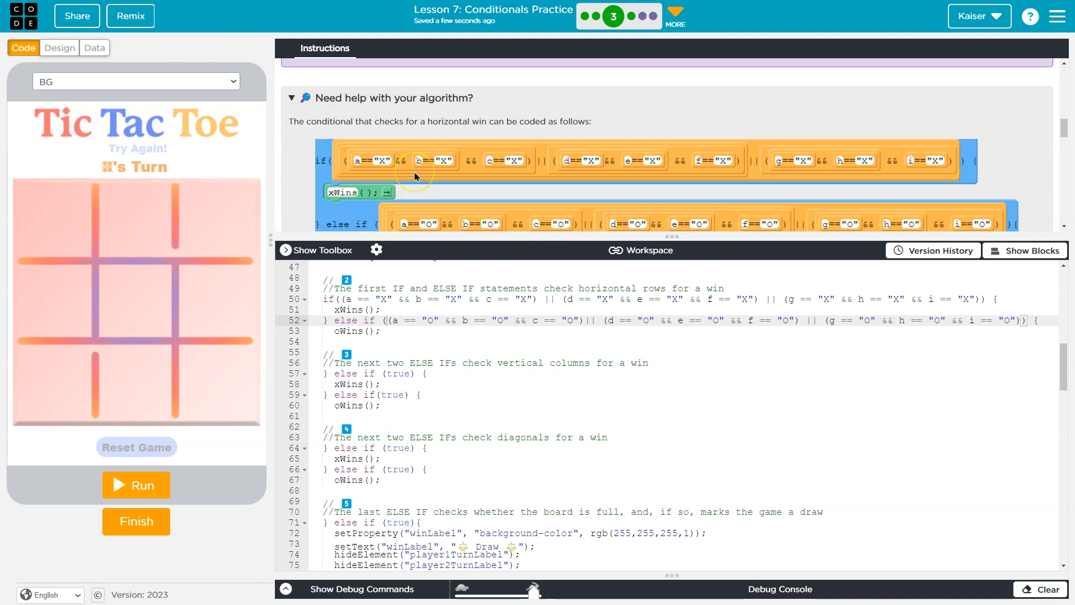
Review the algorithm hint and bring the xWins() function into view.
{"action": "left_click", "coordinate": [291, 98]}
{"action": "type", "text": "xWins"}
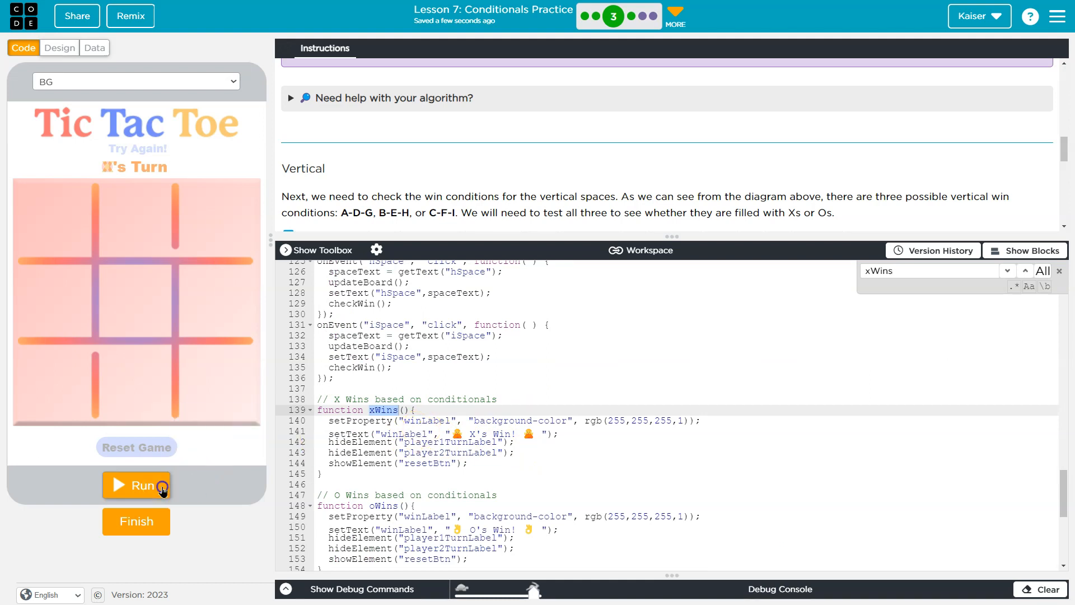
Run the app, complete a row to see the win message, reset and play again.
{"action": "left_click", "coordinate": [137, 485]}
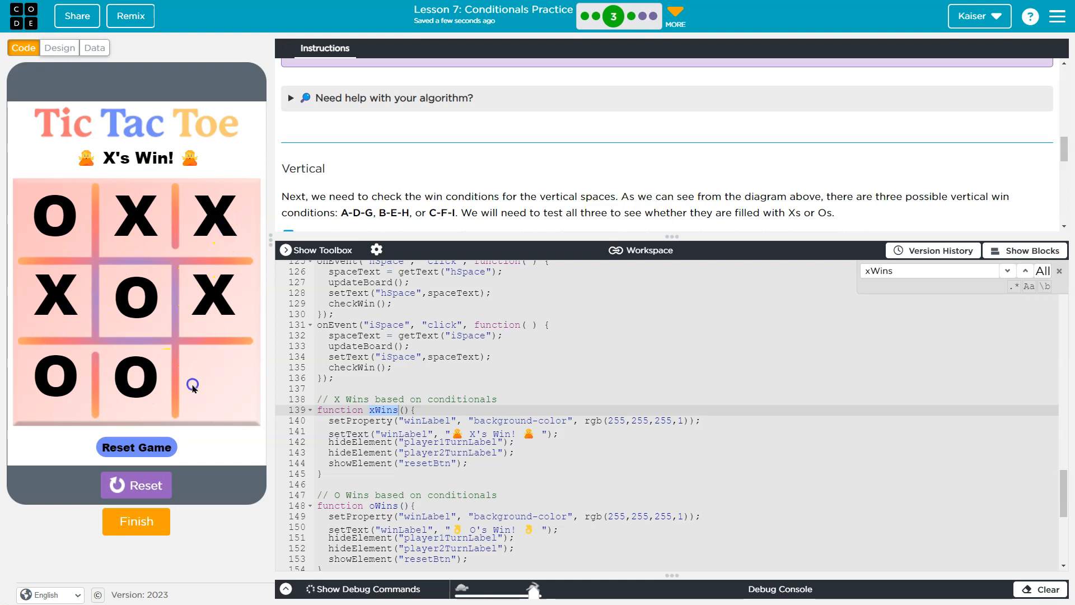
{"action": "left_click", "coordinate": [192, 384]}
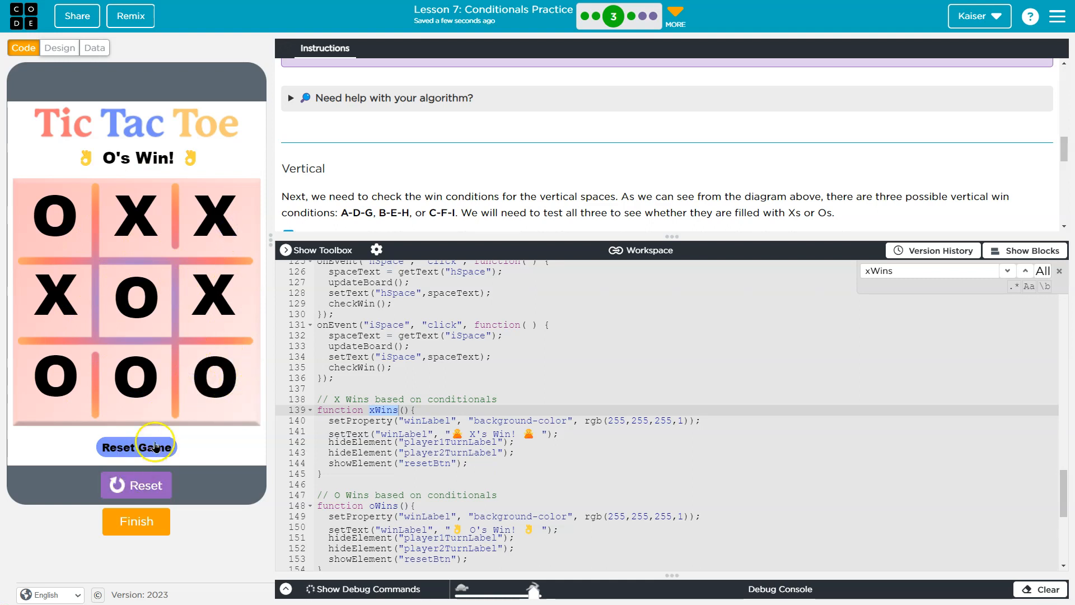
{"action": "left_click", "coordinate": [137, 447]}
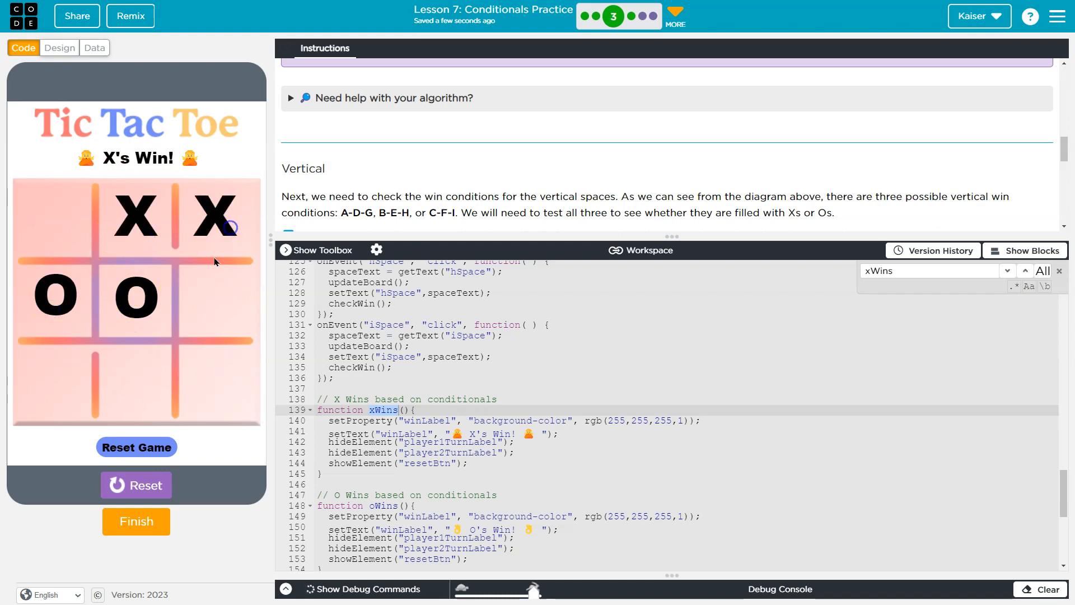
{"action": "left_click", "coordinate": [137, 447]}
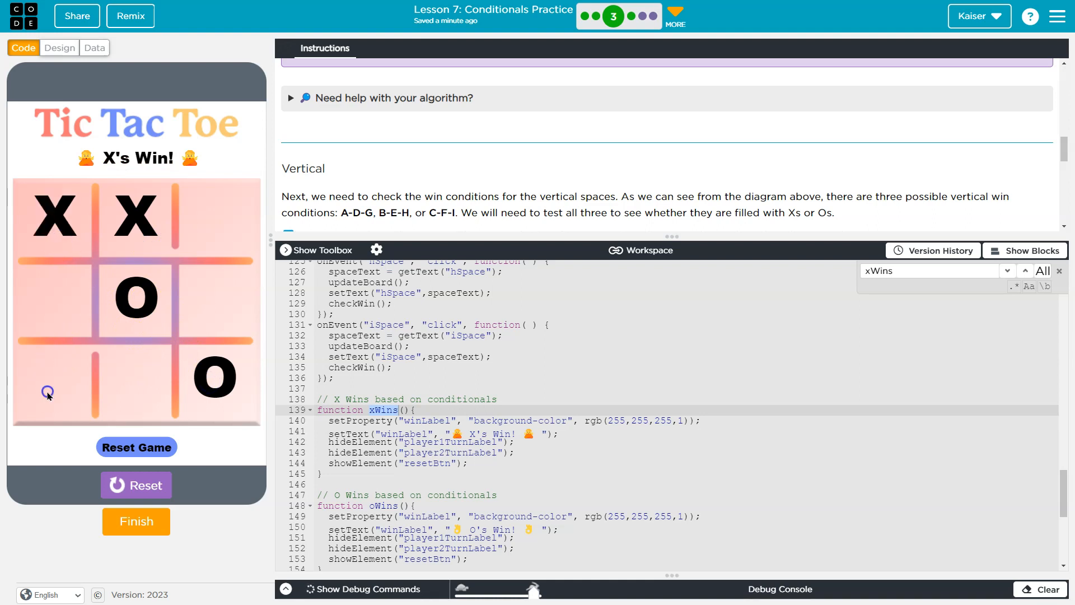
{"action": "left_click", "coordinate": [215, 225]}
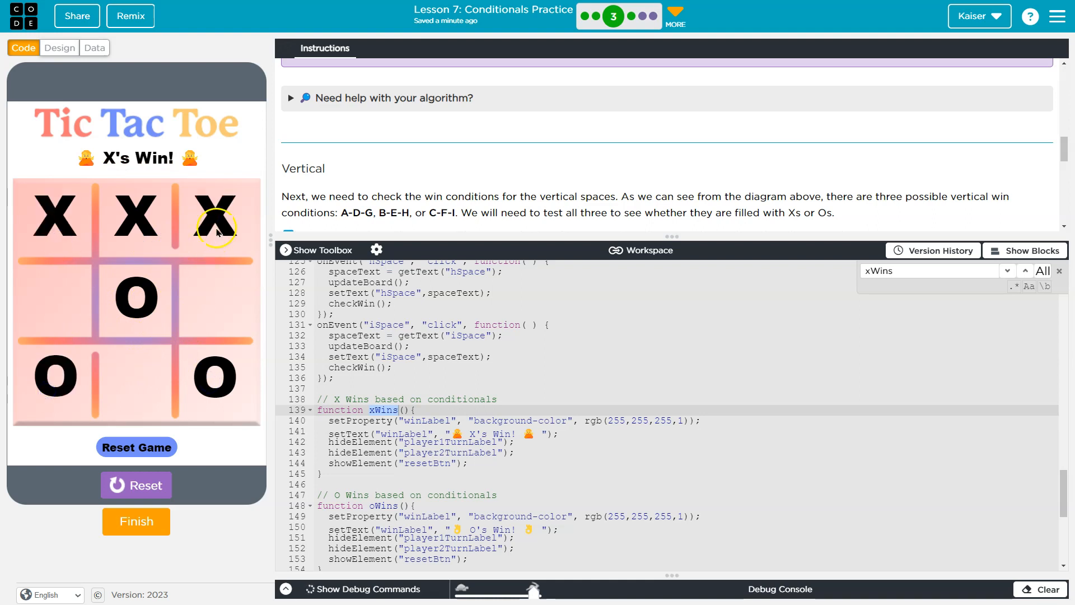
{"action": "mouse_move", "coordinate": [197, 186]}
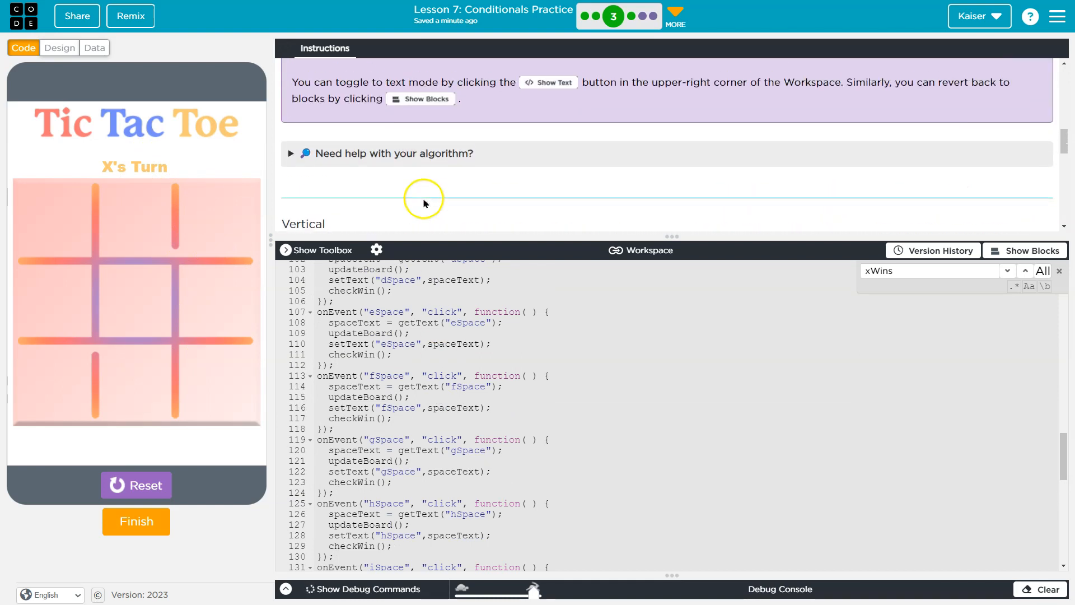
Highlight the A-D-G column in the instructions, stop the game and inspect board square ids in Design.
{"action": "scroll", "scroll_direction": "down", "scroll_amount": 3}
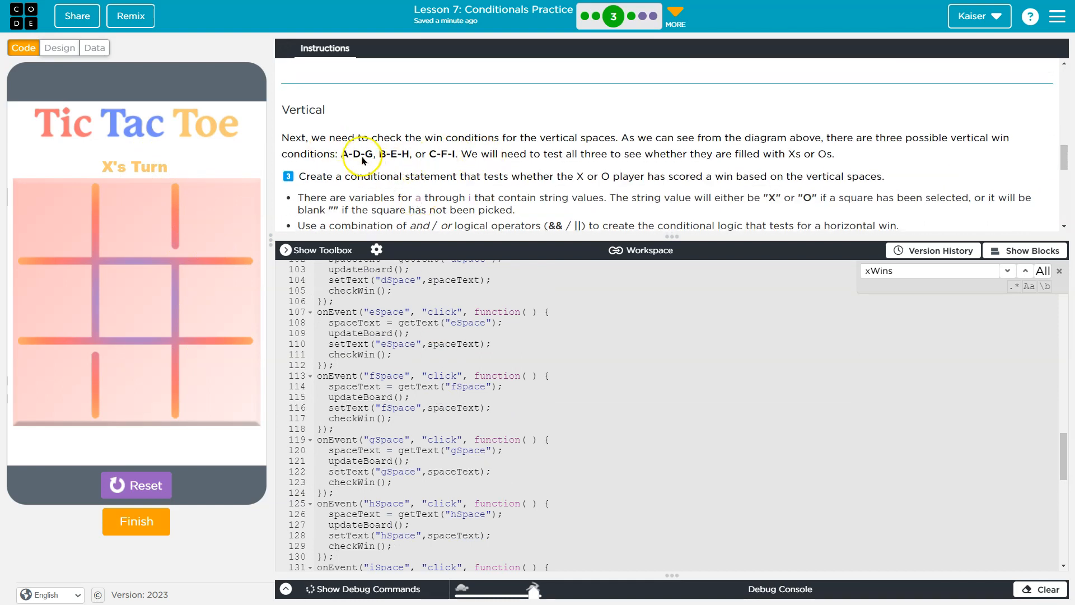
{"action": "mouse_move", "coordinate": [575, 168]}
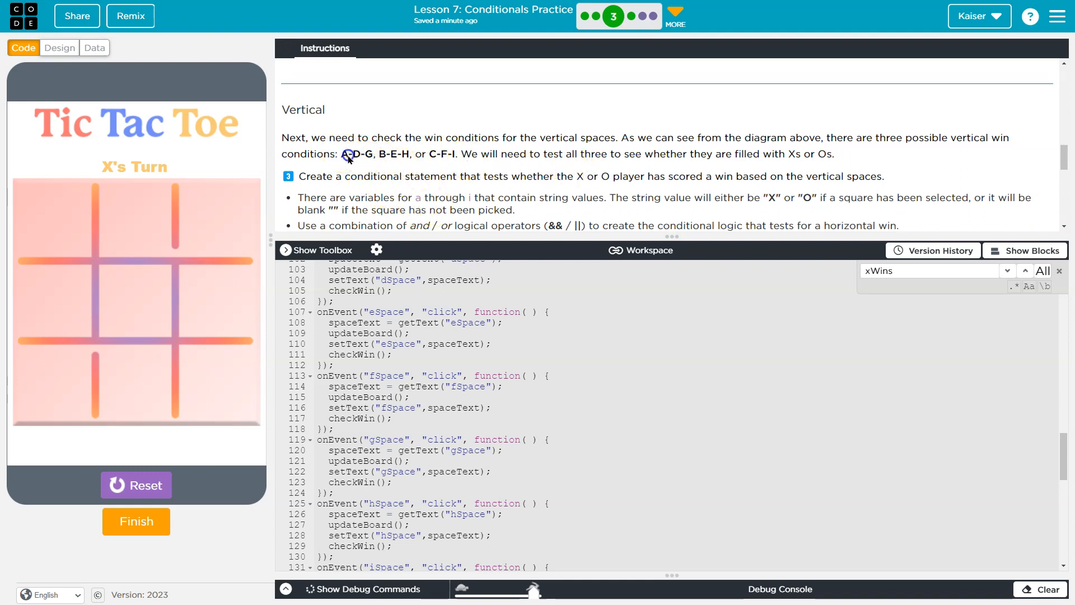
{"action": "double_click", "coordinate": [363, 154]}
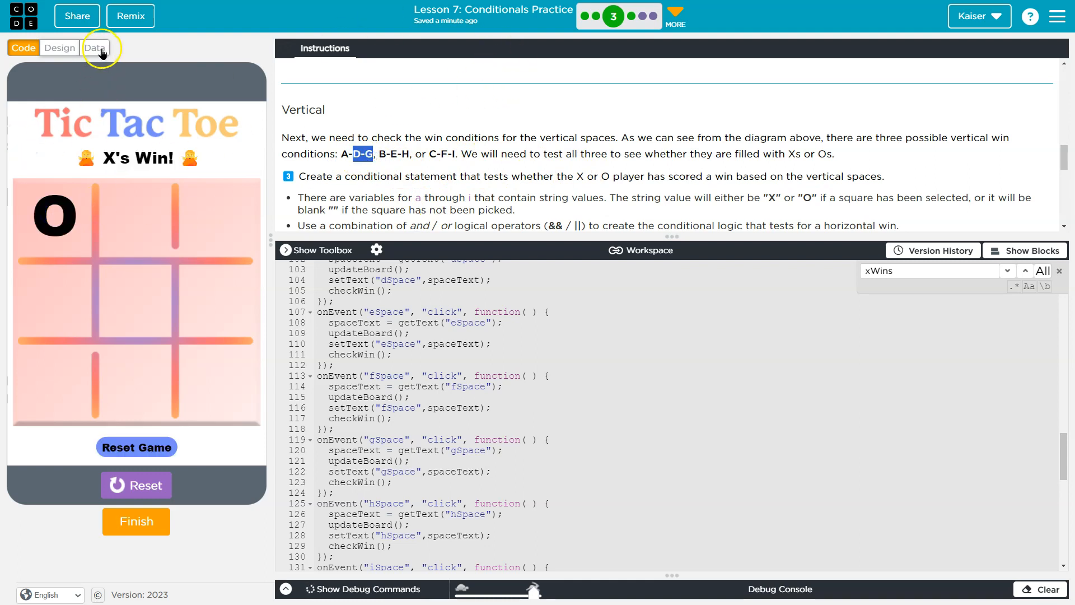
{"action": "left_click", "coordinate": [59, 47]}
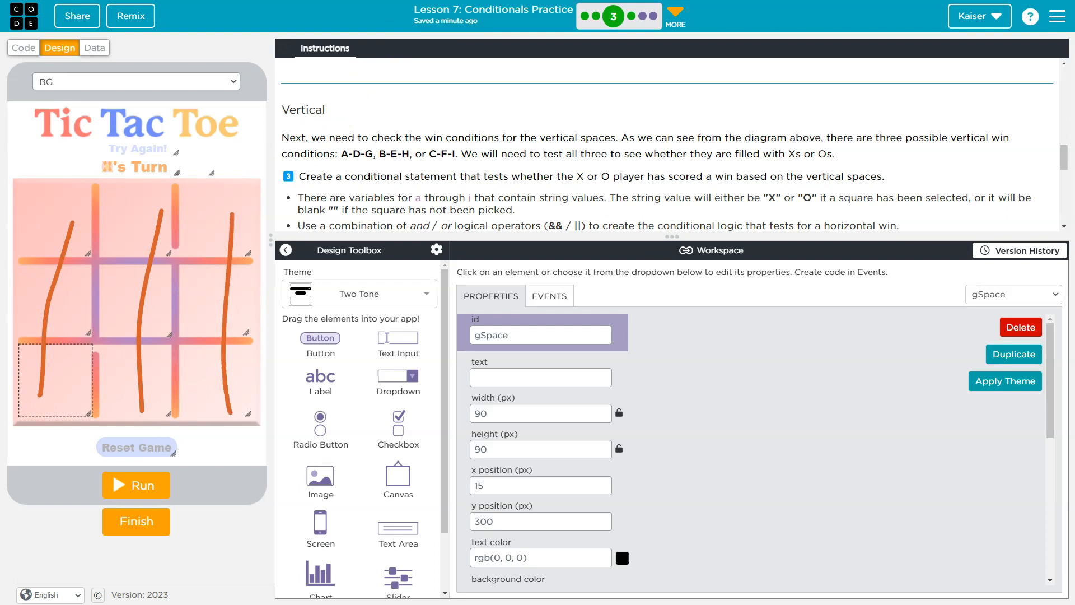
{"action": "left_click", "coordinate": [24, 47]}
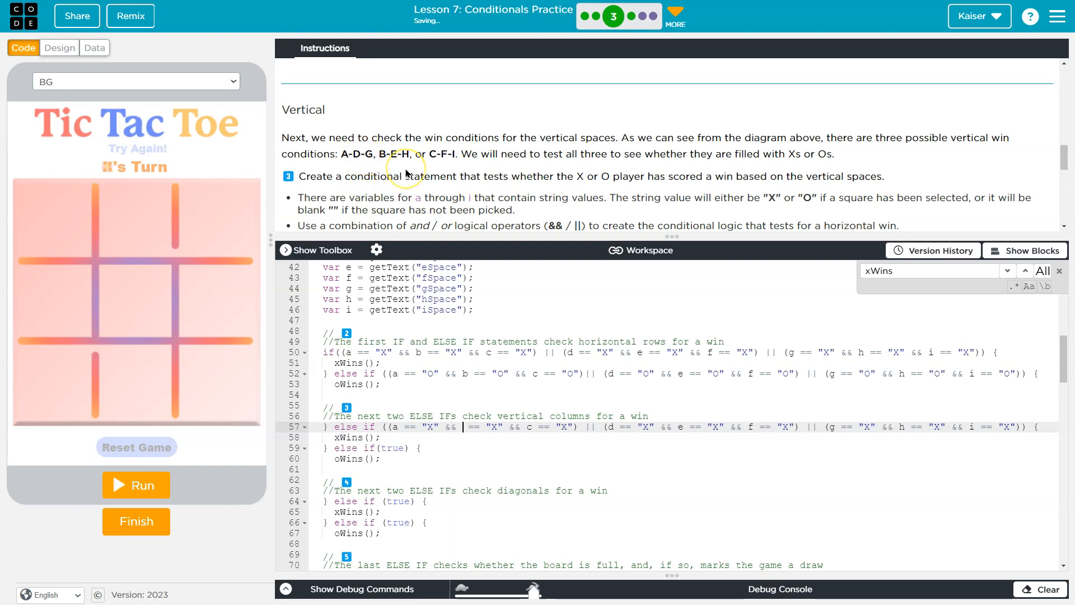
Edit the vertical else-if conditions to compare the a/d/g and b/e/h column squares.
{"action": "type", "text": "d"}
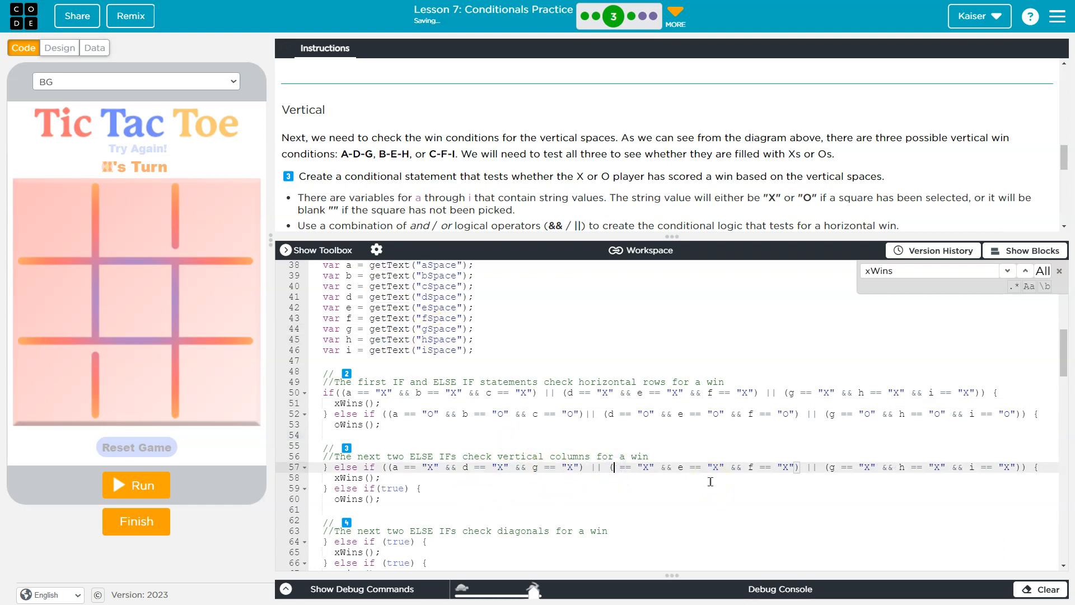
{"action": "type", "text": "b"}
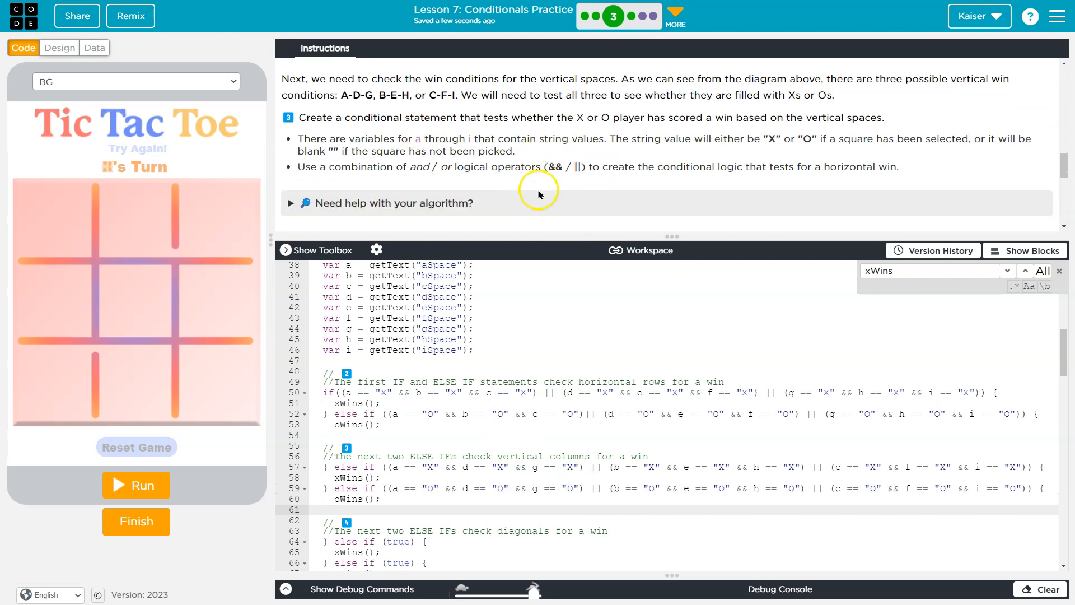
{"action": "scroll", "scroll_direction": "down", "scroll_amount": 3}
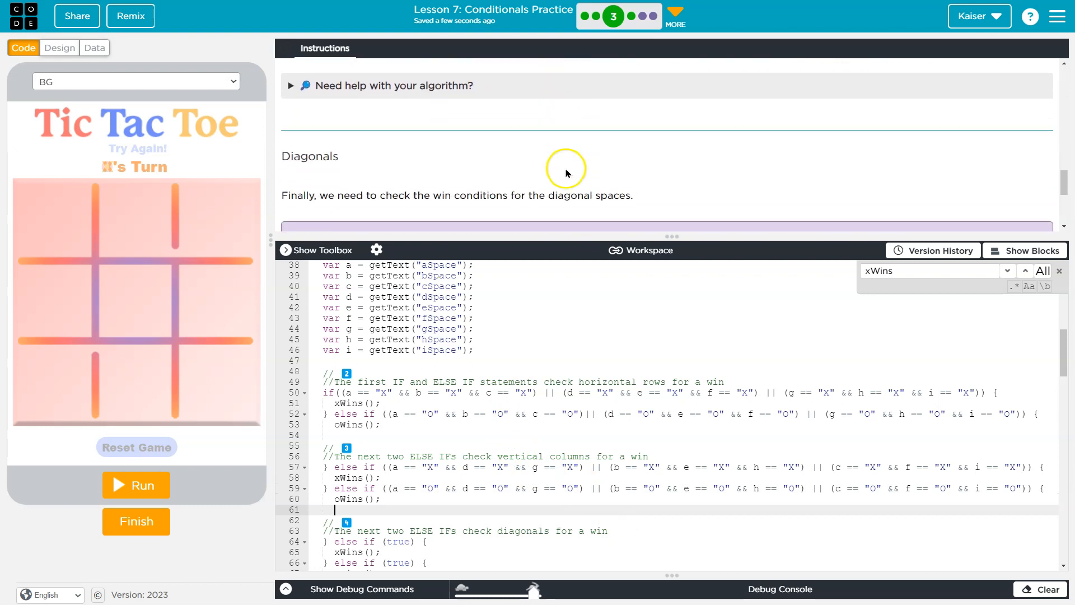
{"action": "scroll", "scroll_direction": "down", "scroll_amount": 3}
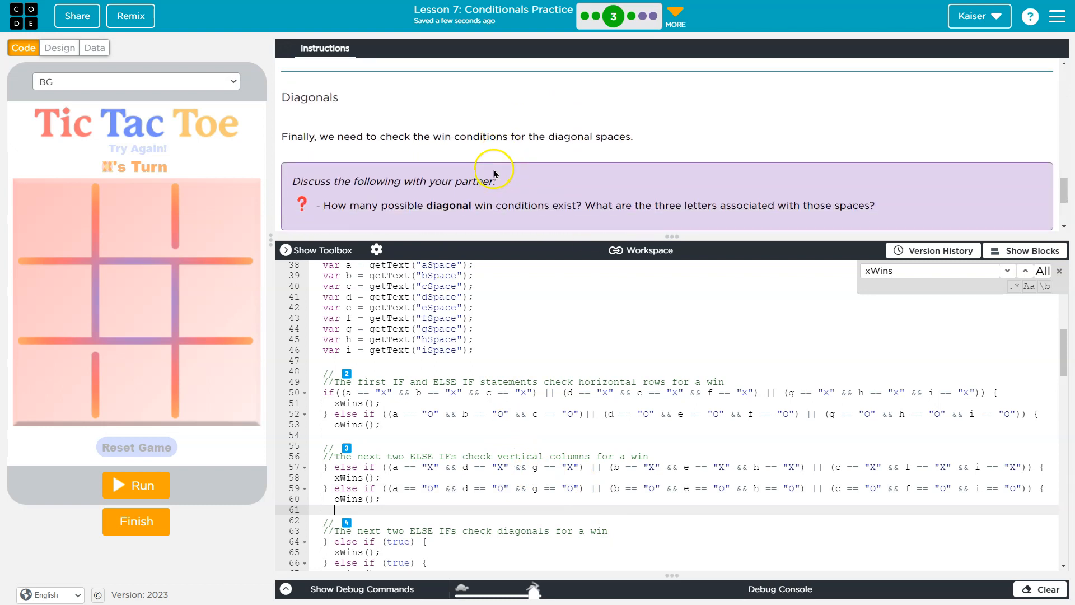
{"action": "scroll", "scroll_direction": "down", "scroll_amount": 3}
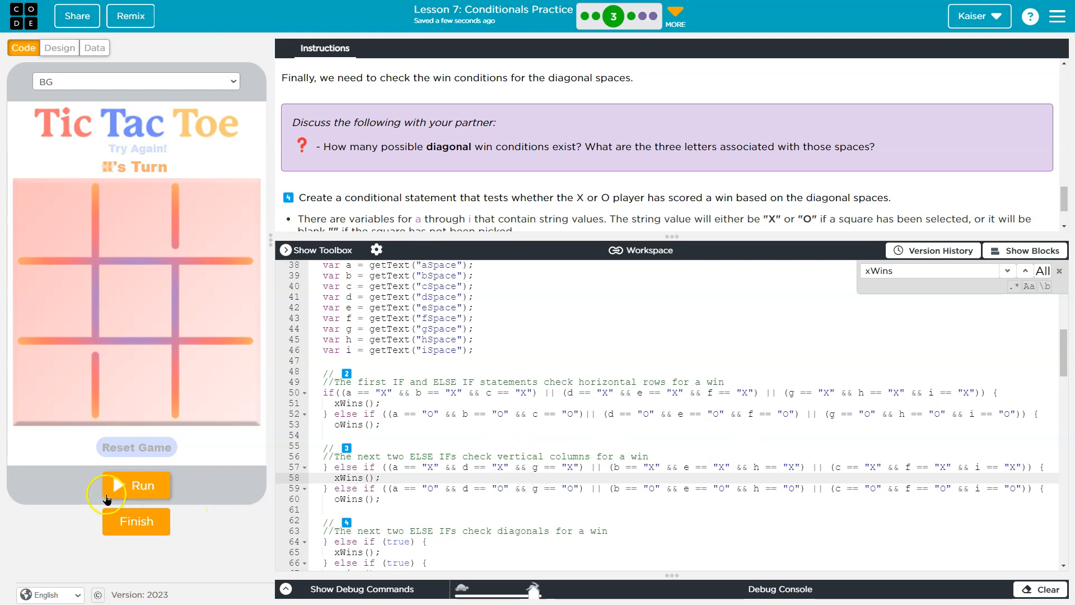
{"action": "left_click", "coordinate": [137, 485]}
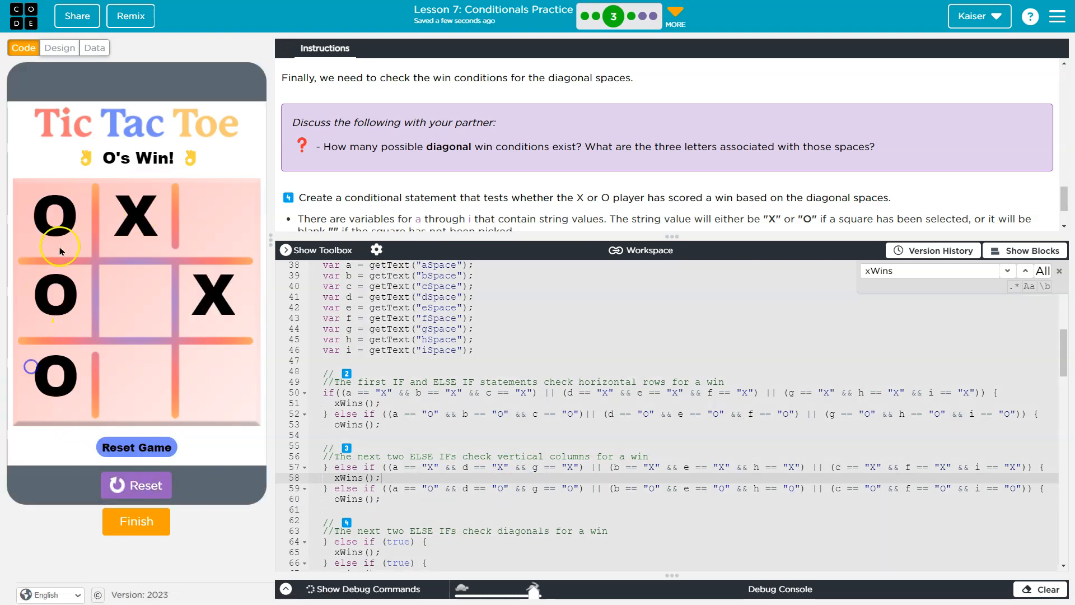
{"action": "left_click", "coordinate": [137, 446]}
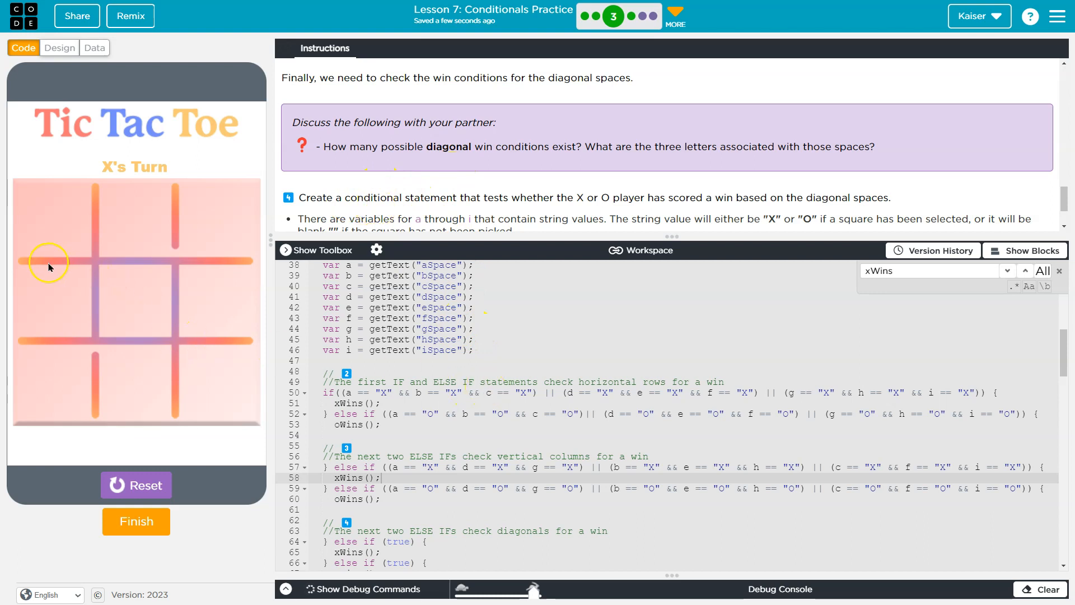
{"action": "left_click", "coordinate": [59, 47]}
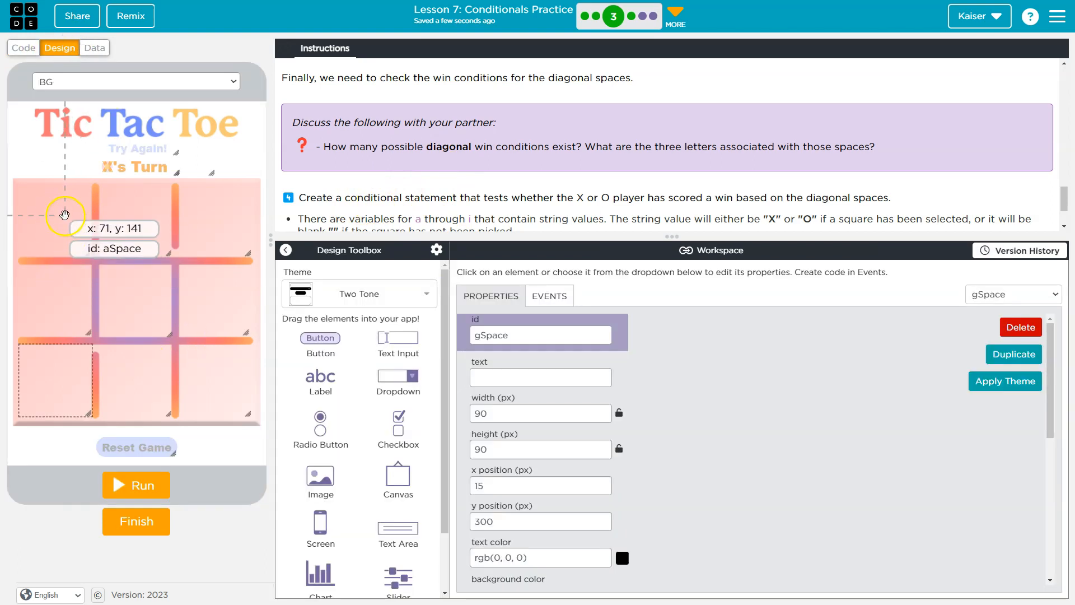
{"action": "left_click", "coordinate": [123, 293]}
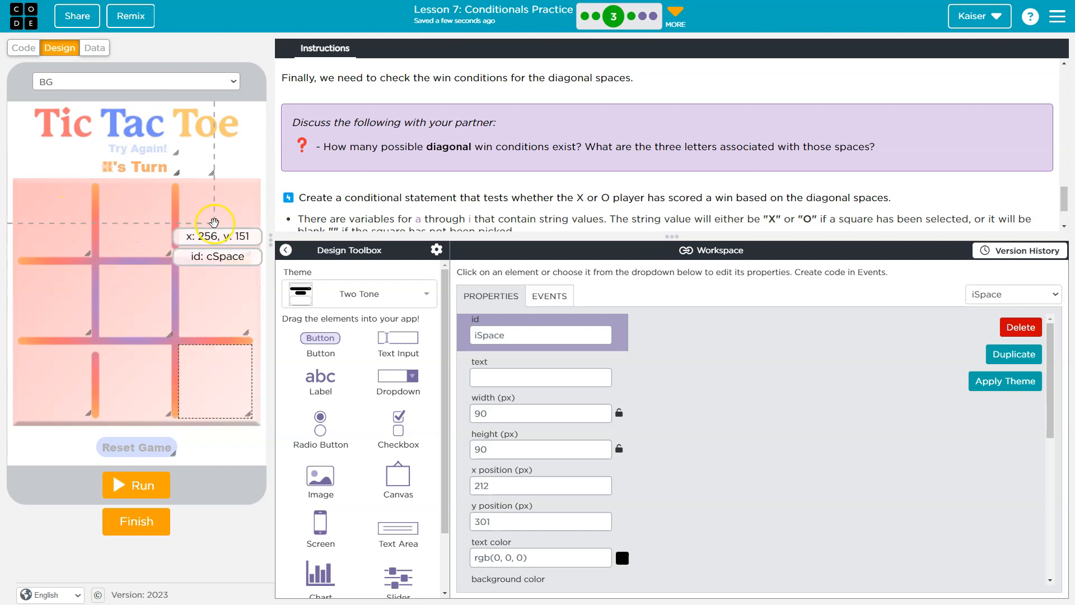
{"action": "left_click", "coordinate": [23, 47]}
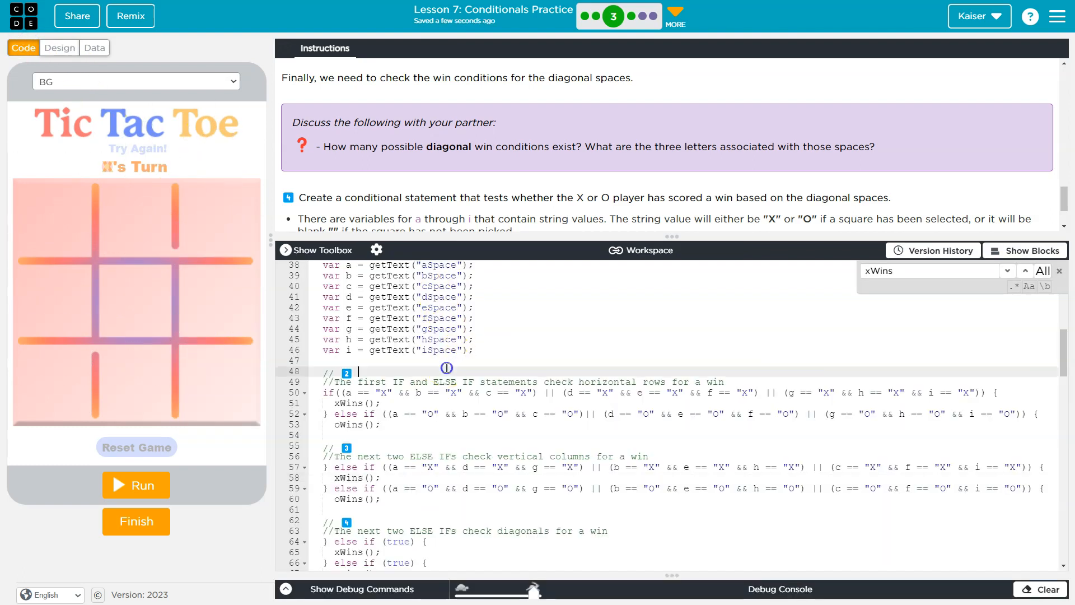
Replace true in the first diagonal else if with a, e and i all equal "X".
{"action": "scroll", "scroll_direction": "down", "scroll_amount": 3}
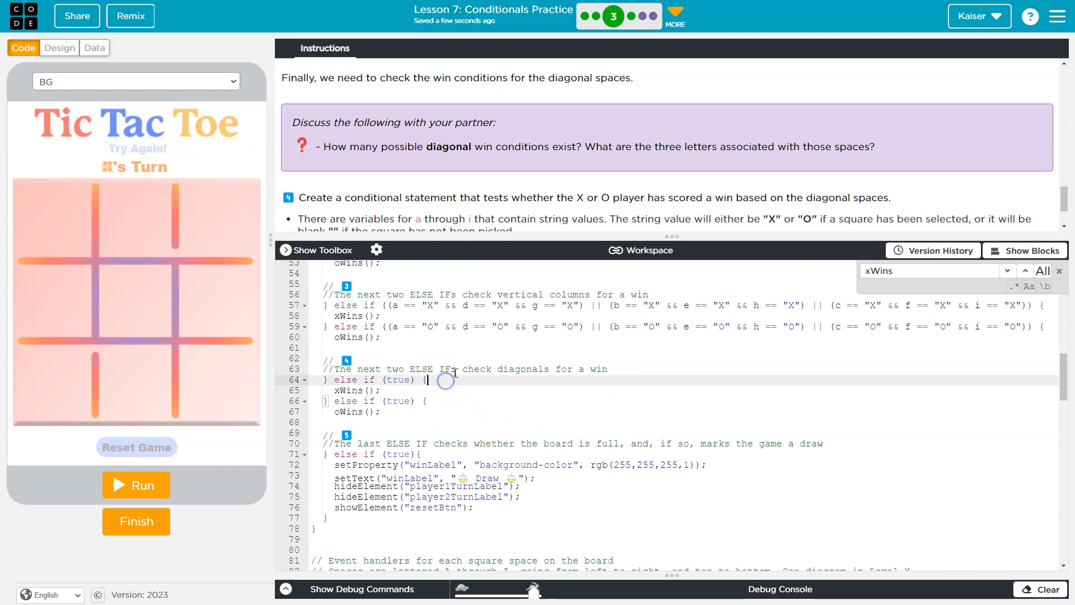
{"action": "double_click", "coordinate": [399, 380]}
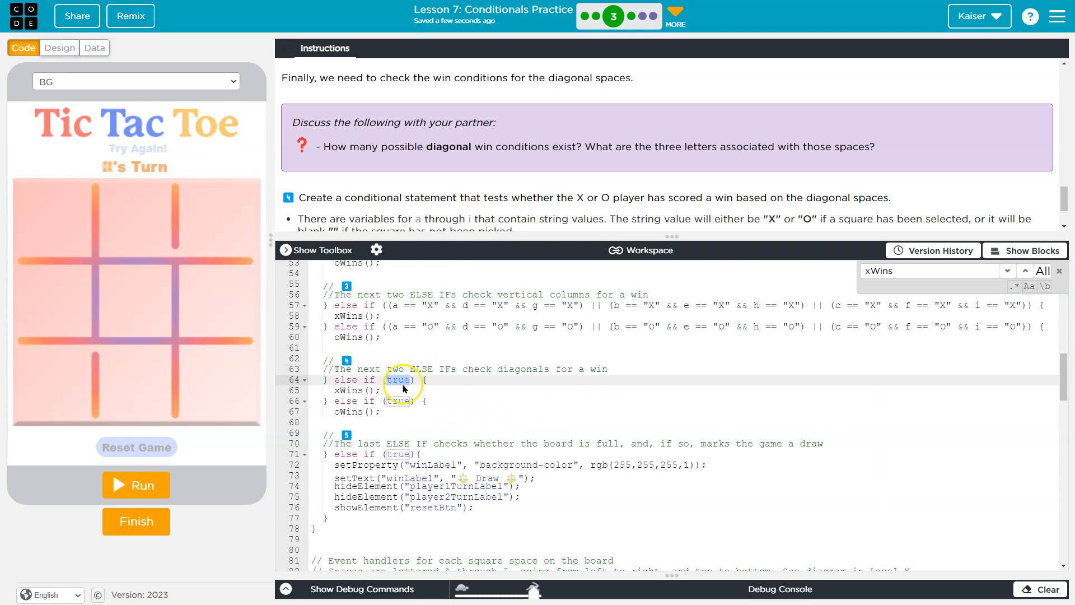
{"action": "type", "text": "A"}
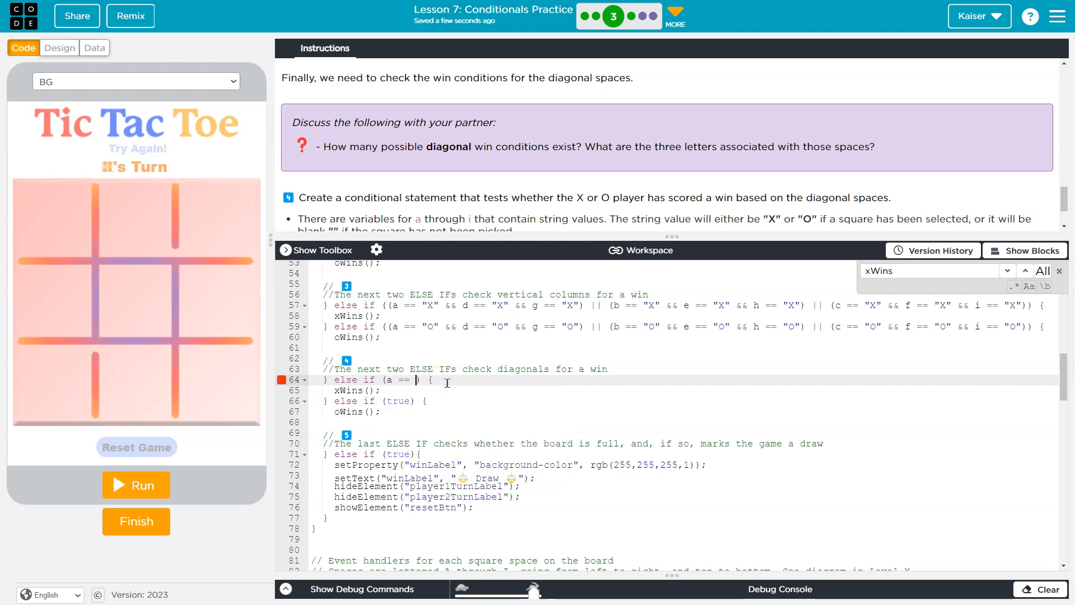
{"action": "type", "text": "\"X\""}
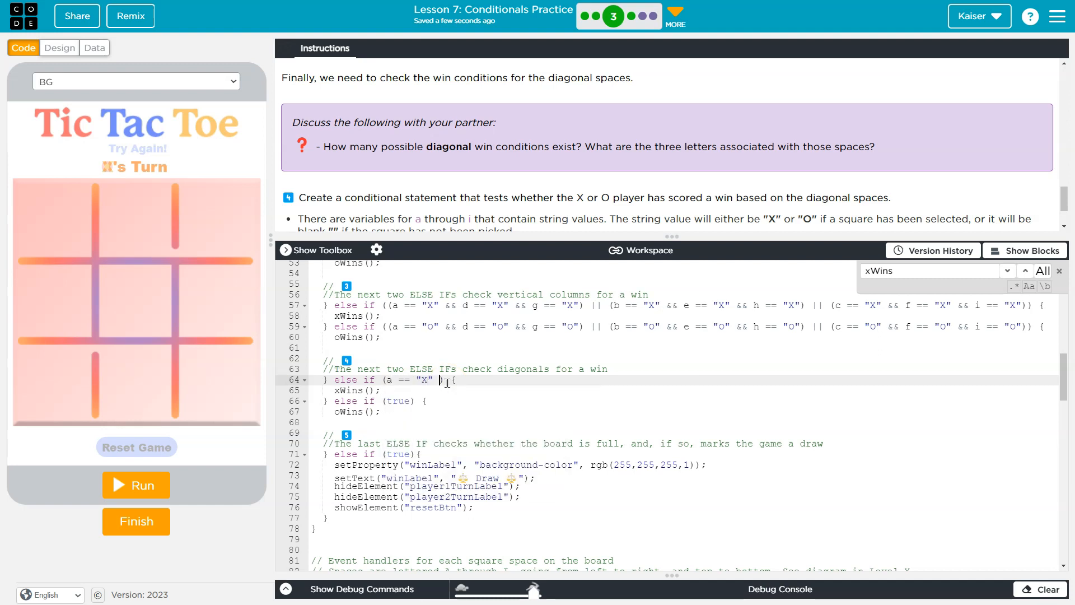
{"action": "type", "text": "&& e == \"X"}
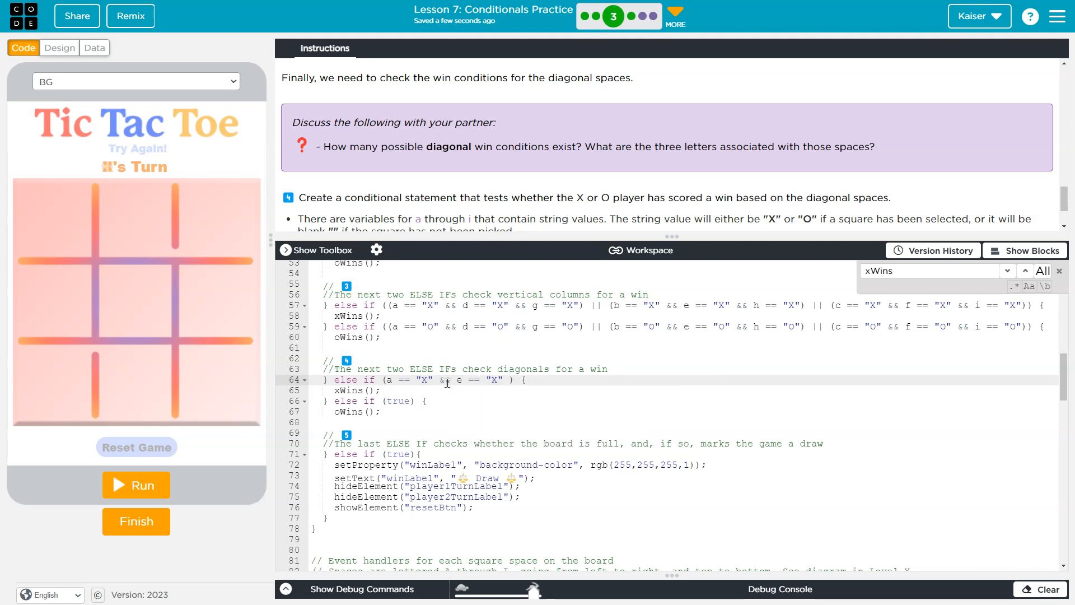
{"action": "type", "text": "&& i == \"X"}
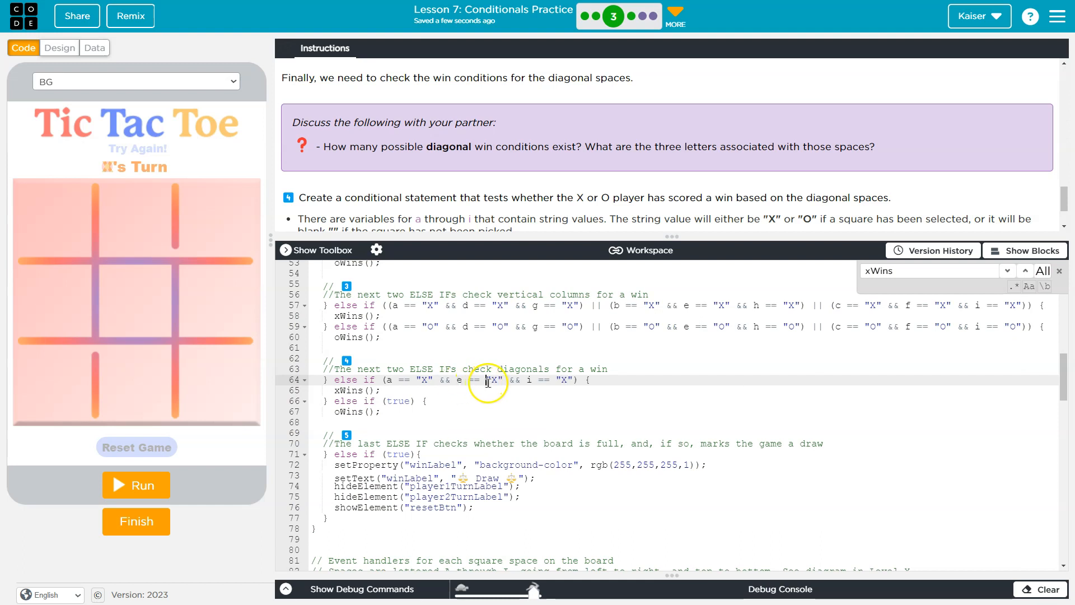
{"action": "mouse_move", "coordinate": [161, 309]}
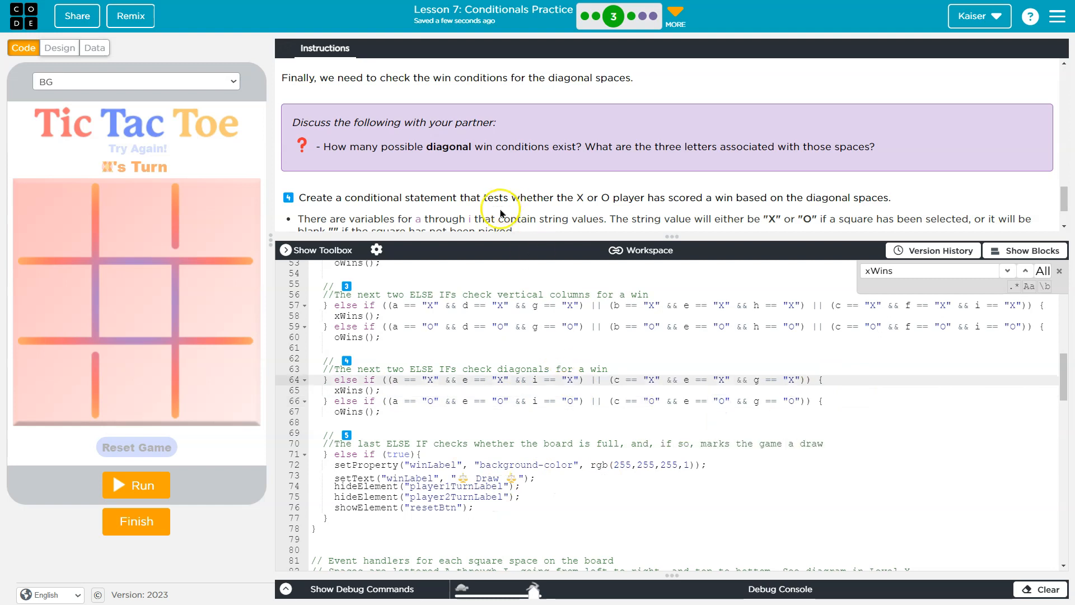
Run the game, play an O diagonal to confirm O's Win, and restart for another test.
{"action": "left_click", "coordinate": [215, 377]}
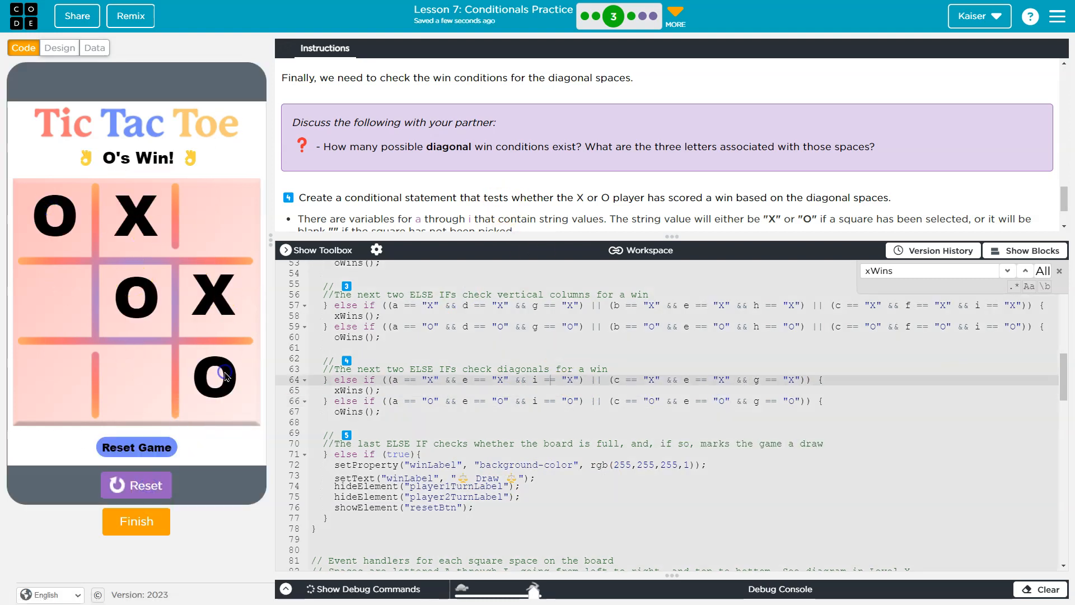
{"action": "left_click", "coordinate": [137, 447]}
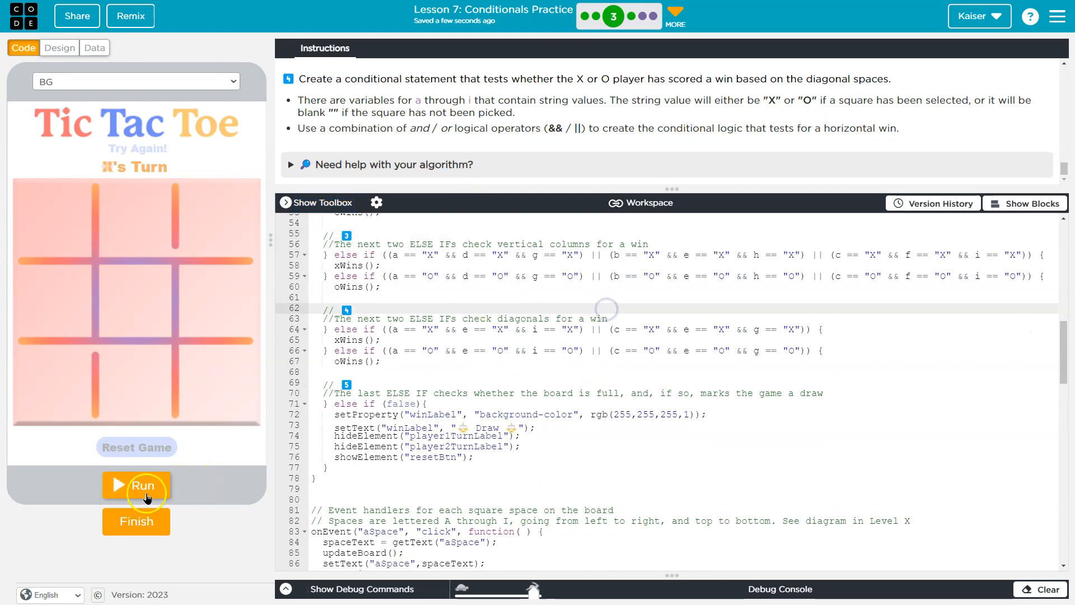
{"action": "left_click", "coordinate": [136, 485]}
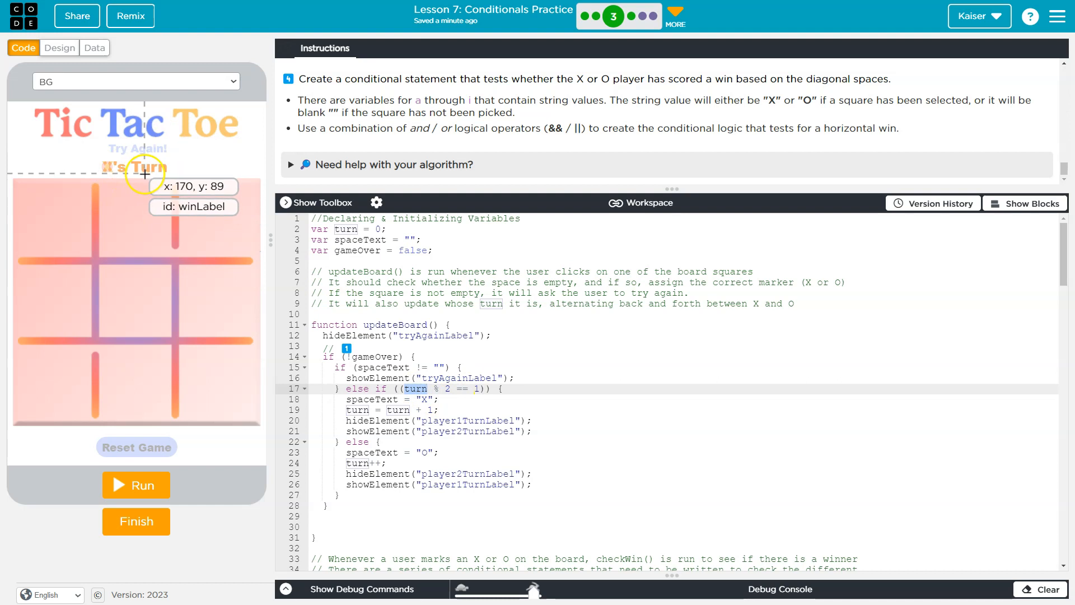
{"action": "mouse_move", "coordinate": [352, 234]}
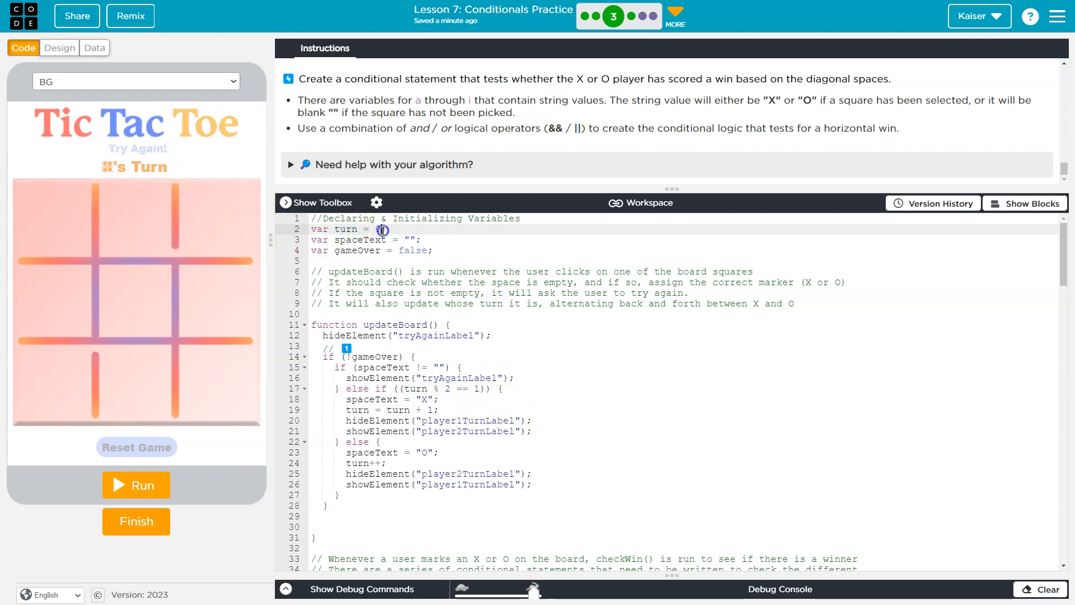
Change var turn = 0 to 1 and run the game with the new starting turn.
{"action": "left_click", "coordinate": [380, 229]}
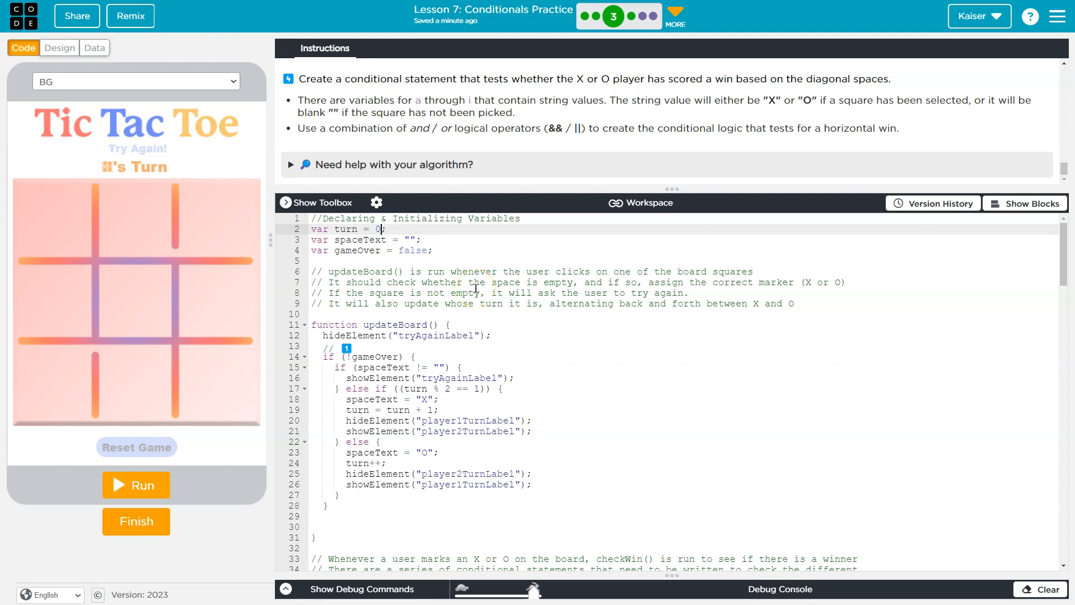
{"action": "type", "text": "1"}
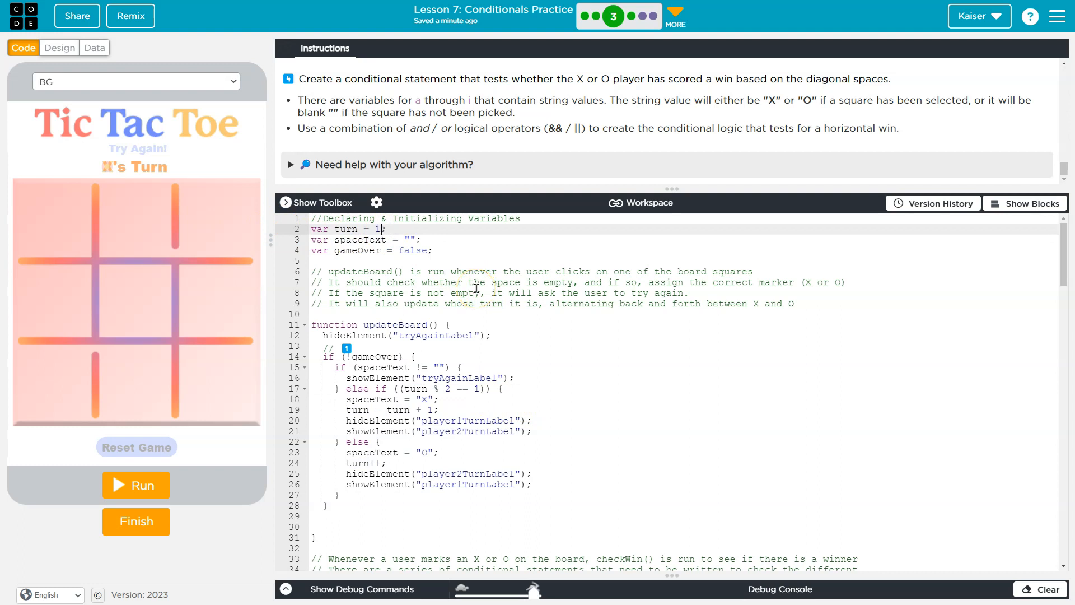
{"action": "left_click", "coordinate": [143, 484]}
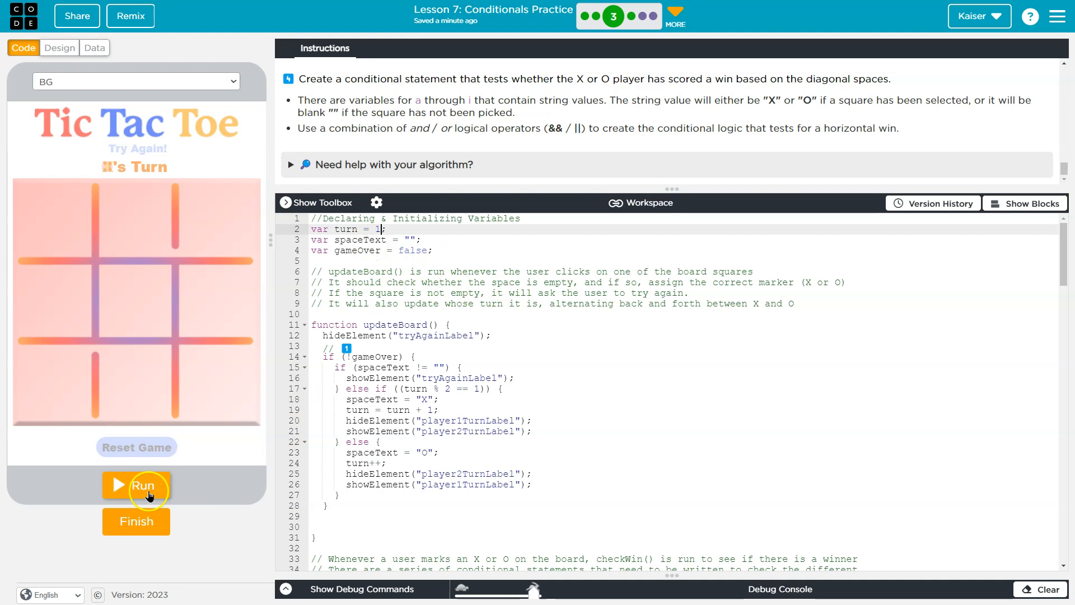
{"action": "left_click", "coordinate": [144, 485]}
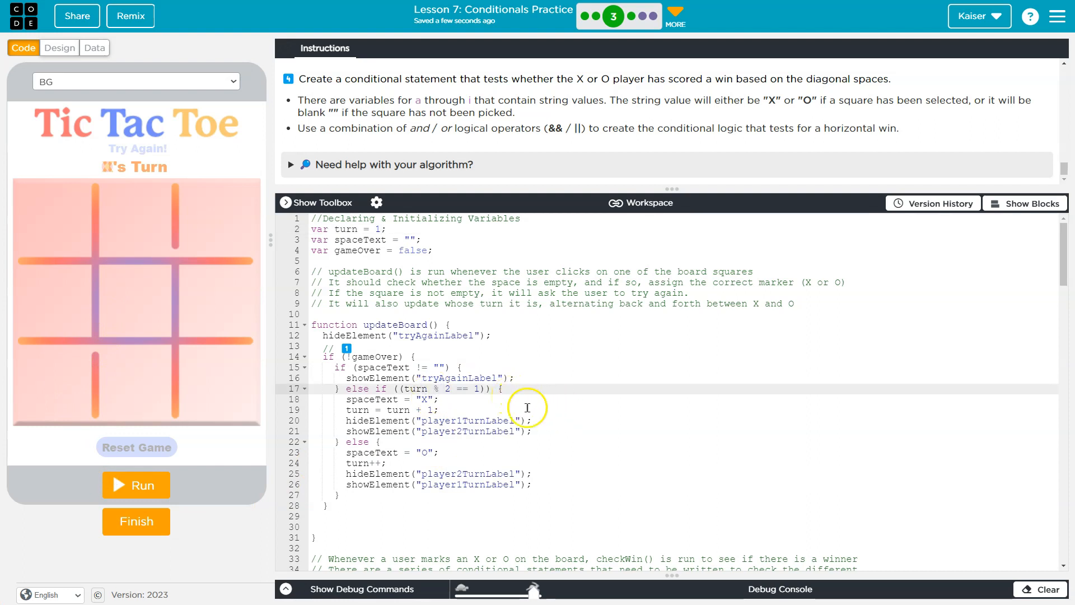
{"action": "scroll", "scroll_direction": "down", "scroll_amount": 3}
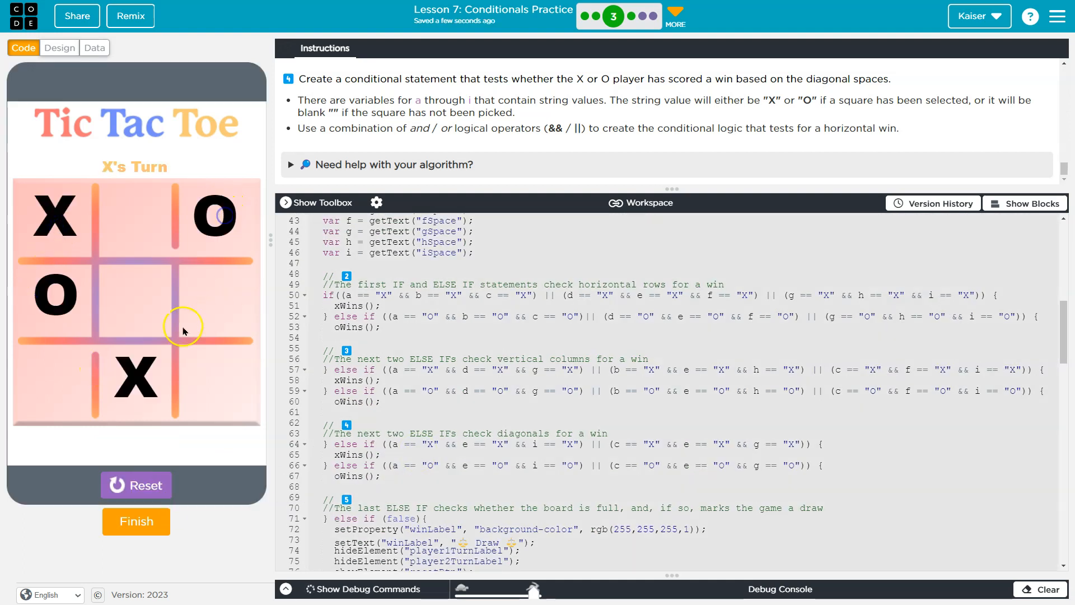
Mark X in the centre square of the running test game.
{"action": "left_click", "coordinate": [134, 303]}
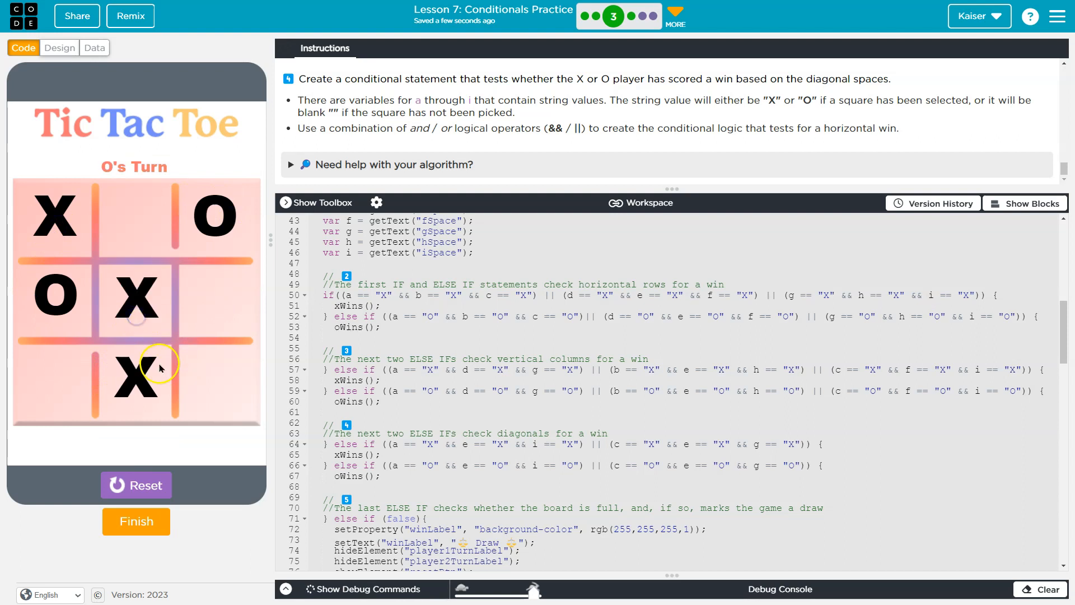